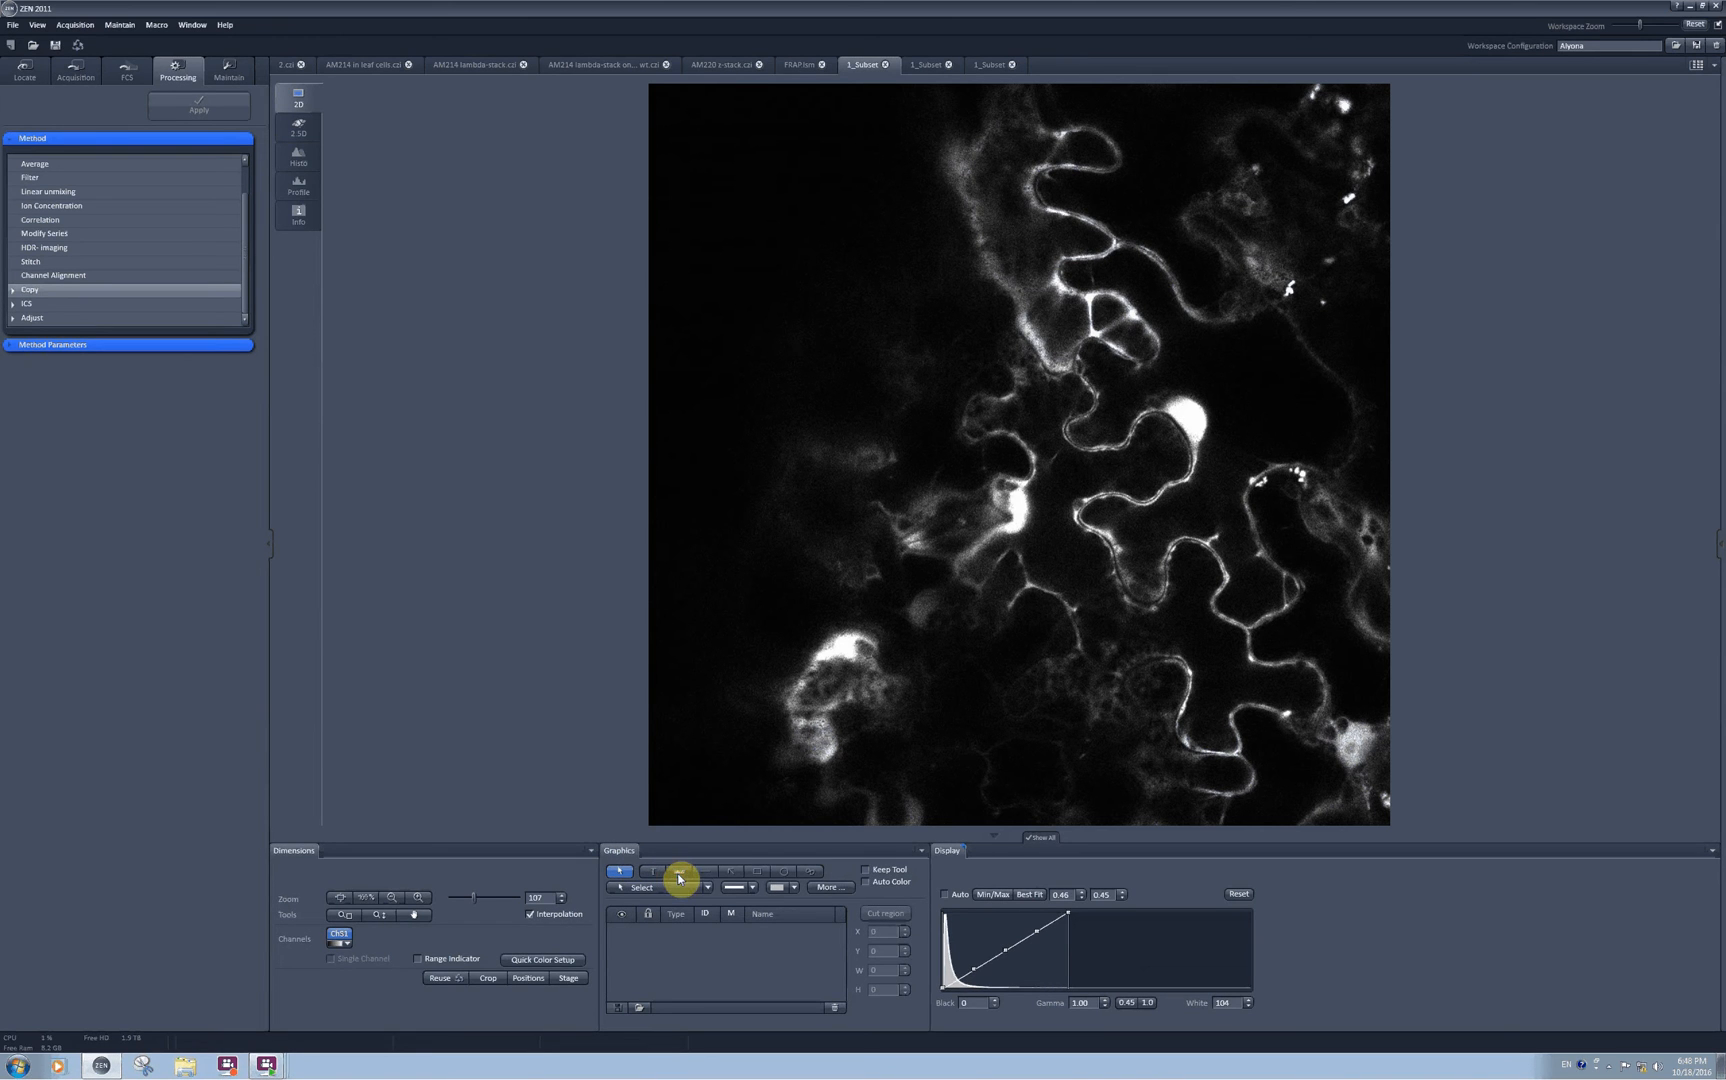
Step: Place a 50 µm scale bar and give its label text size 70 in Parchment font
click(680, 870)
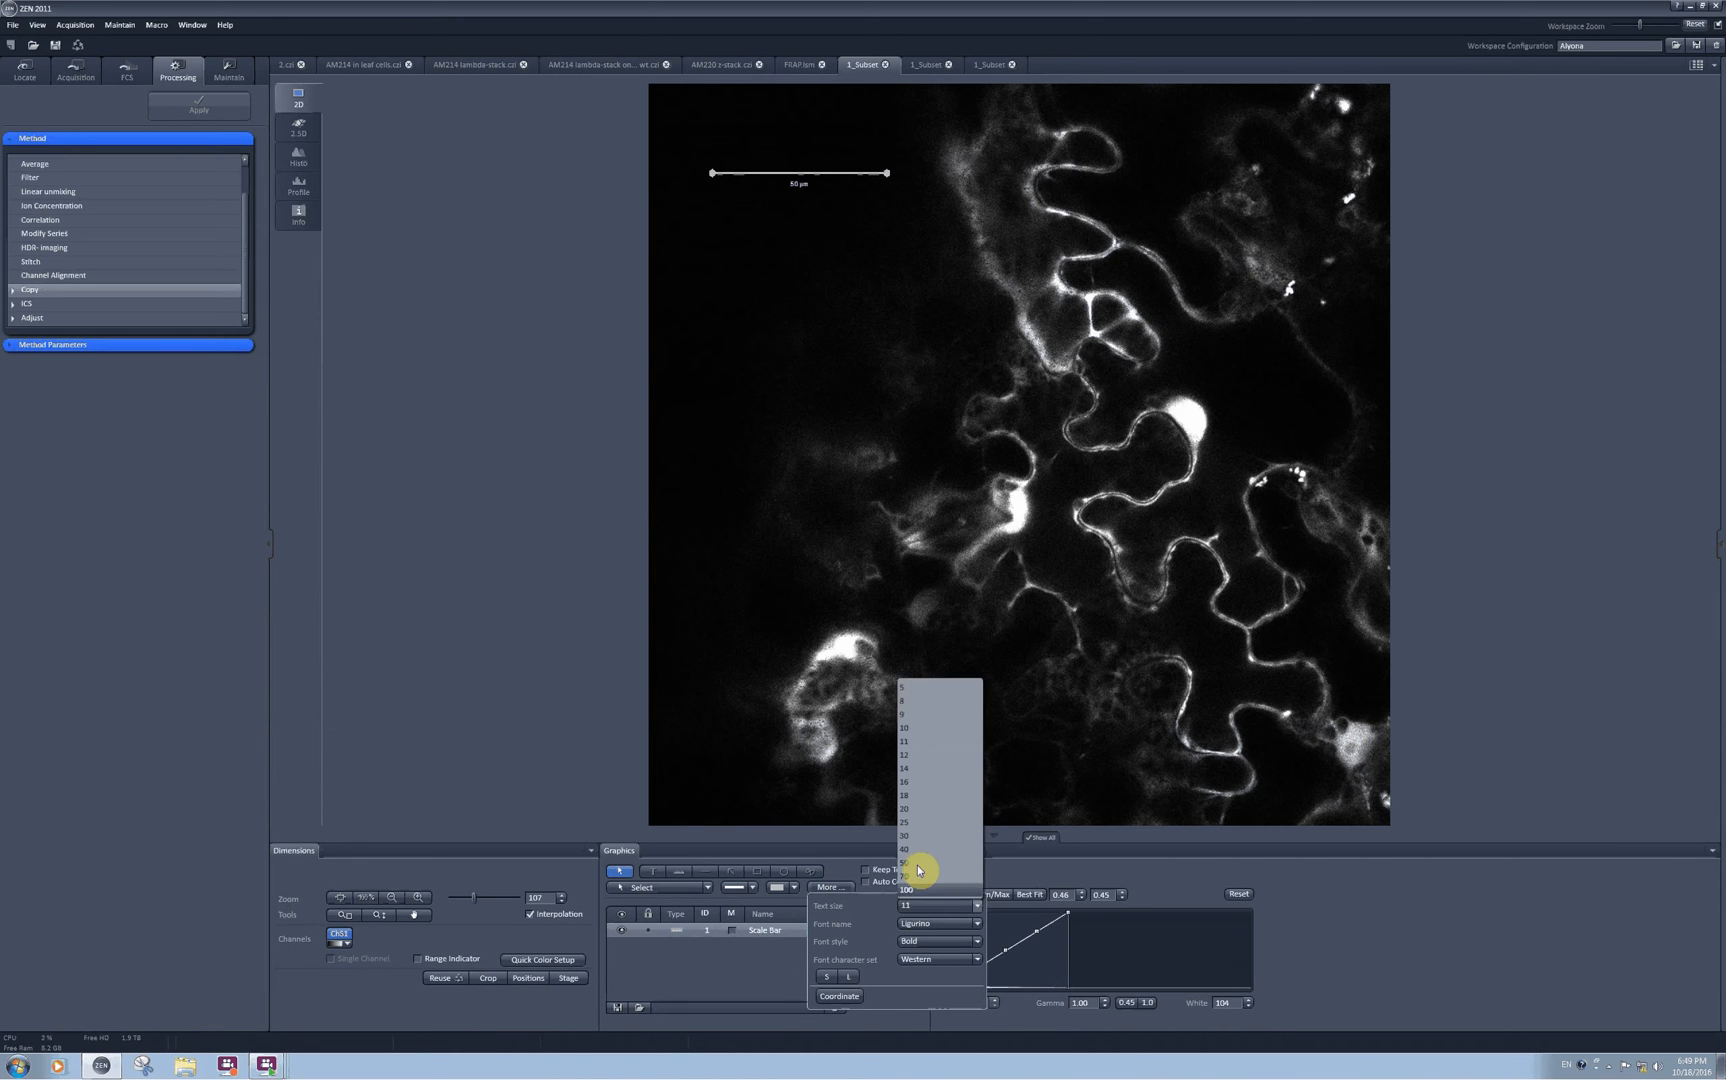
click(904, 850)
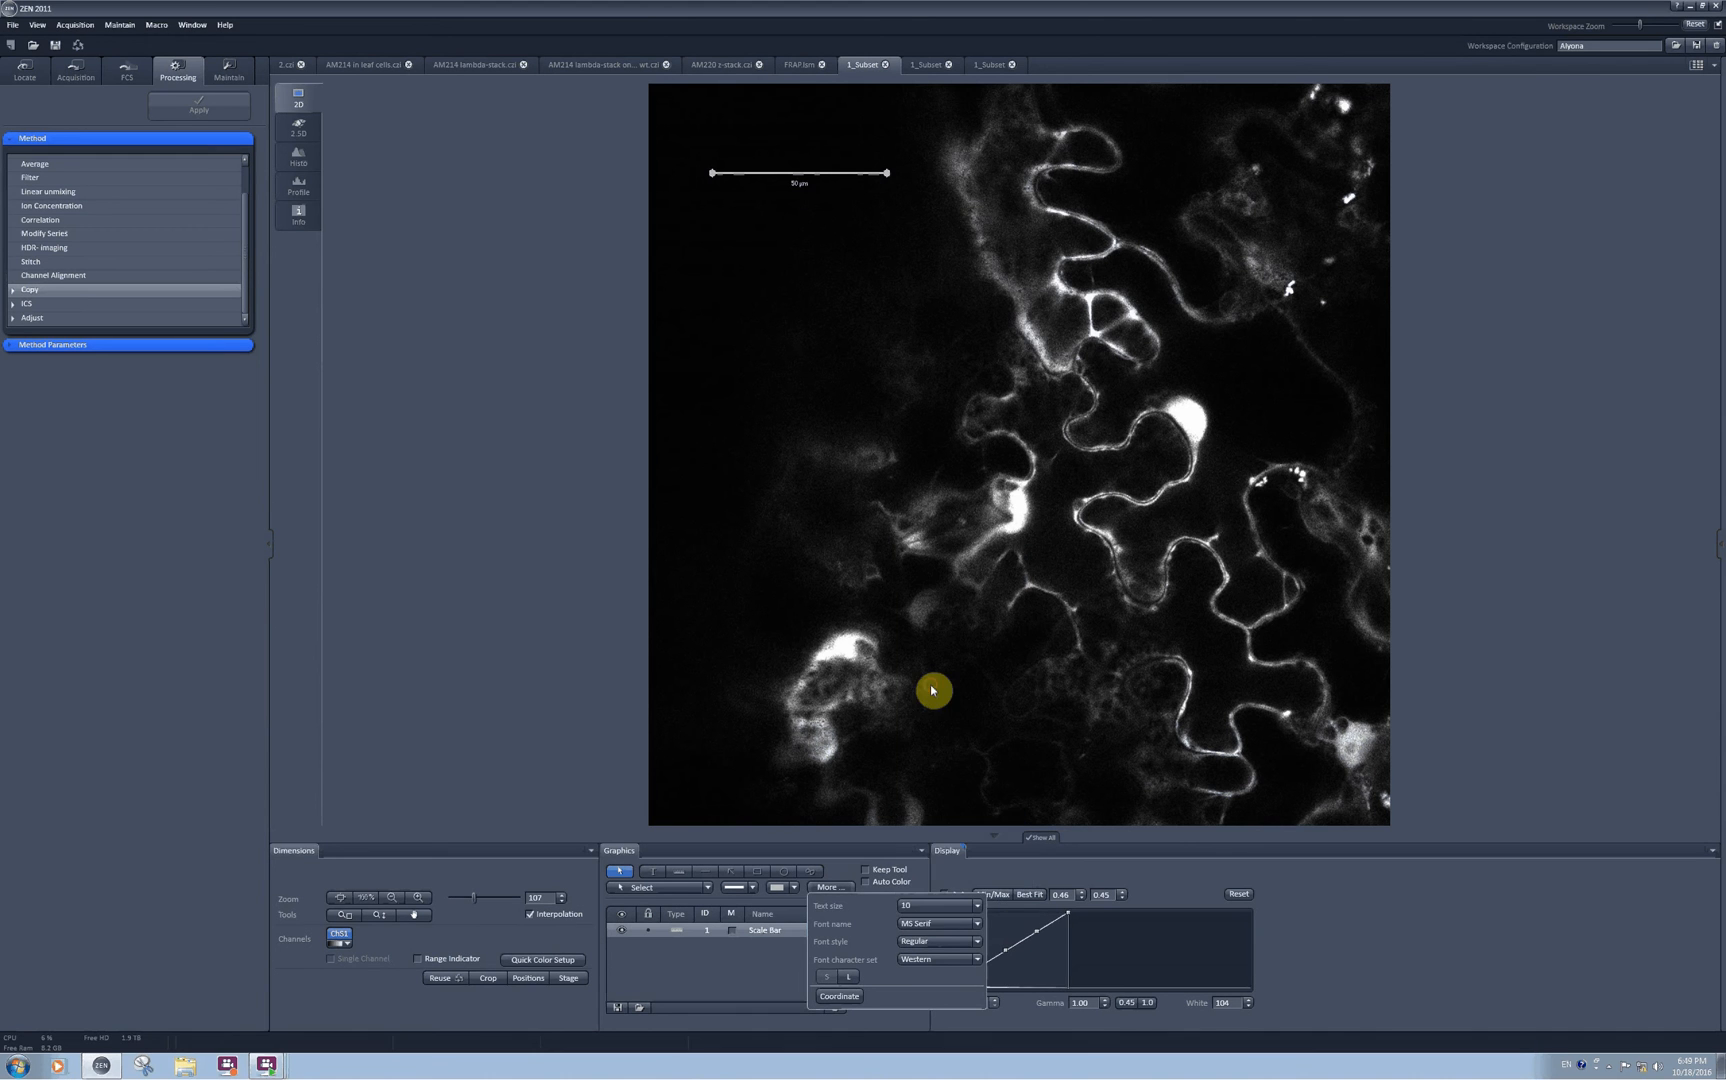
click(976, 924)
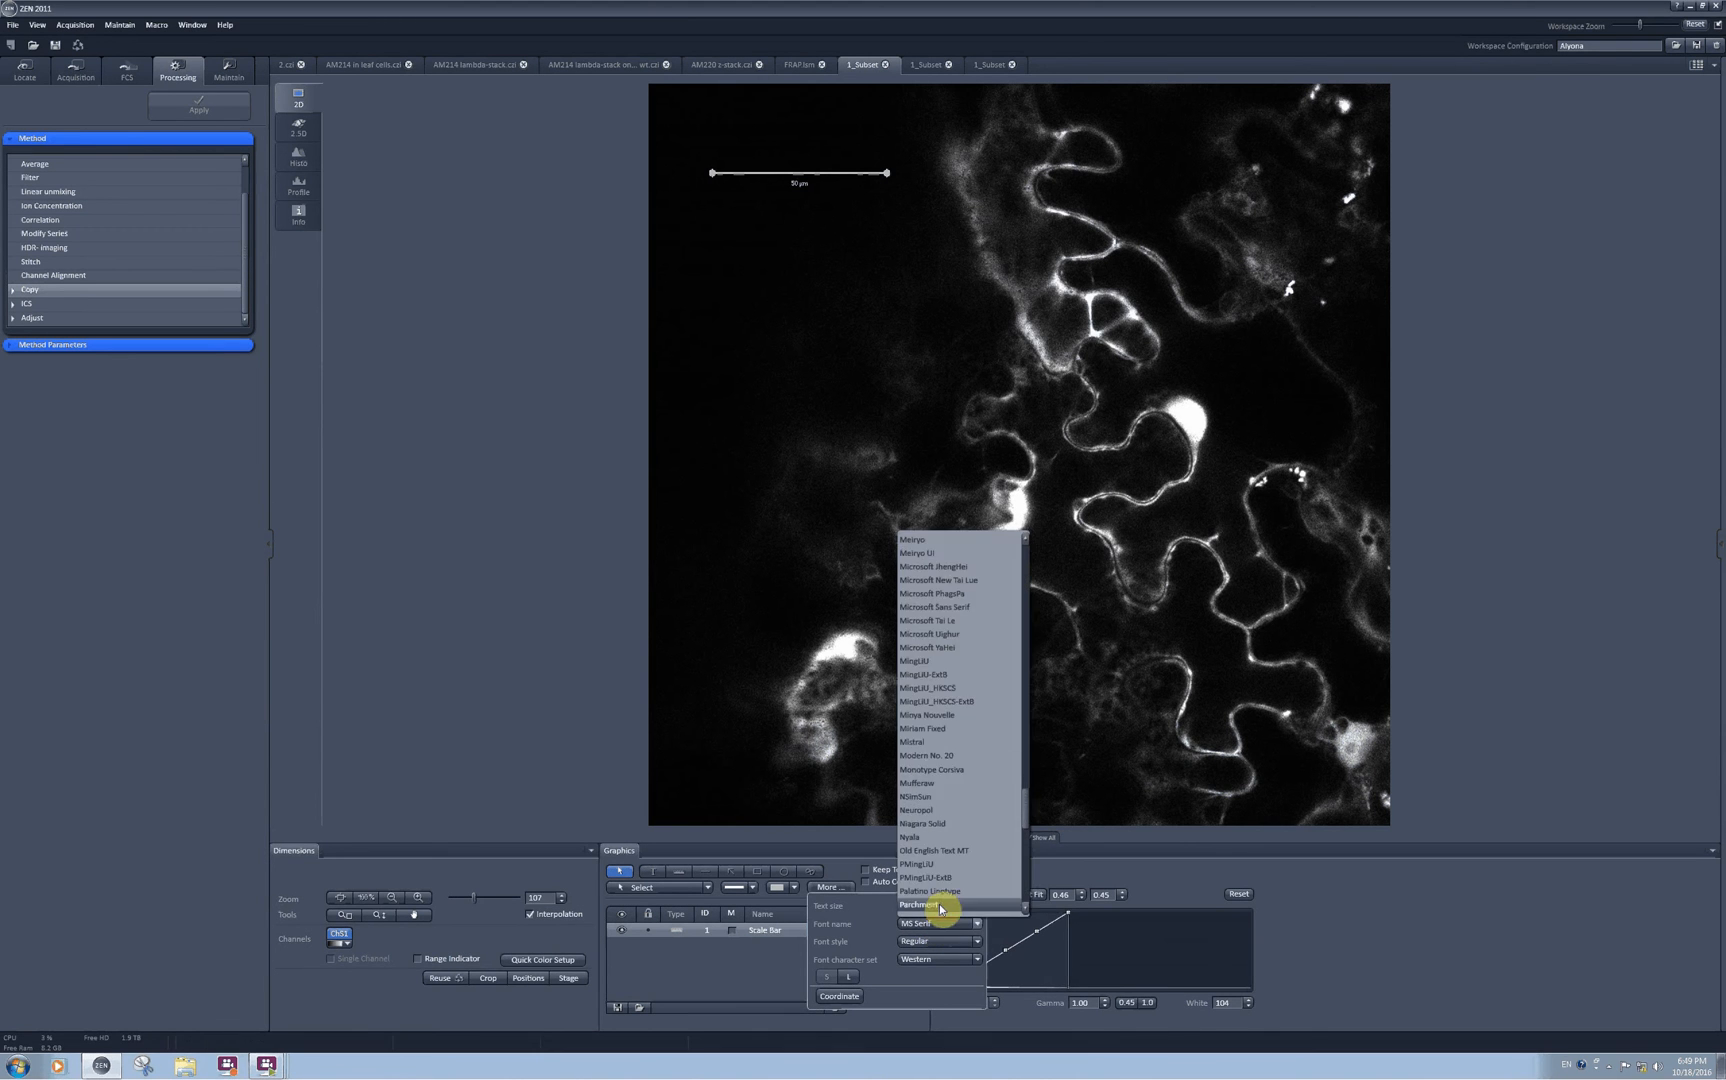
click(920, 904)
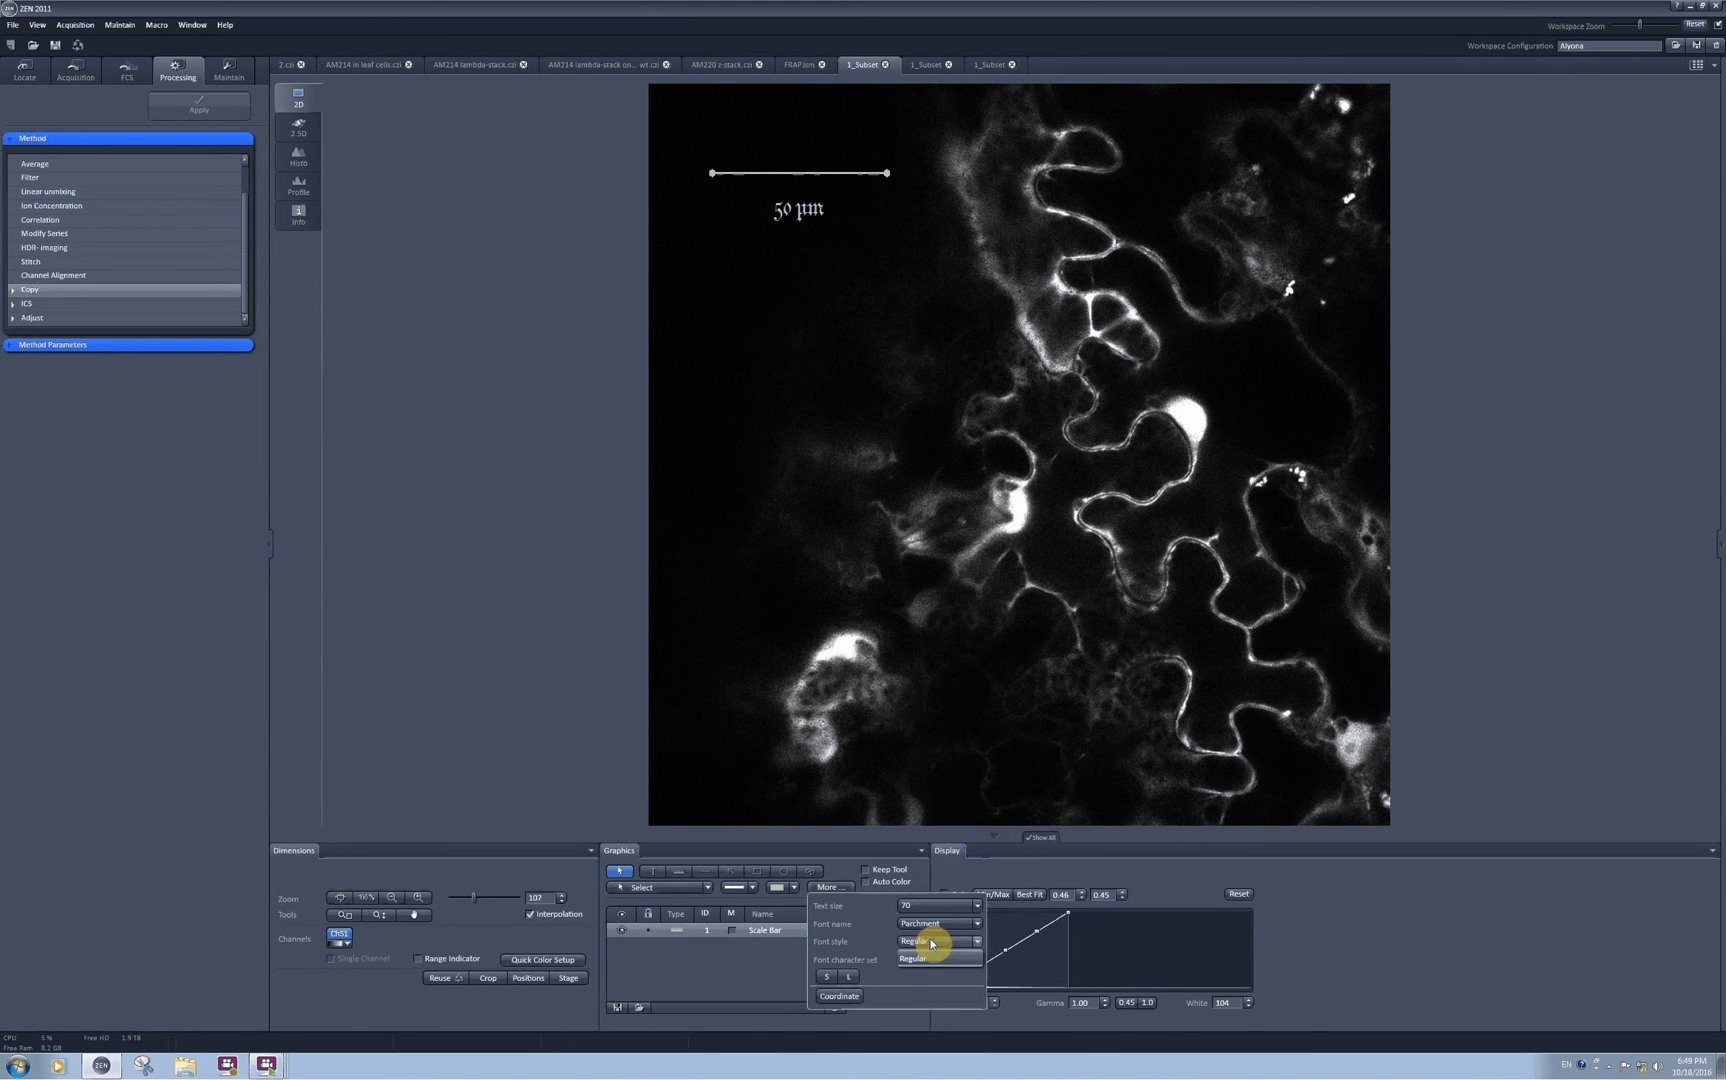
click(918, 958)
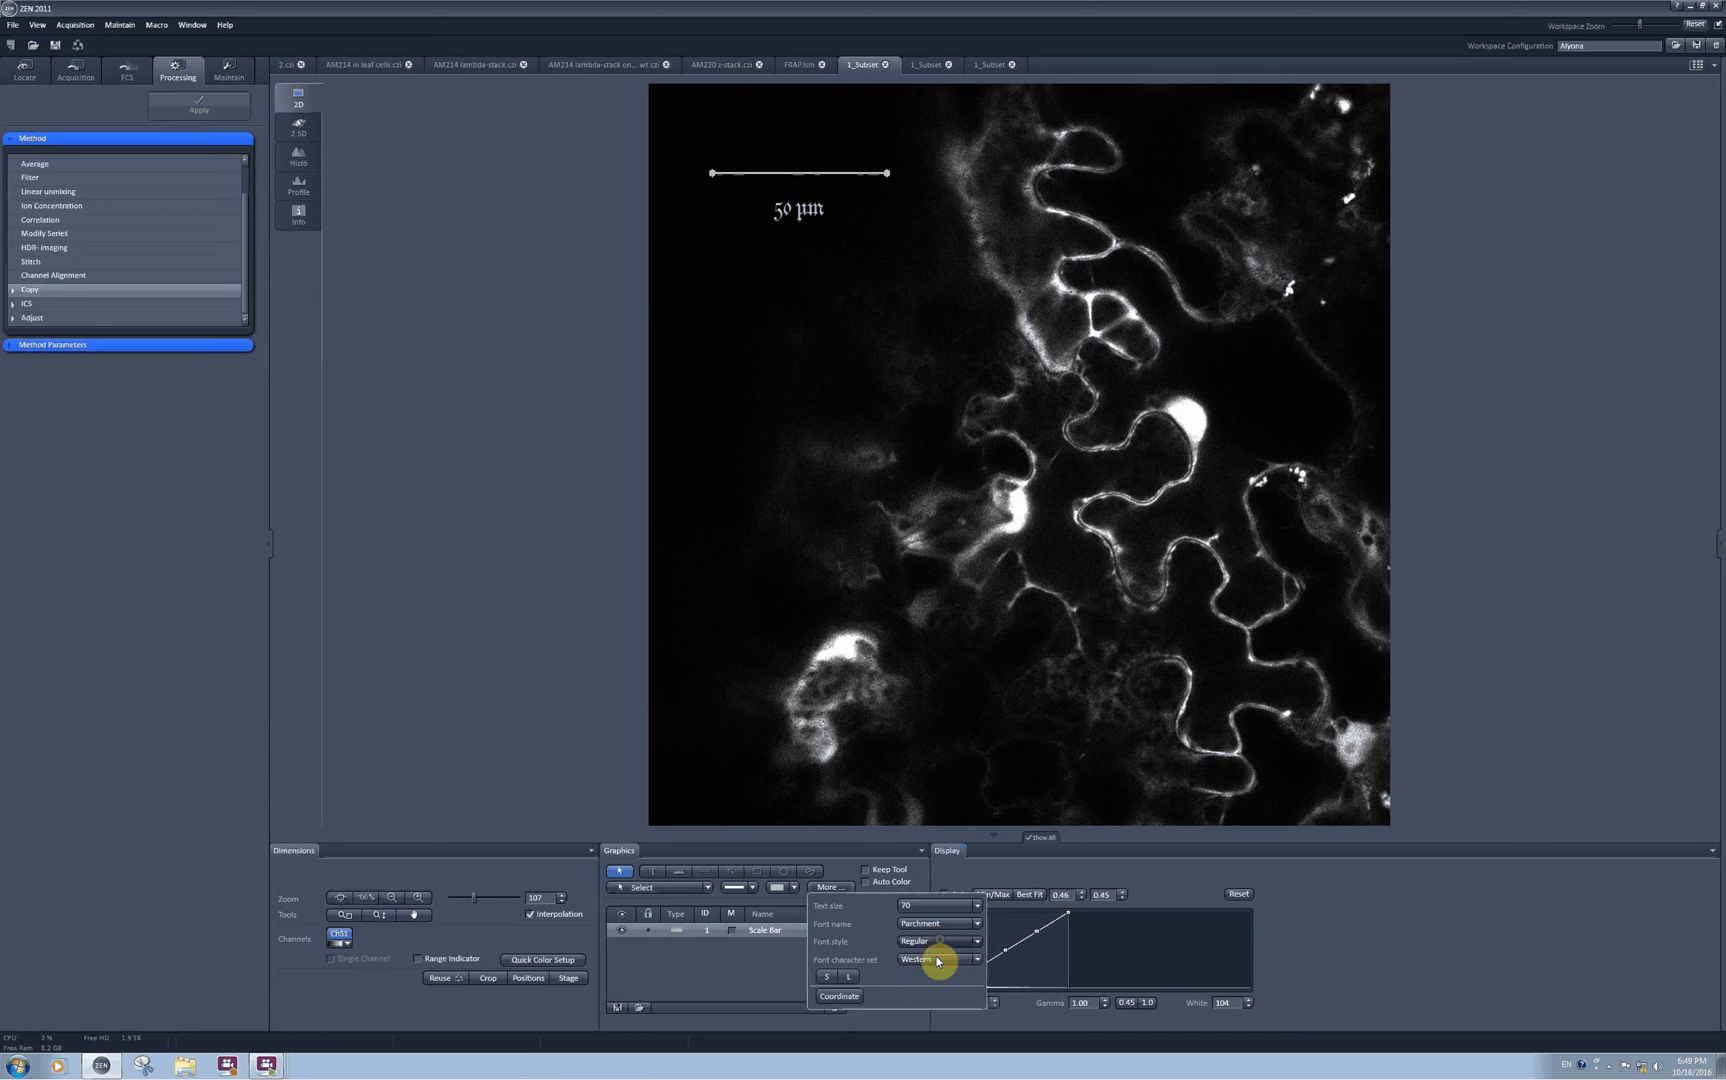
mouse_move(828, 978)
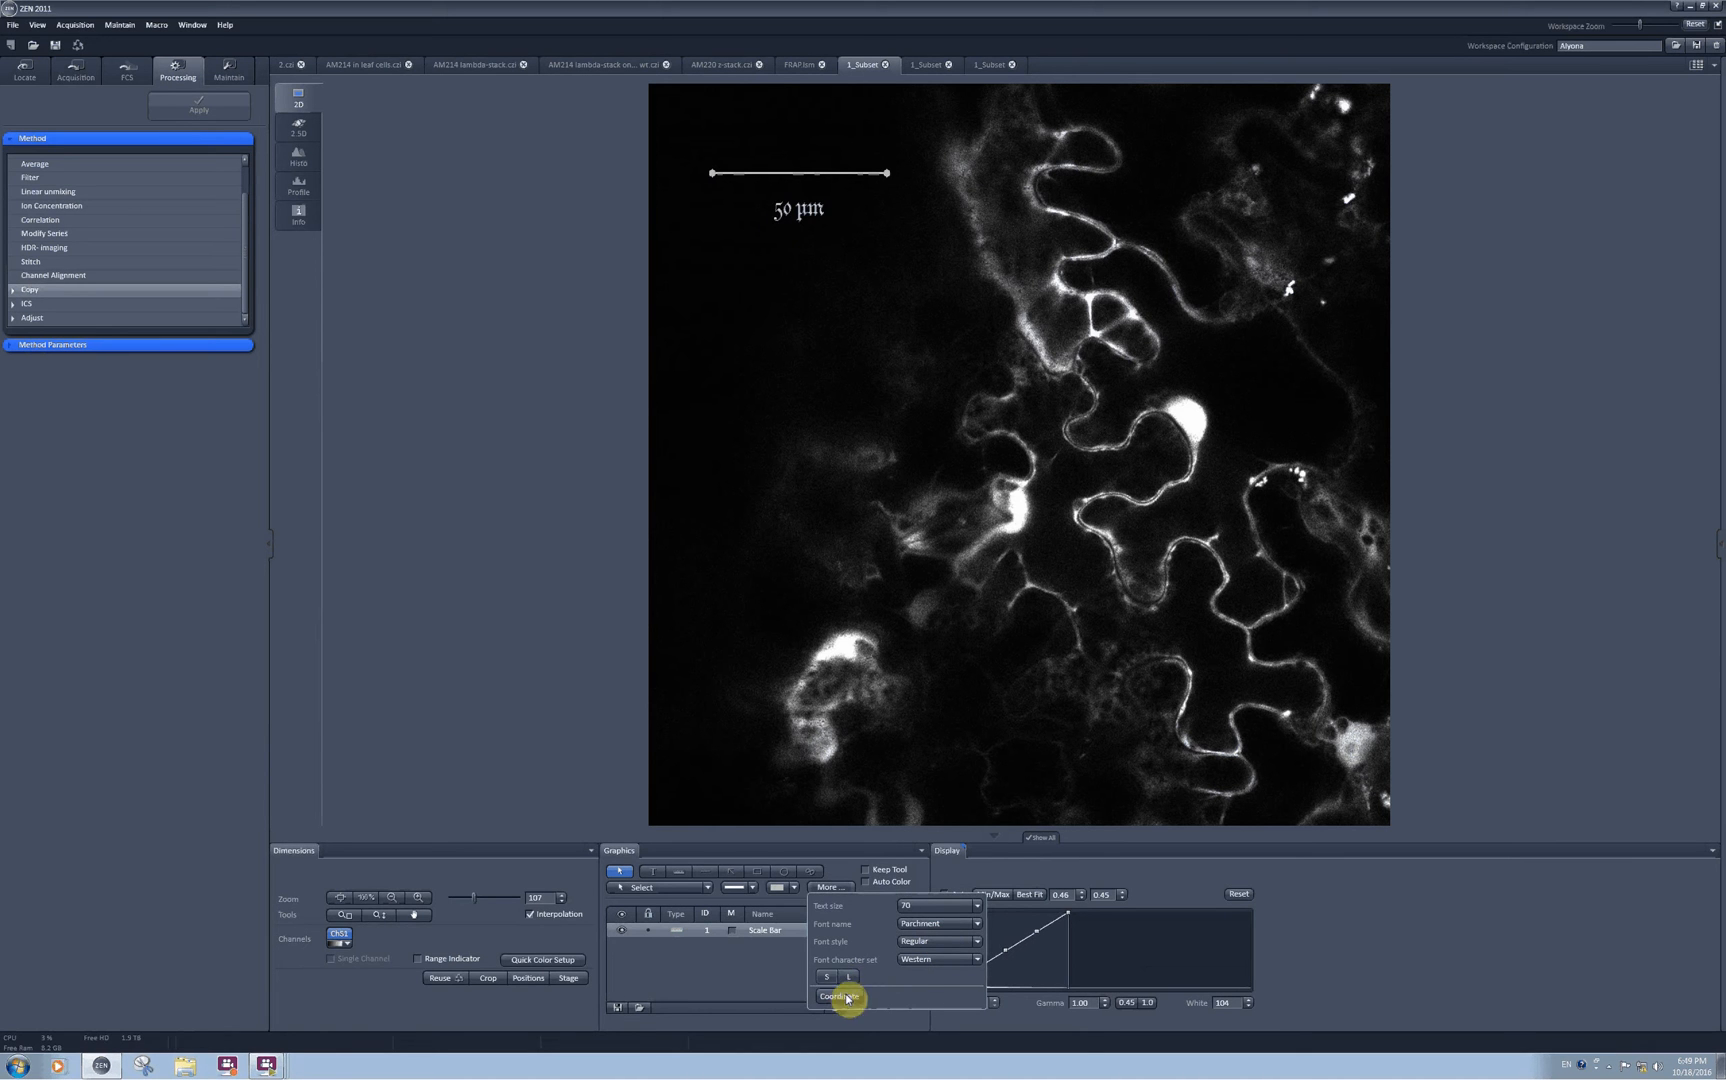
click(794, 888)
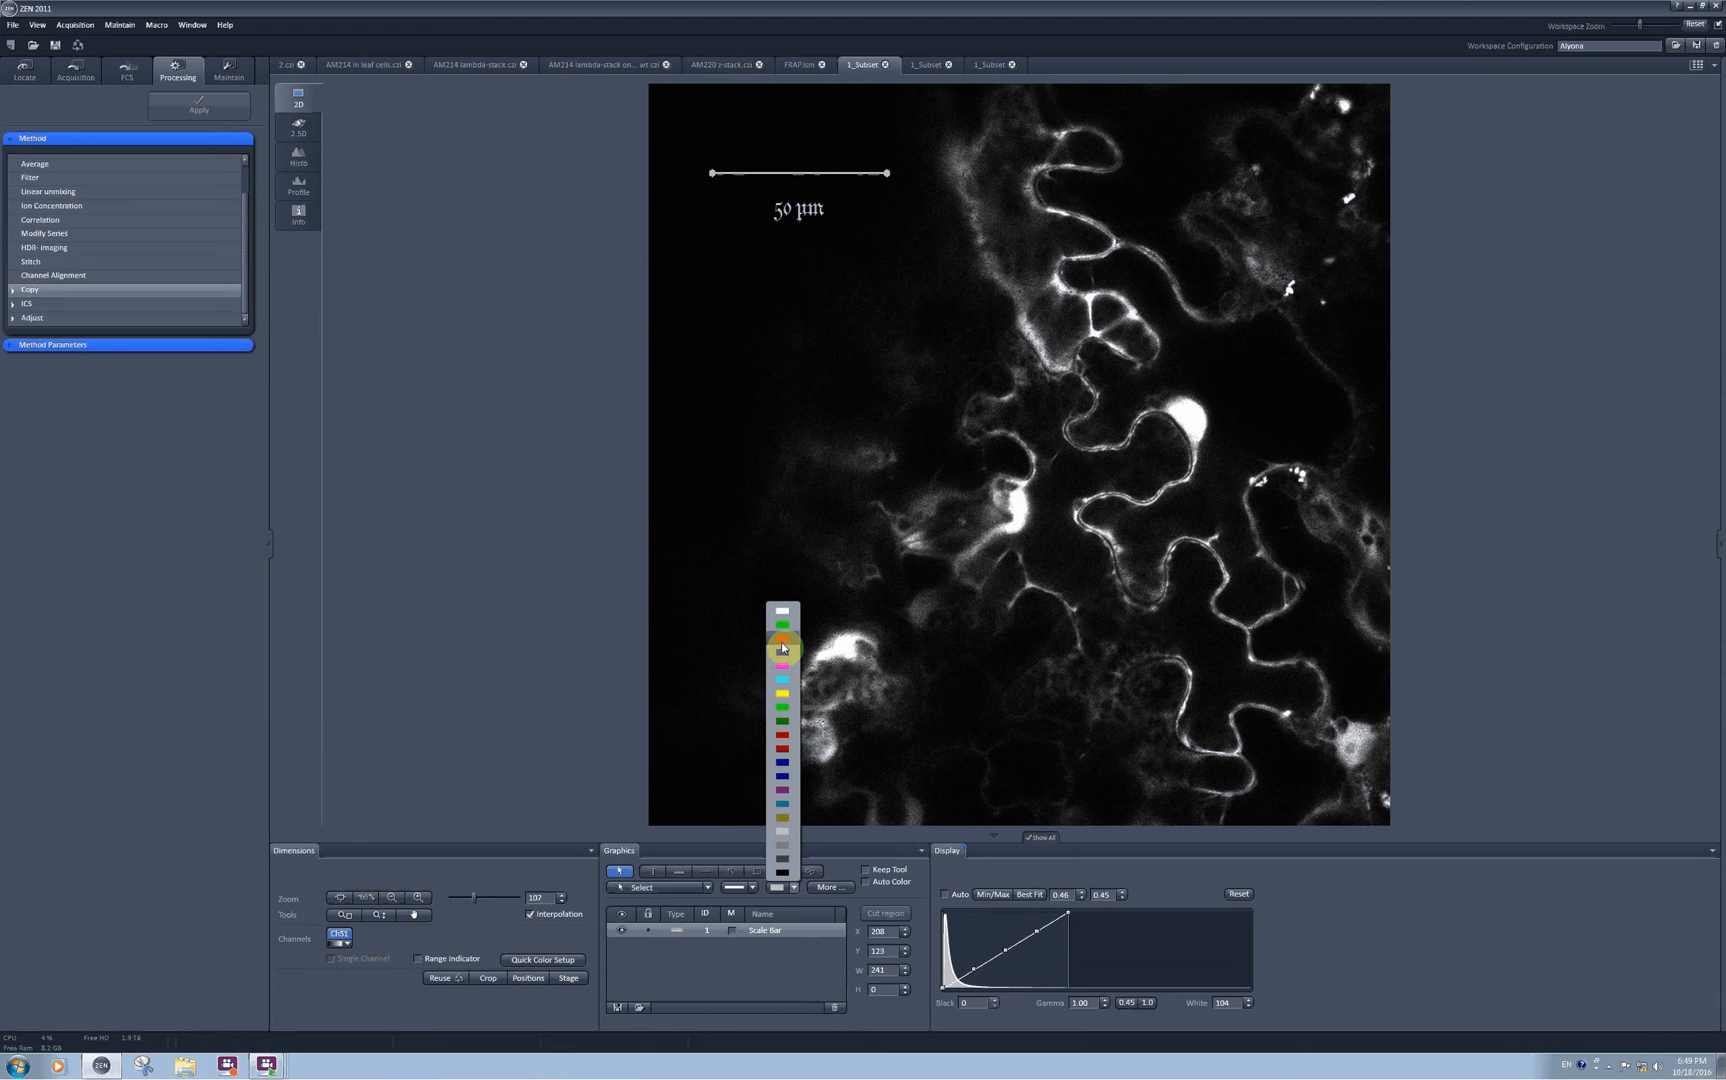
Step: Colour the scale bar red and keep its length at 50 µm after testing 100 µm
click(782, 746)
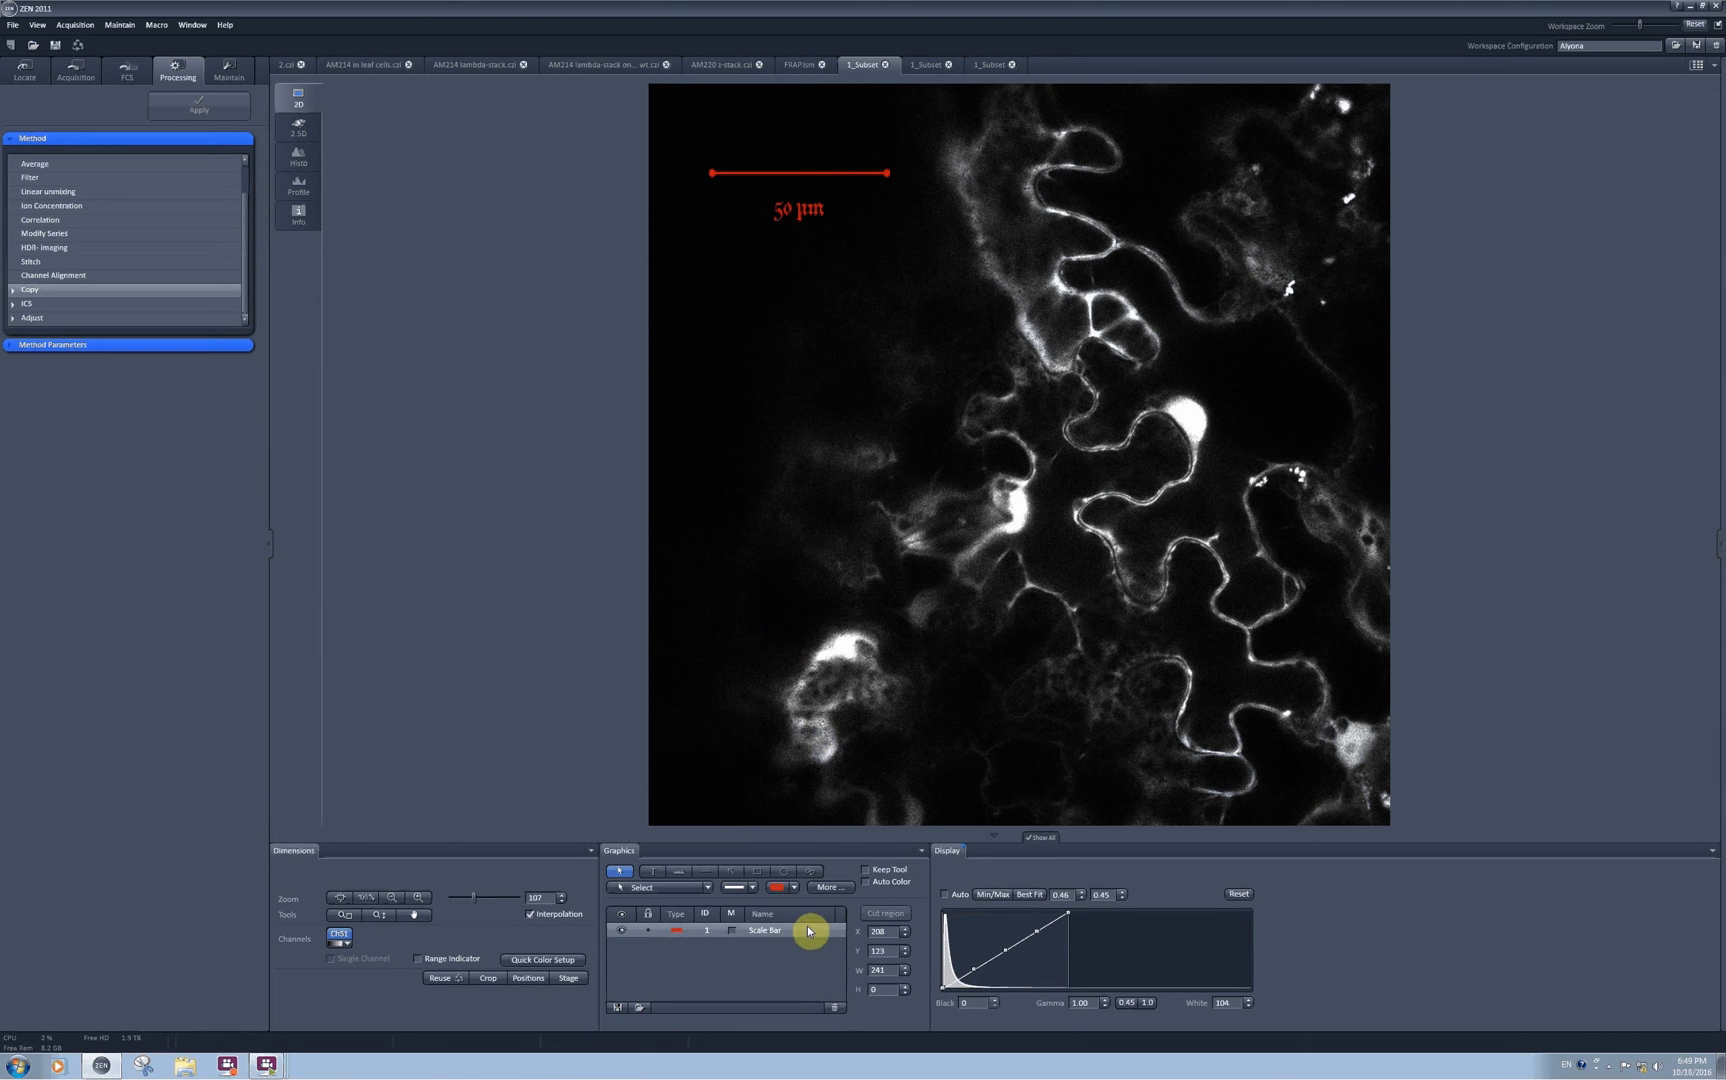
click(752, 888)
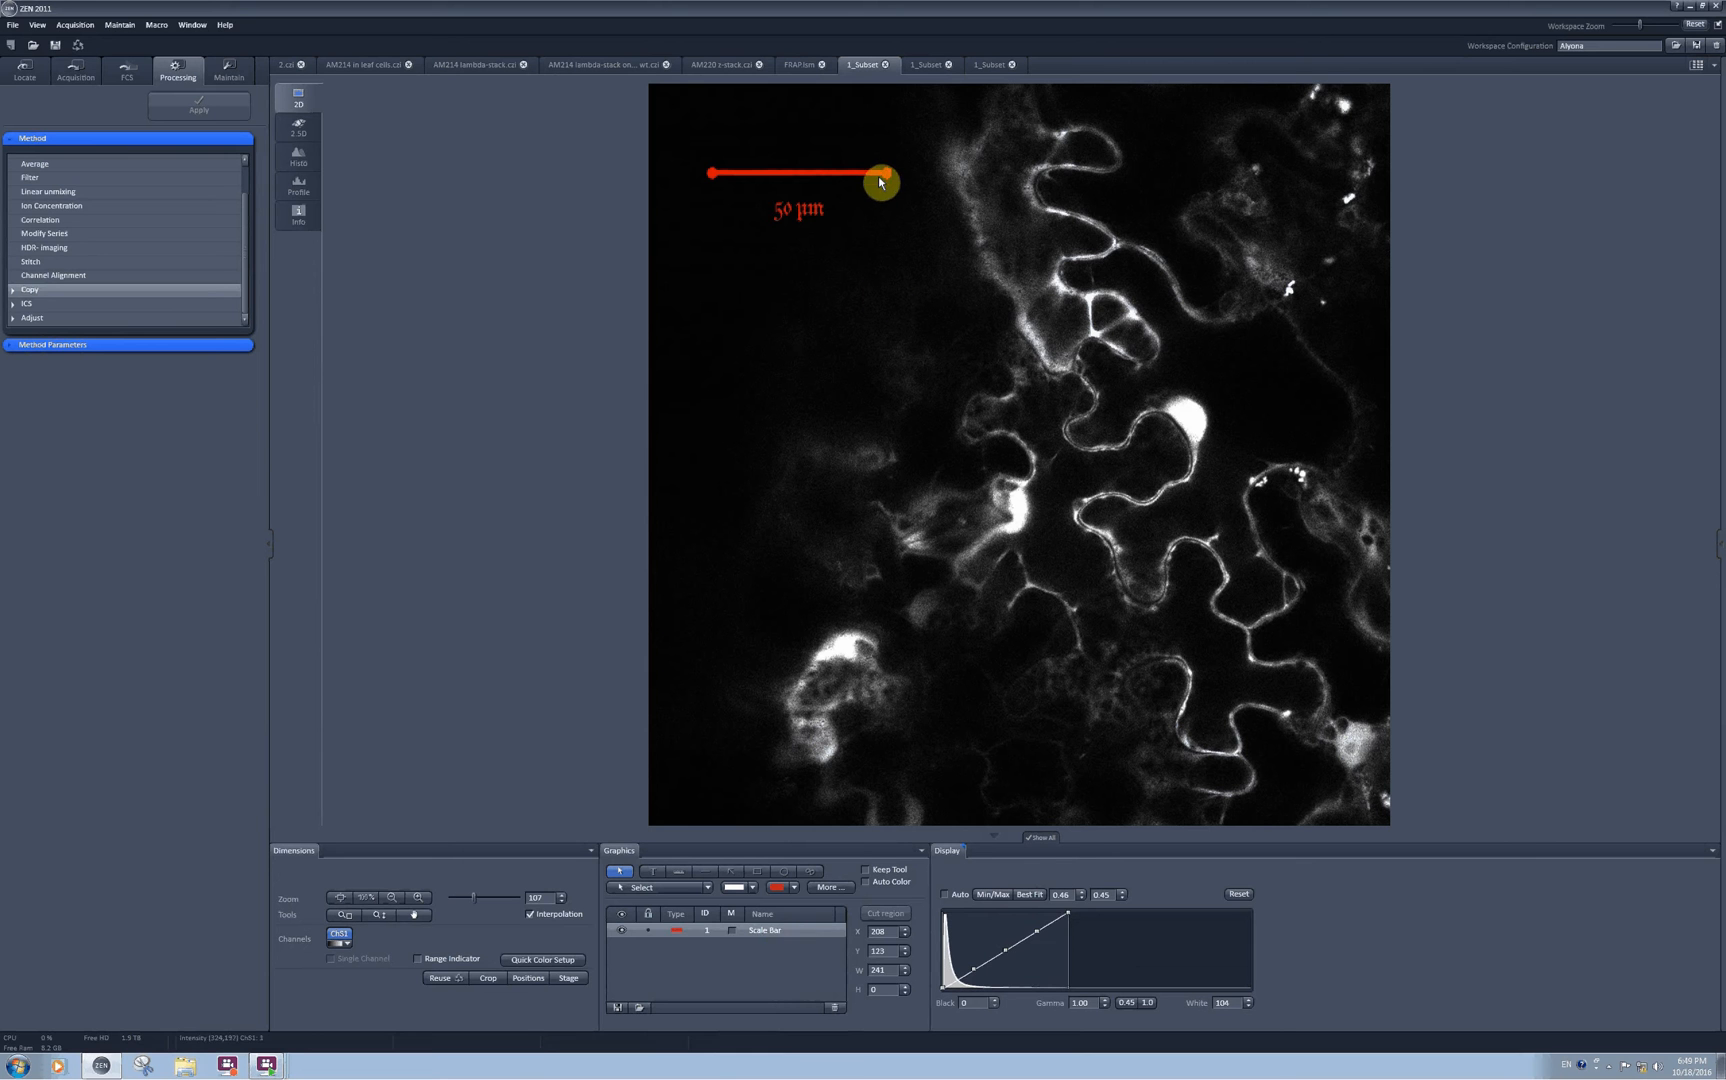
drag(880, 180, 1056, 176)
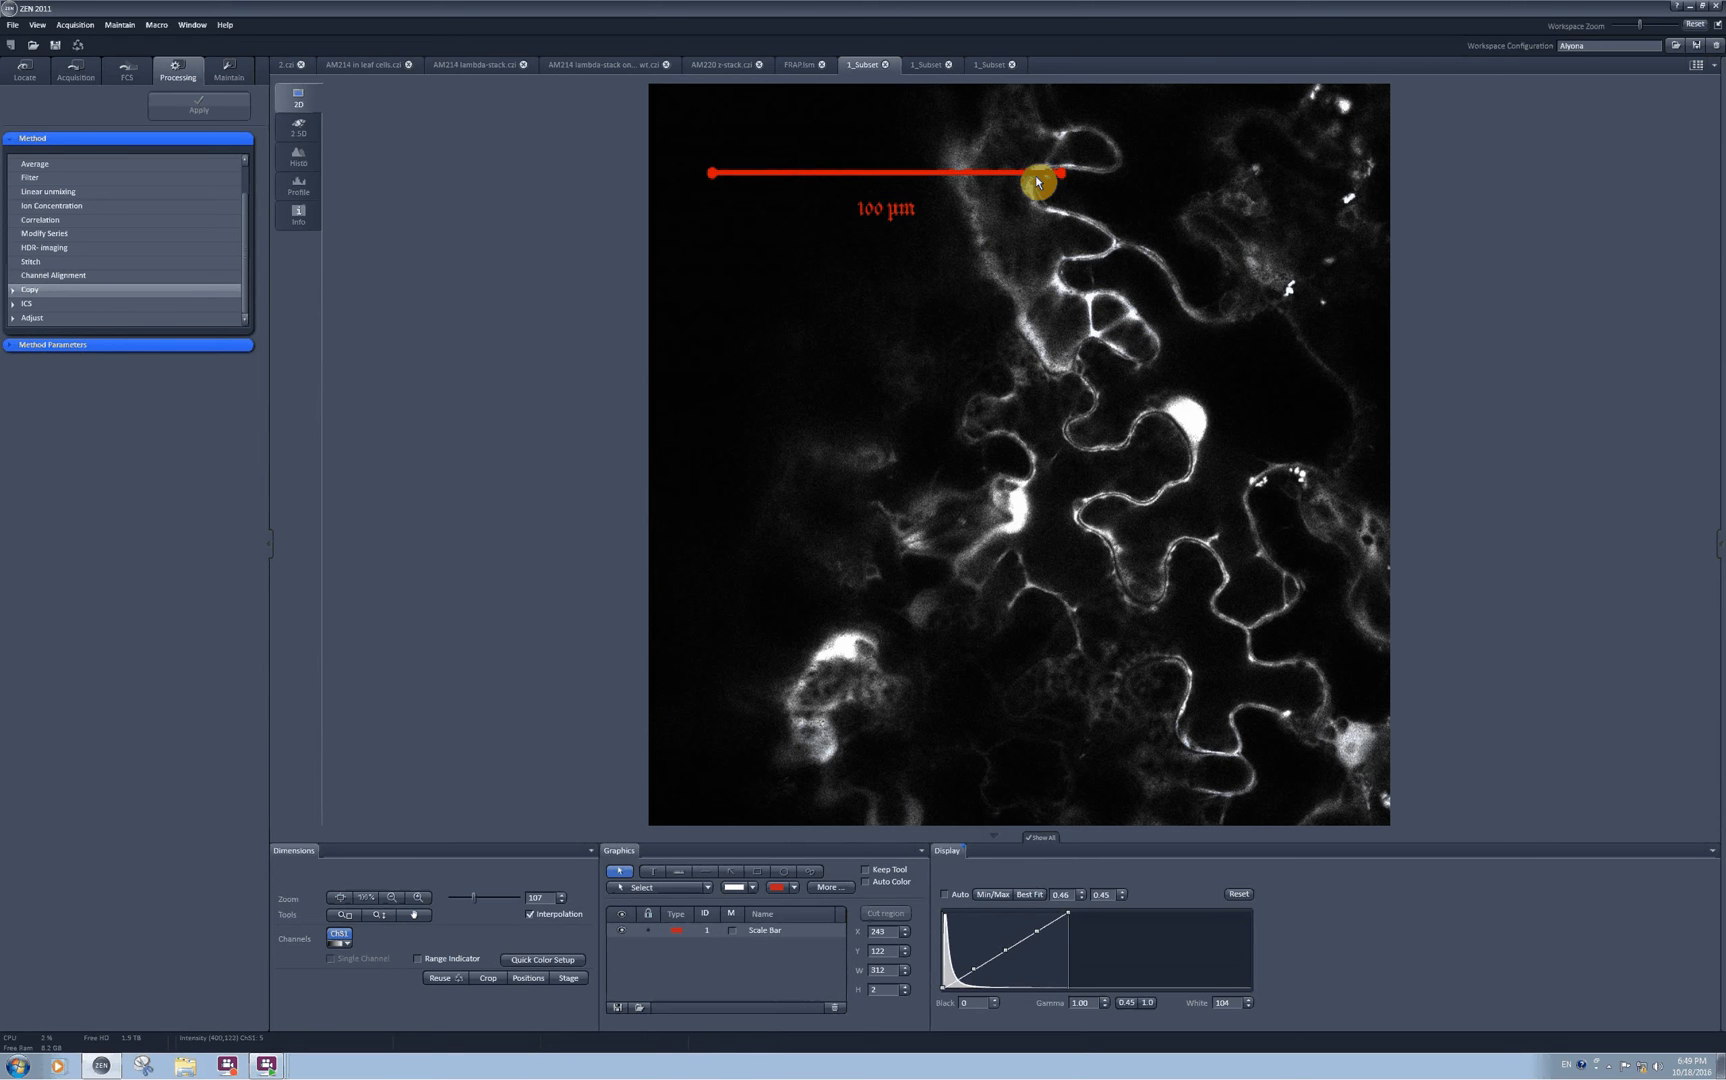
drag(1054, 176, 868, 176)
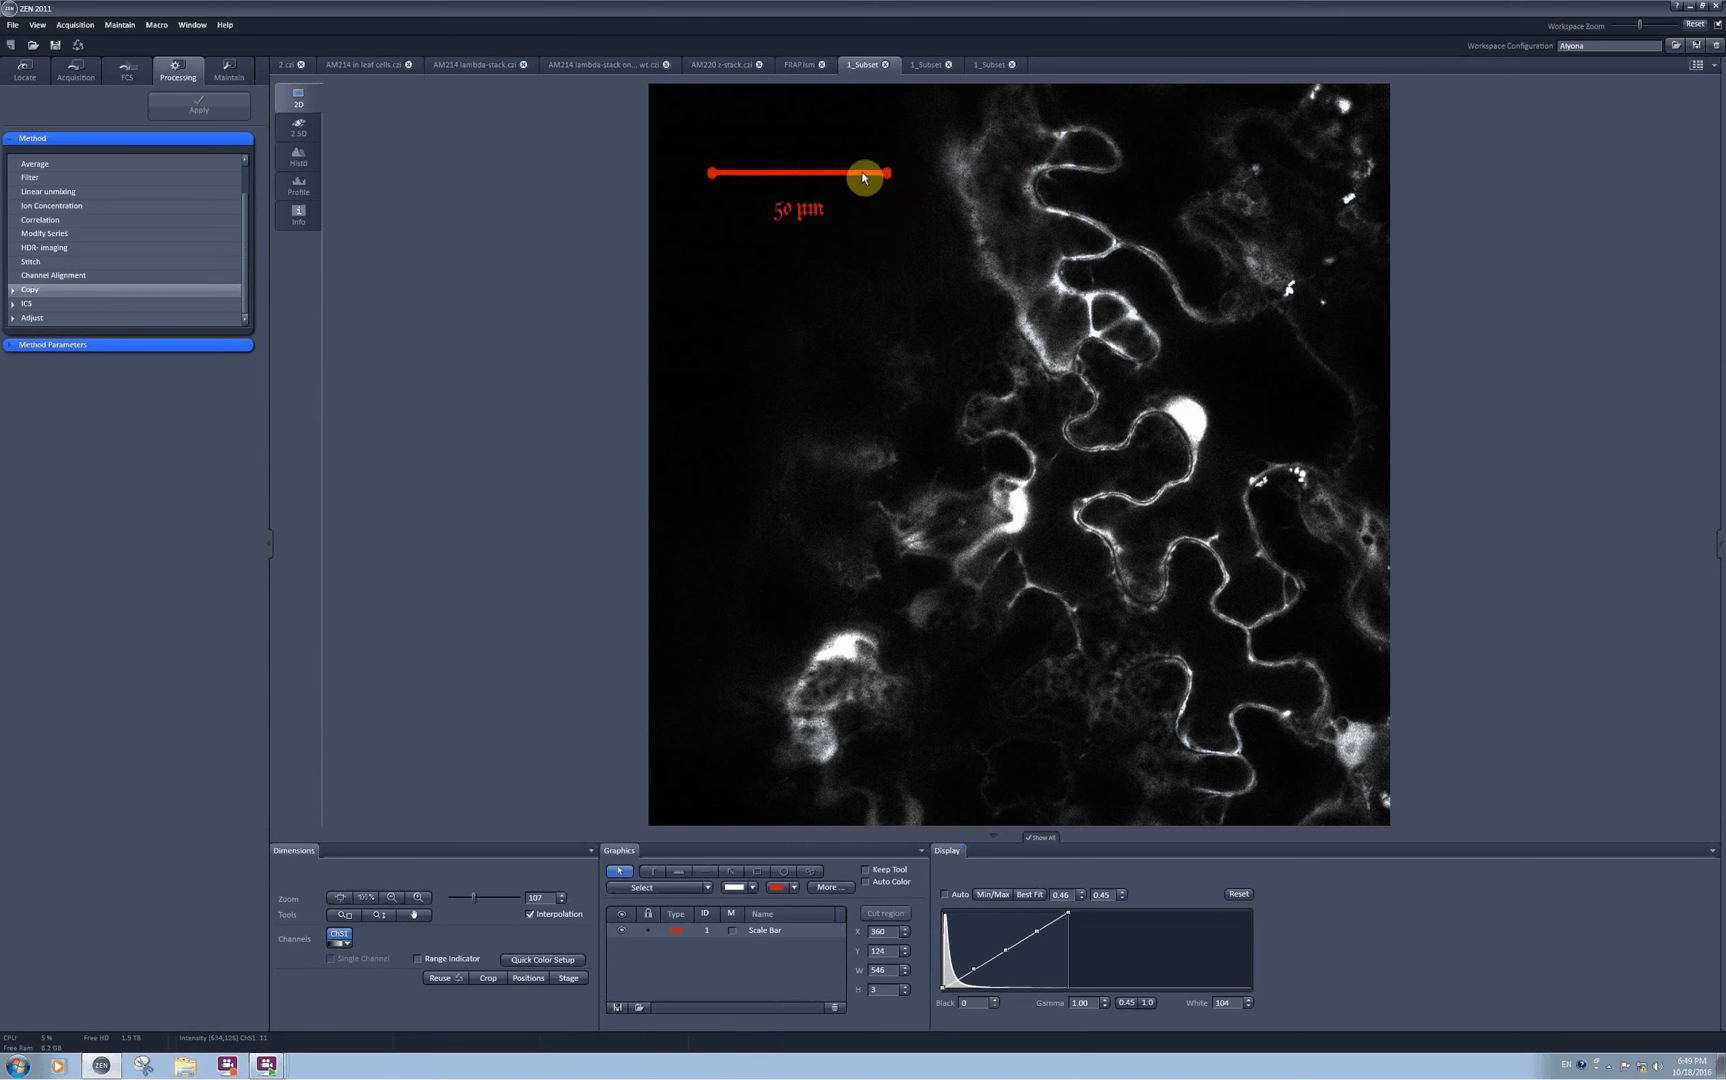
drag(876, 176, 908, 190)
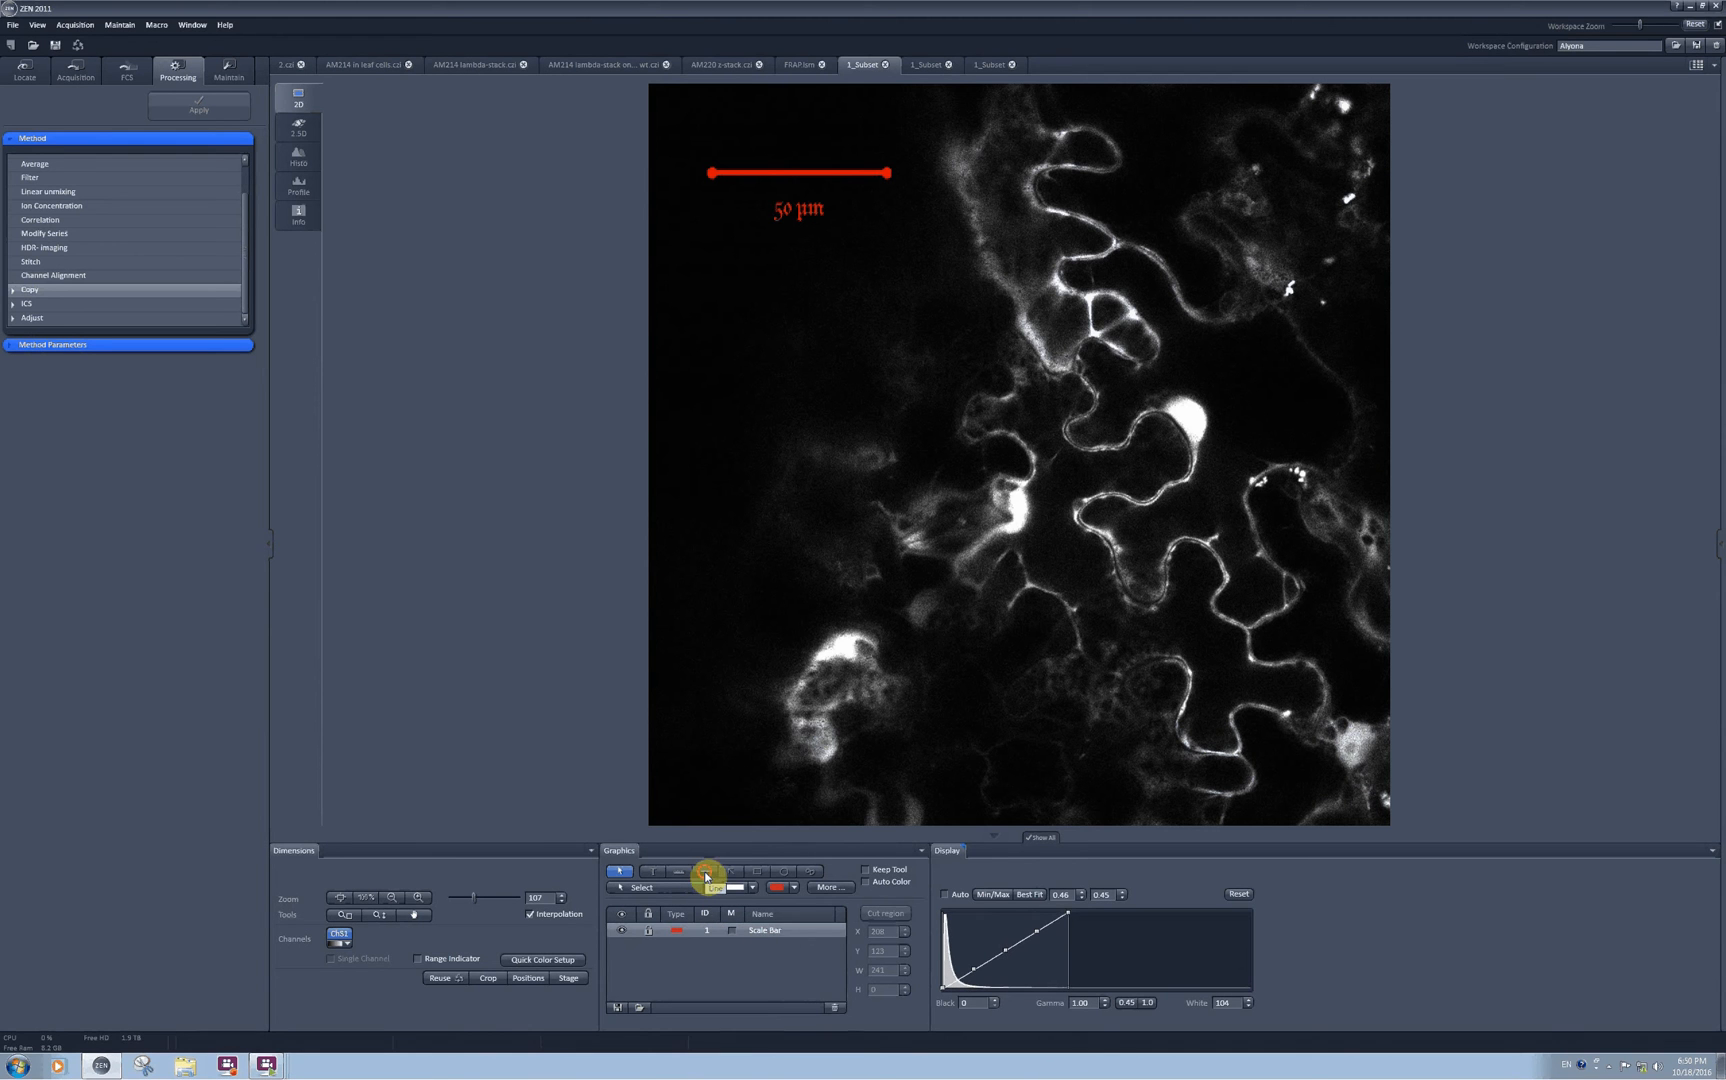
Step: Draw a horizontal 104.73 µm measuring line and reshape the diagonal one
drag(738, 366, 1112, 366)
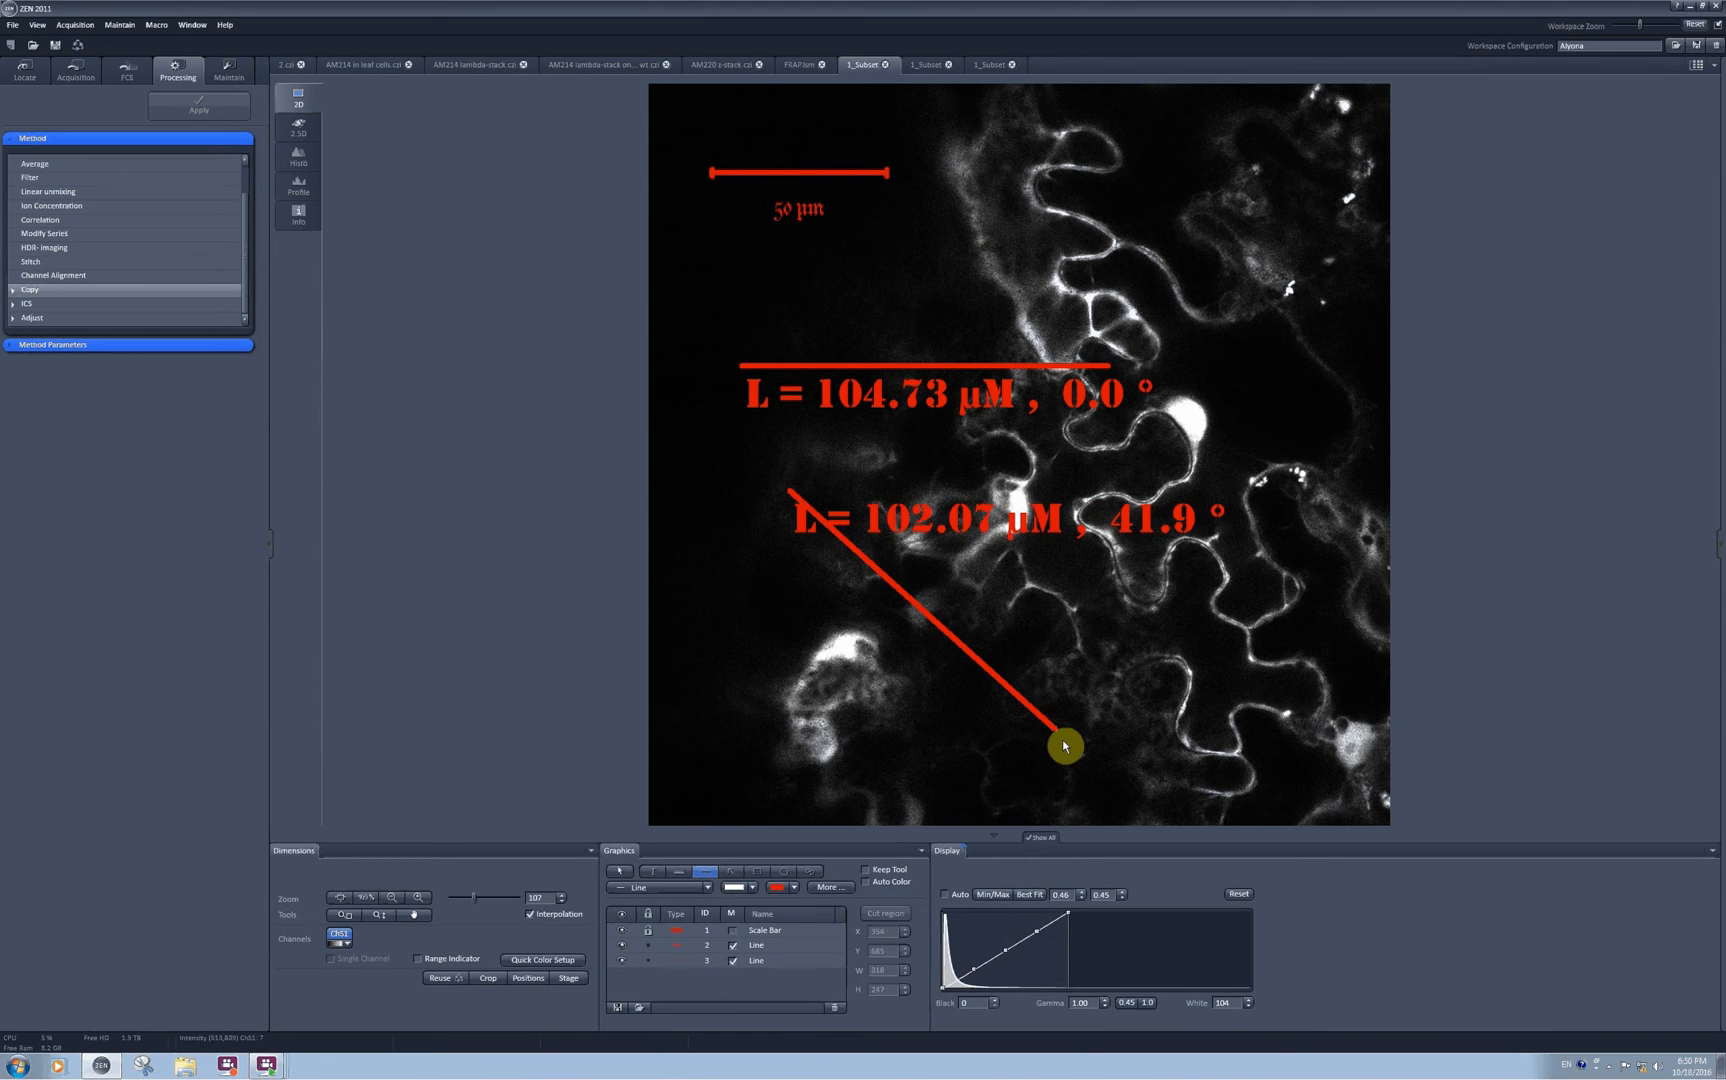
drag(1062, 746, 1266, 468)
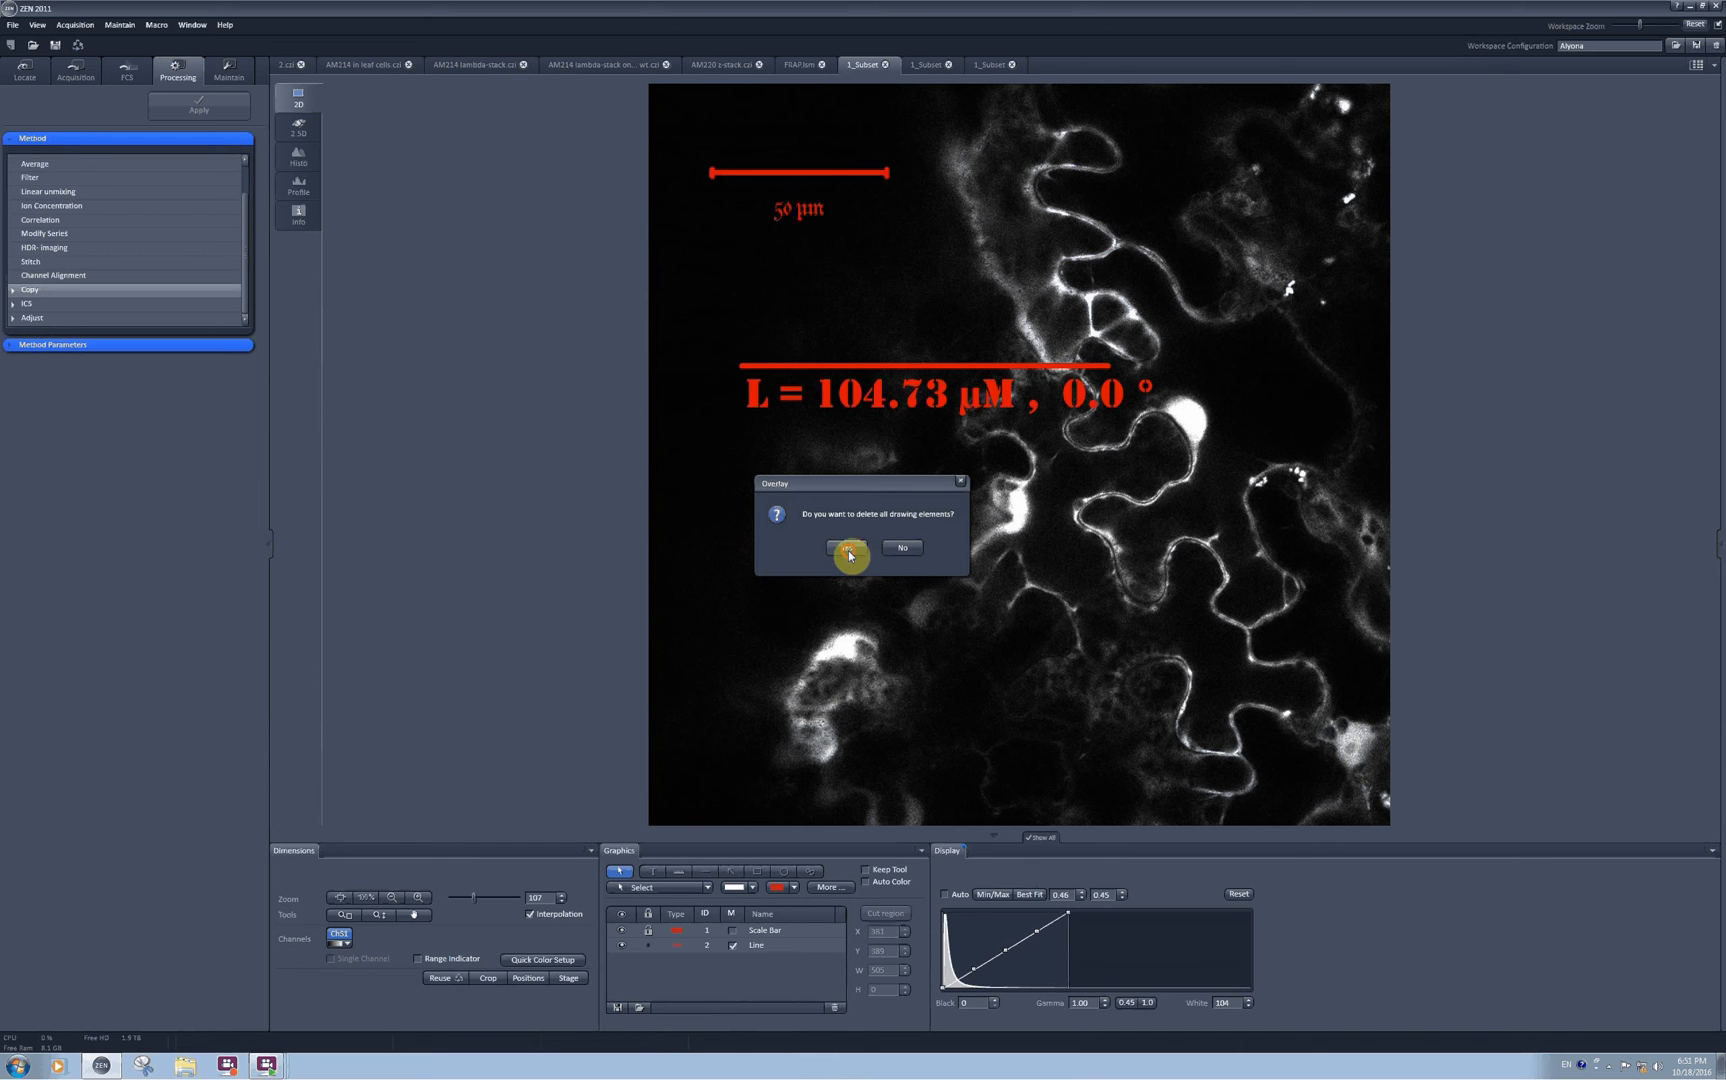
Step: Delete all drawings, then add a 54.60 µm arrow and a rectangle region with smaller labels
click(848, 550)
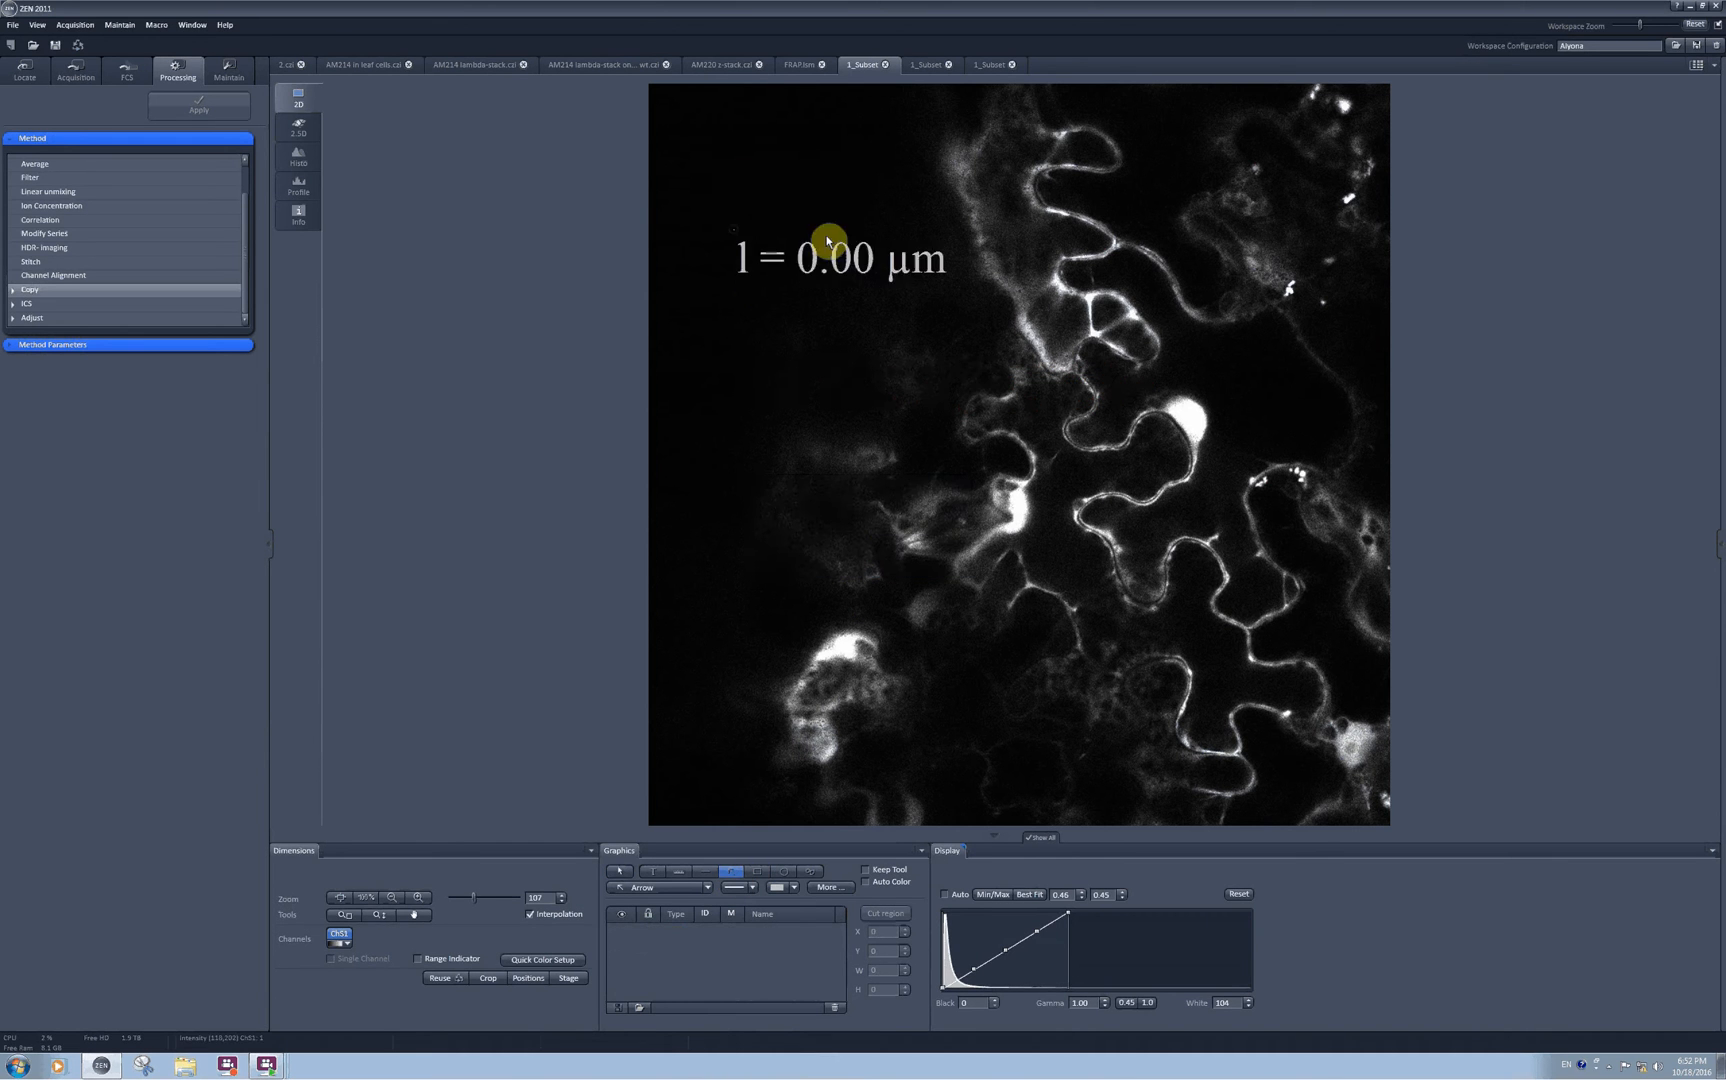
drag(736, 226, 922, 210)
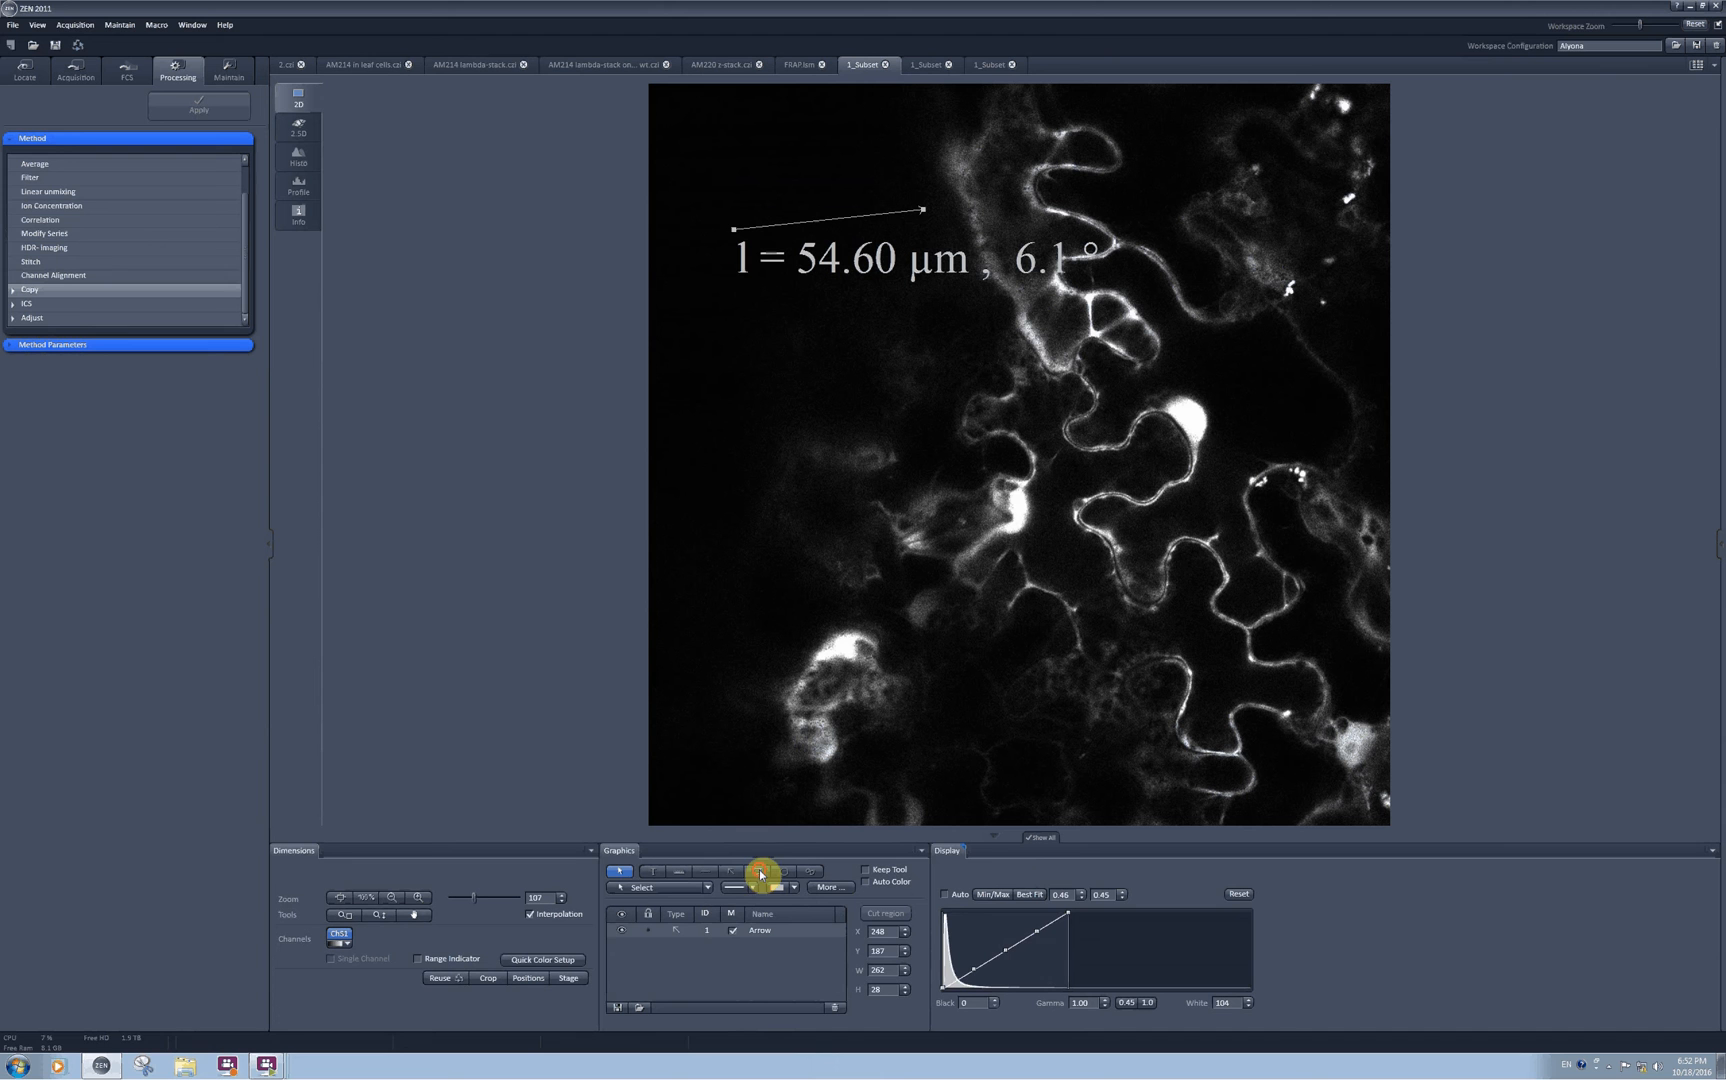
drag(724, 334, 996, 490)
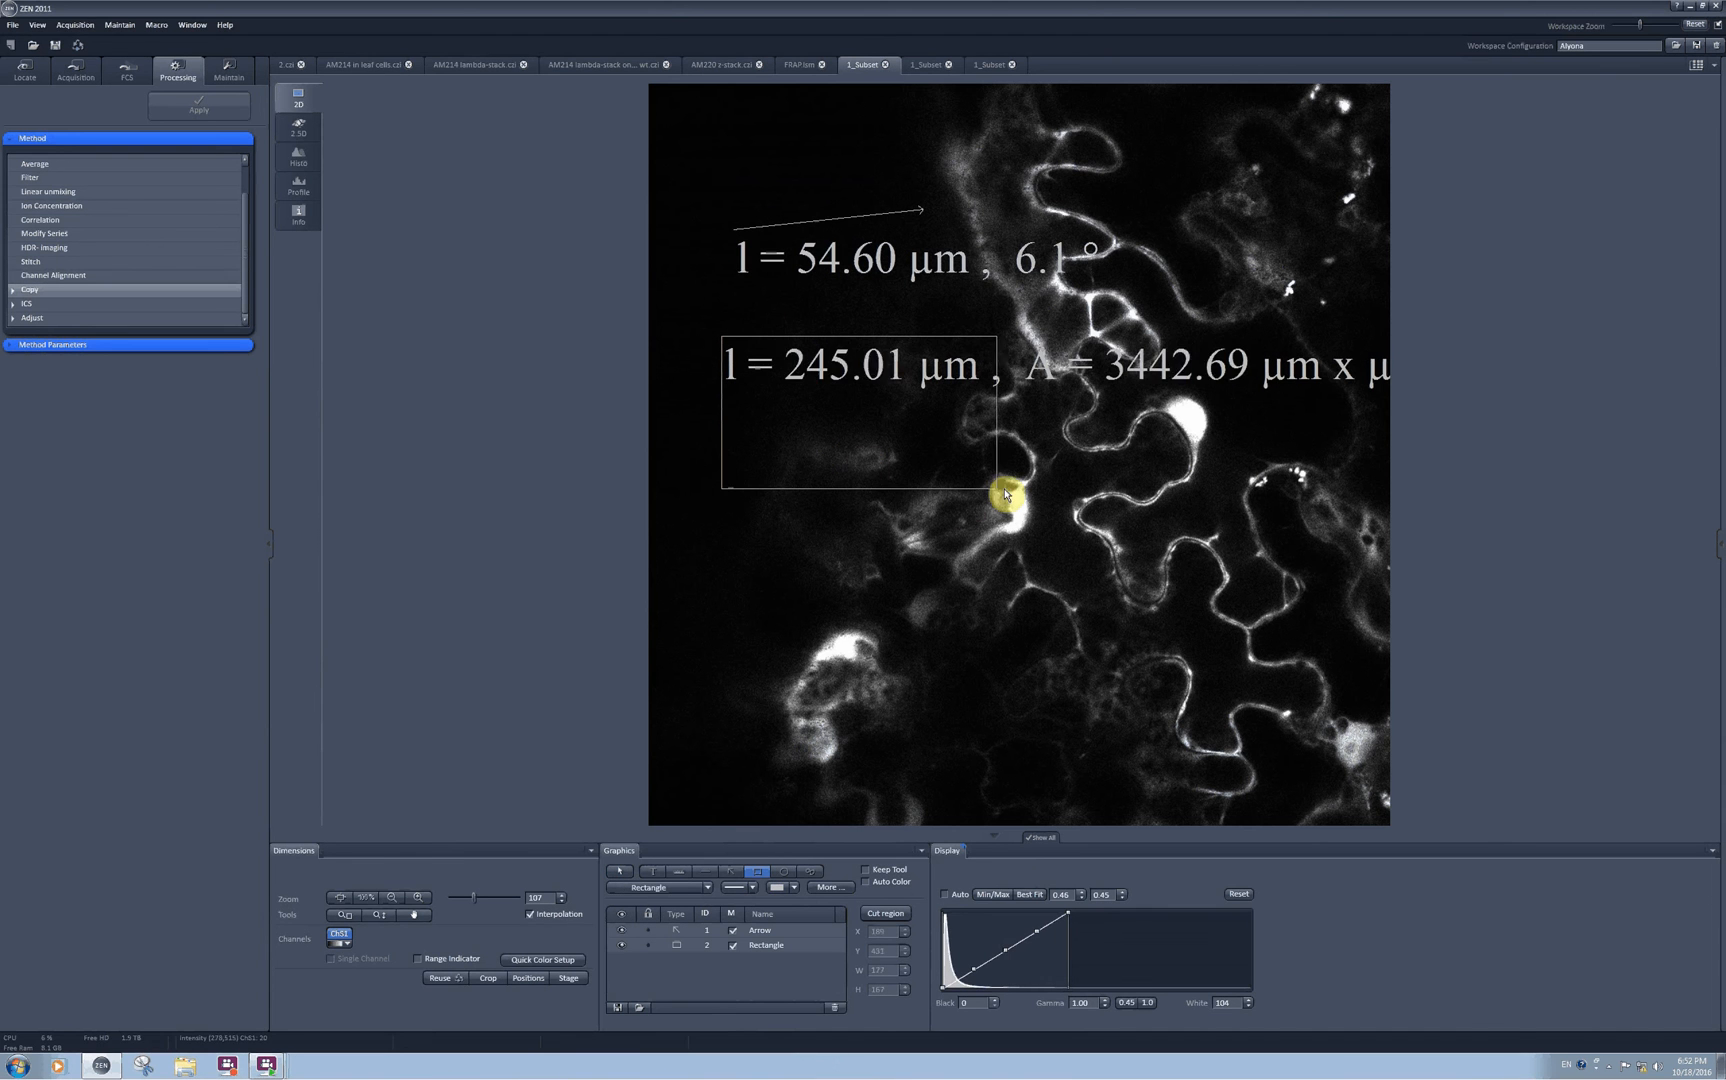
drag(1002, 496, 810, 386)
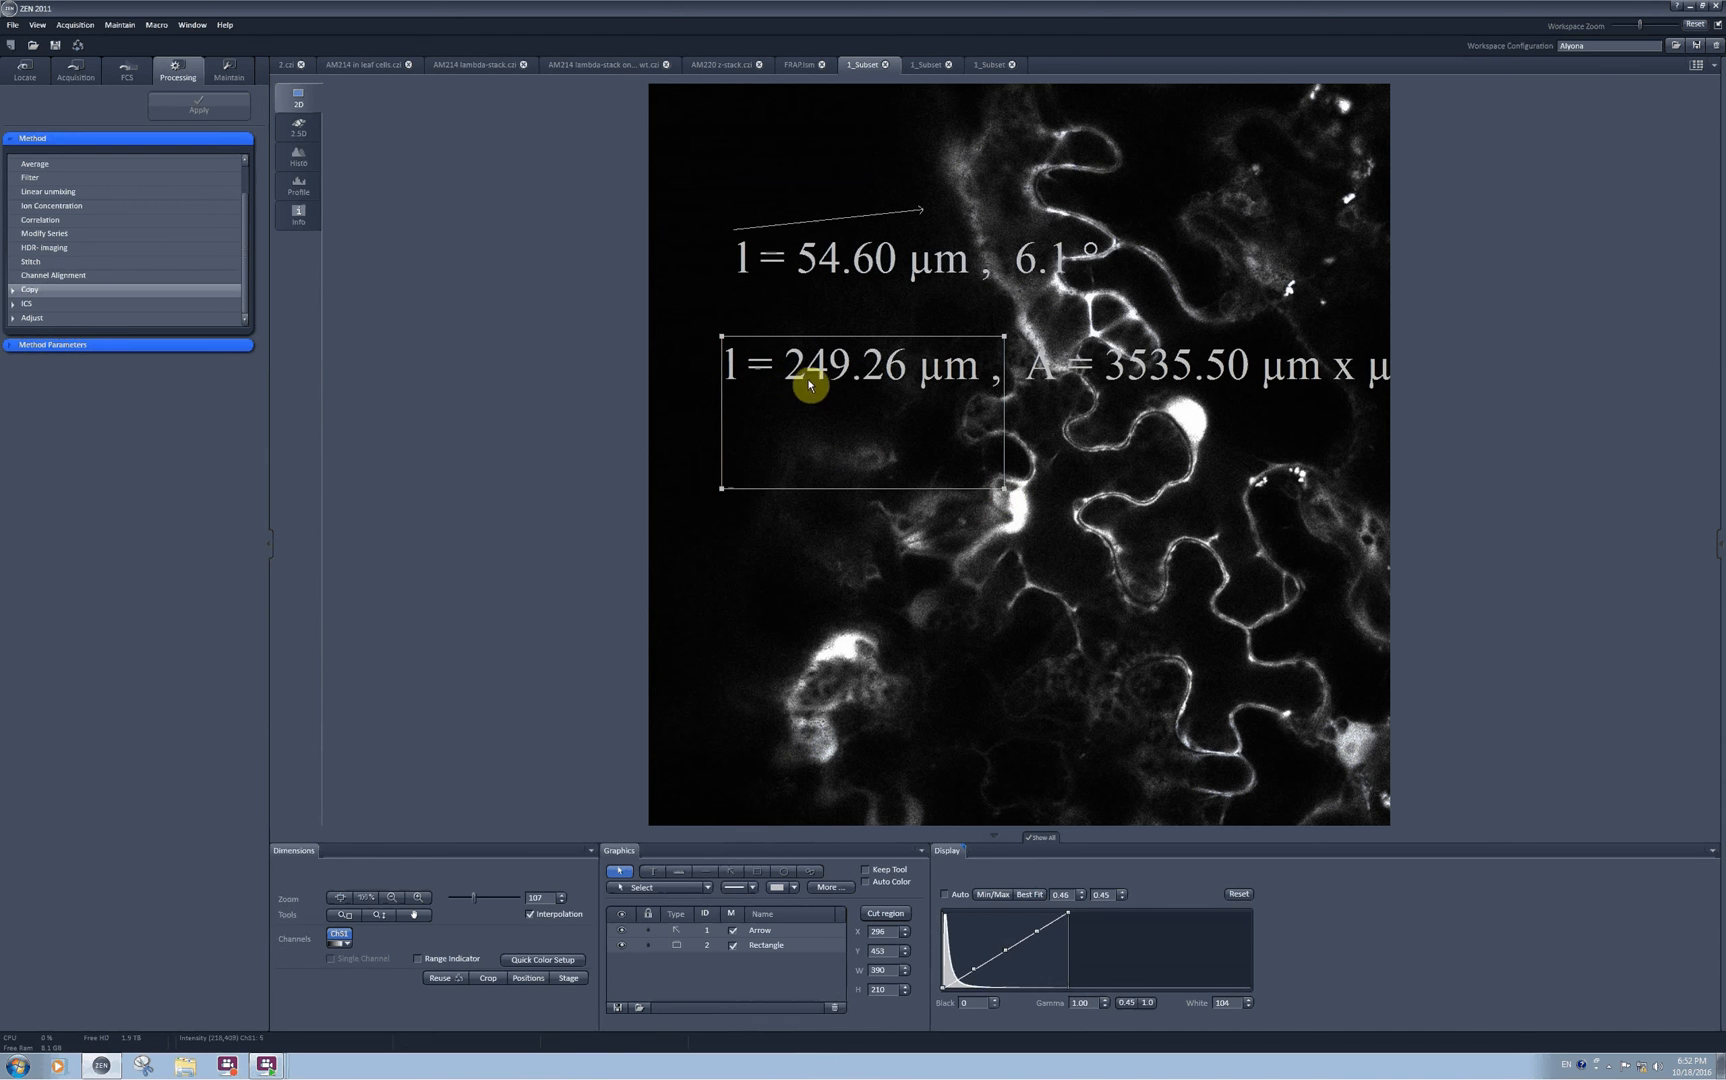
mouse_move(1102, 386)
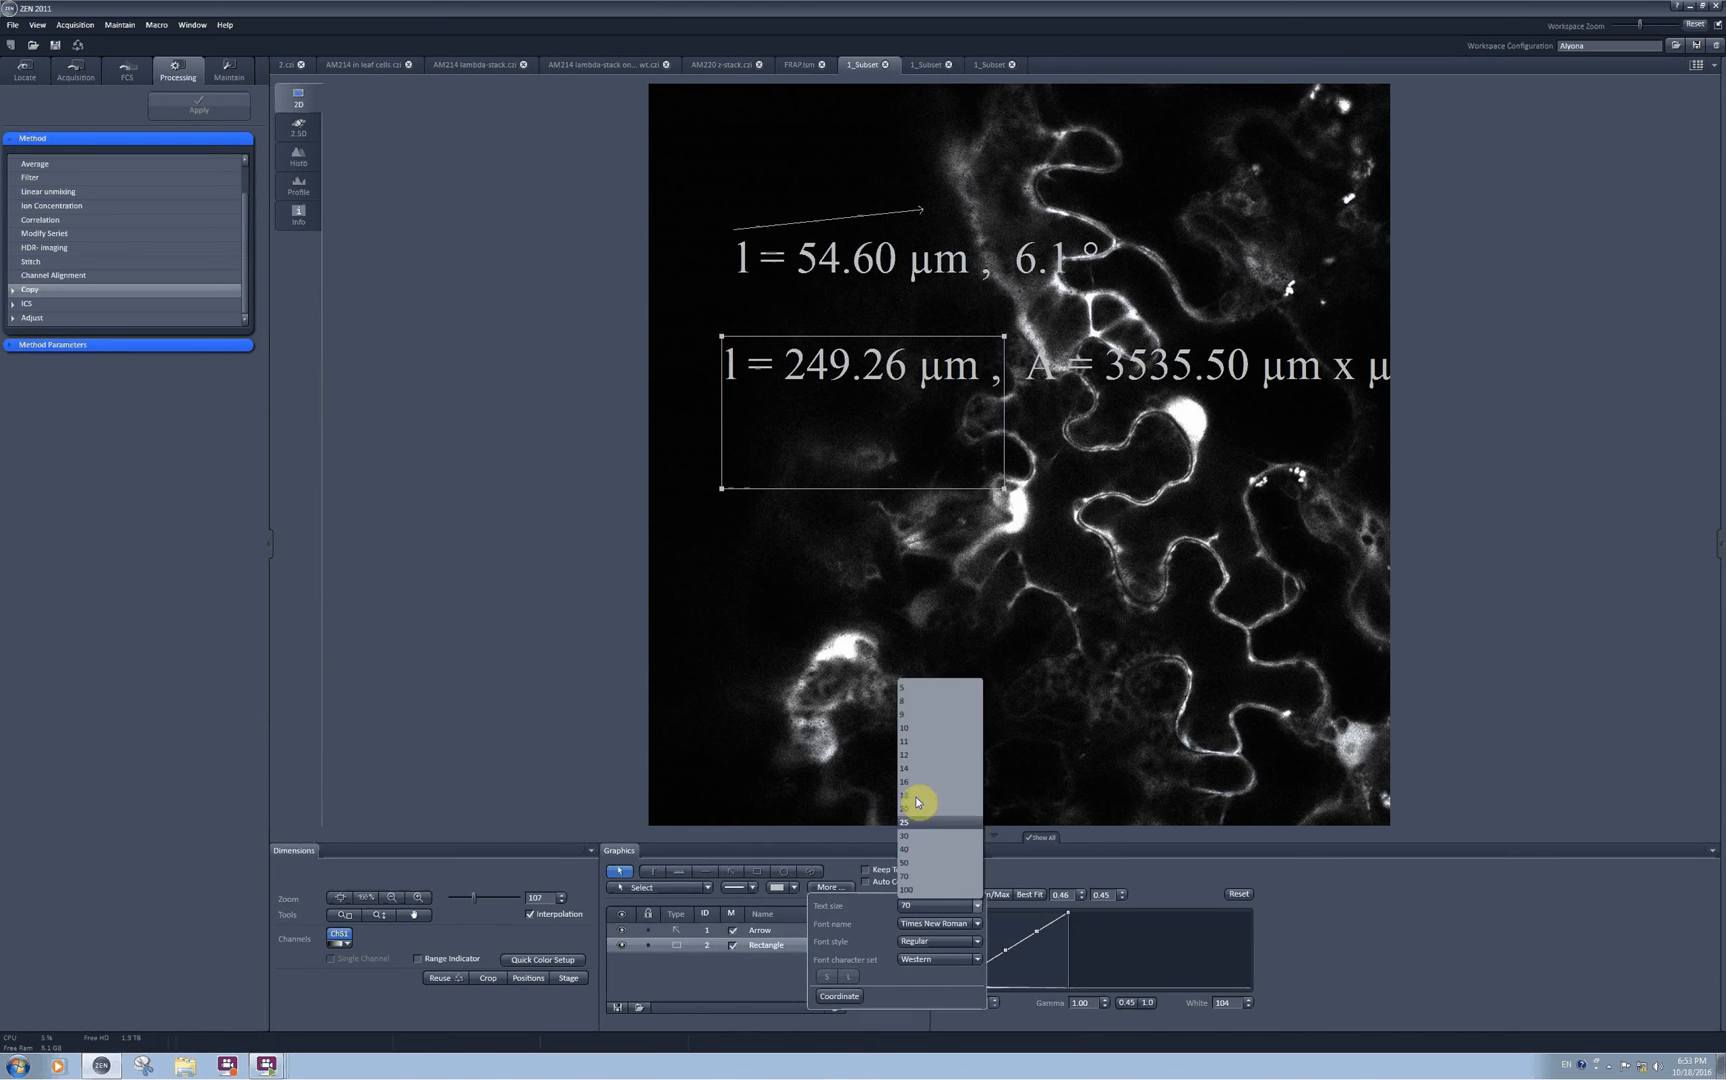
click(904, 794)
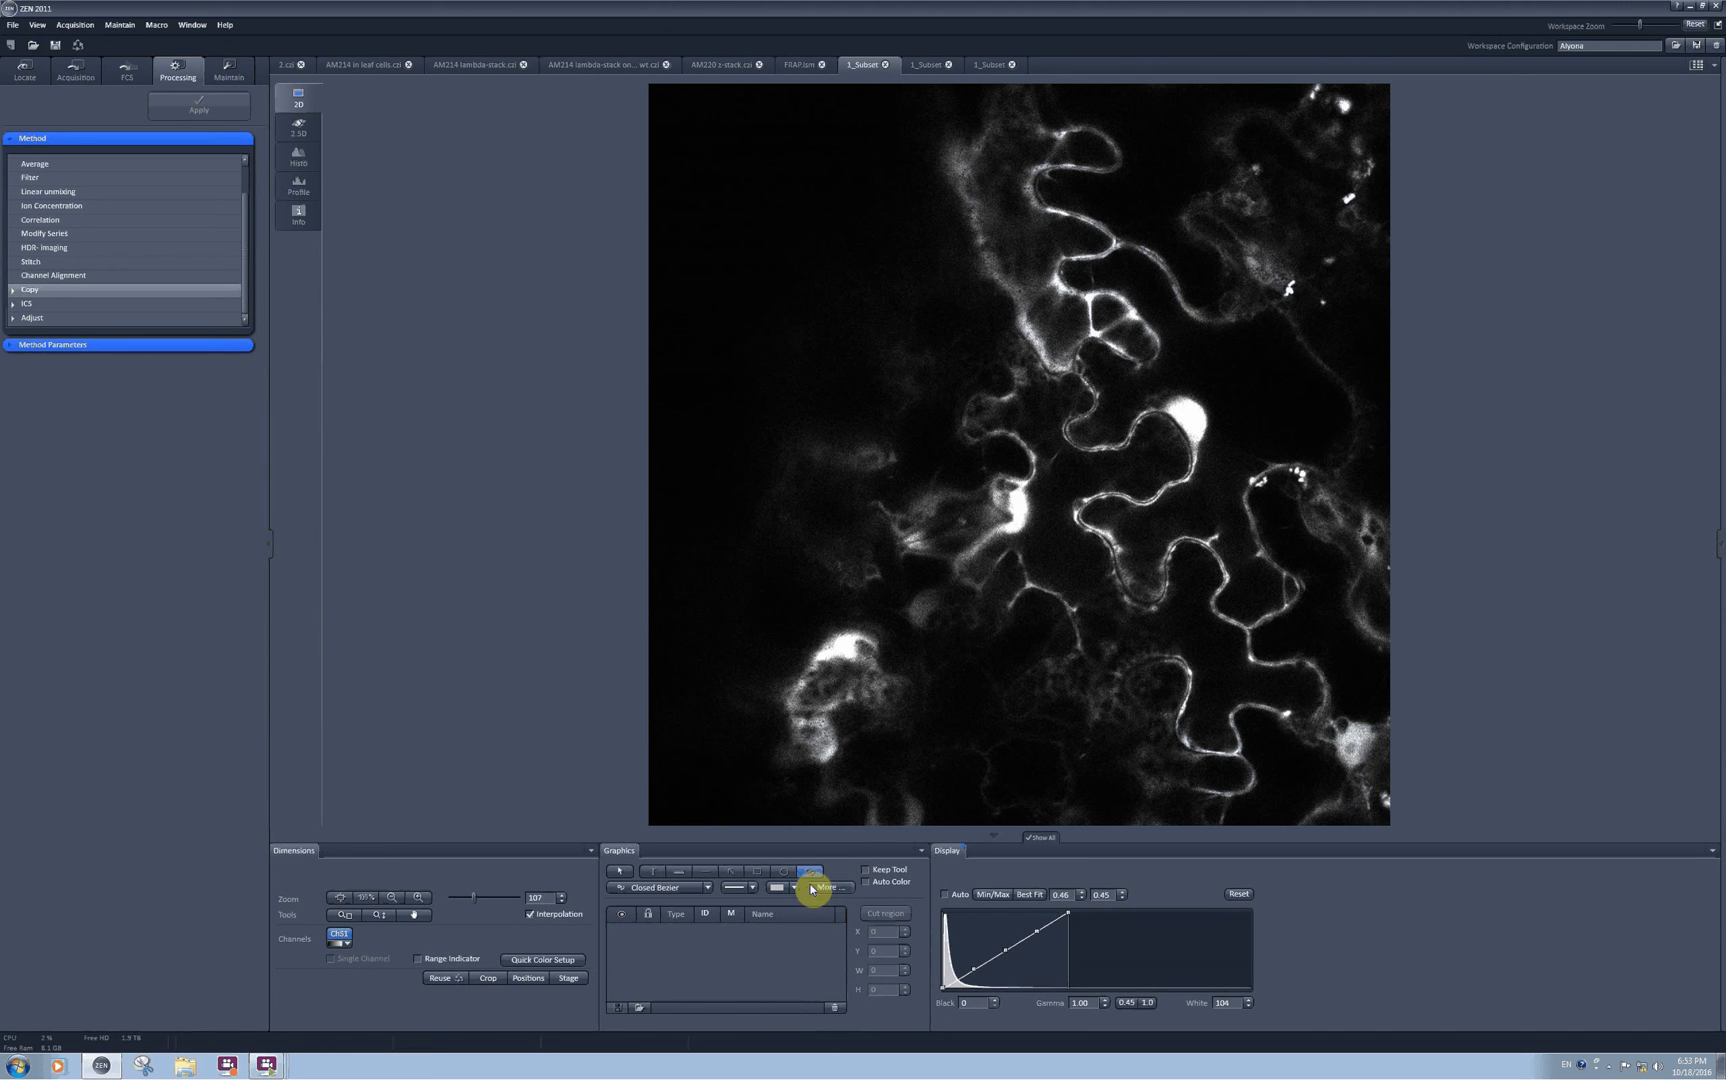
drag(750, 342, 804, 248)
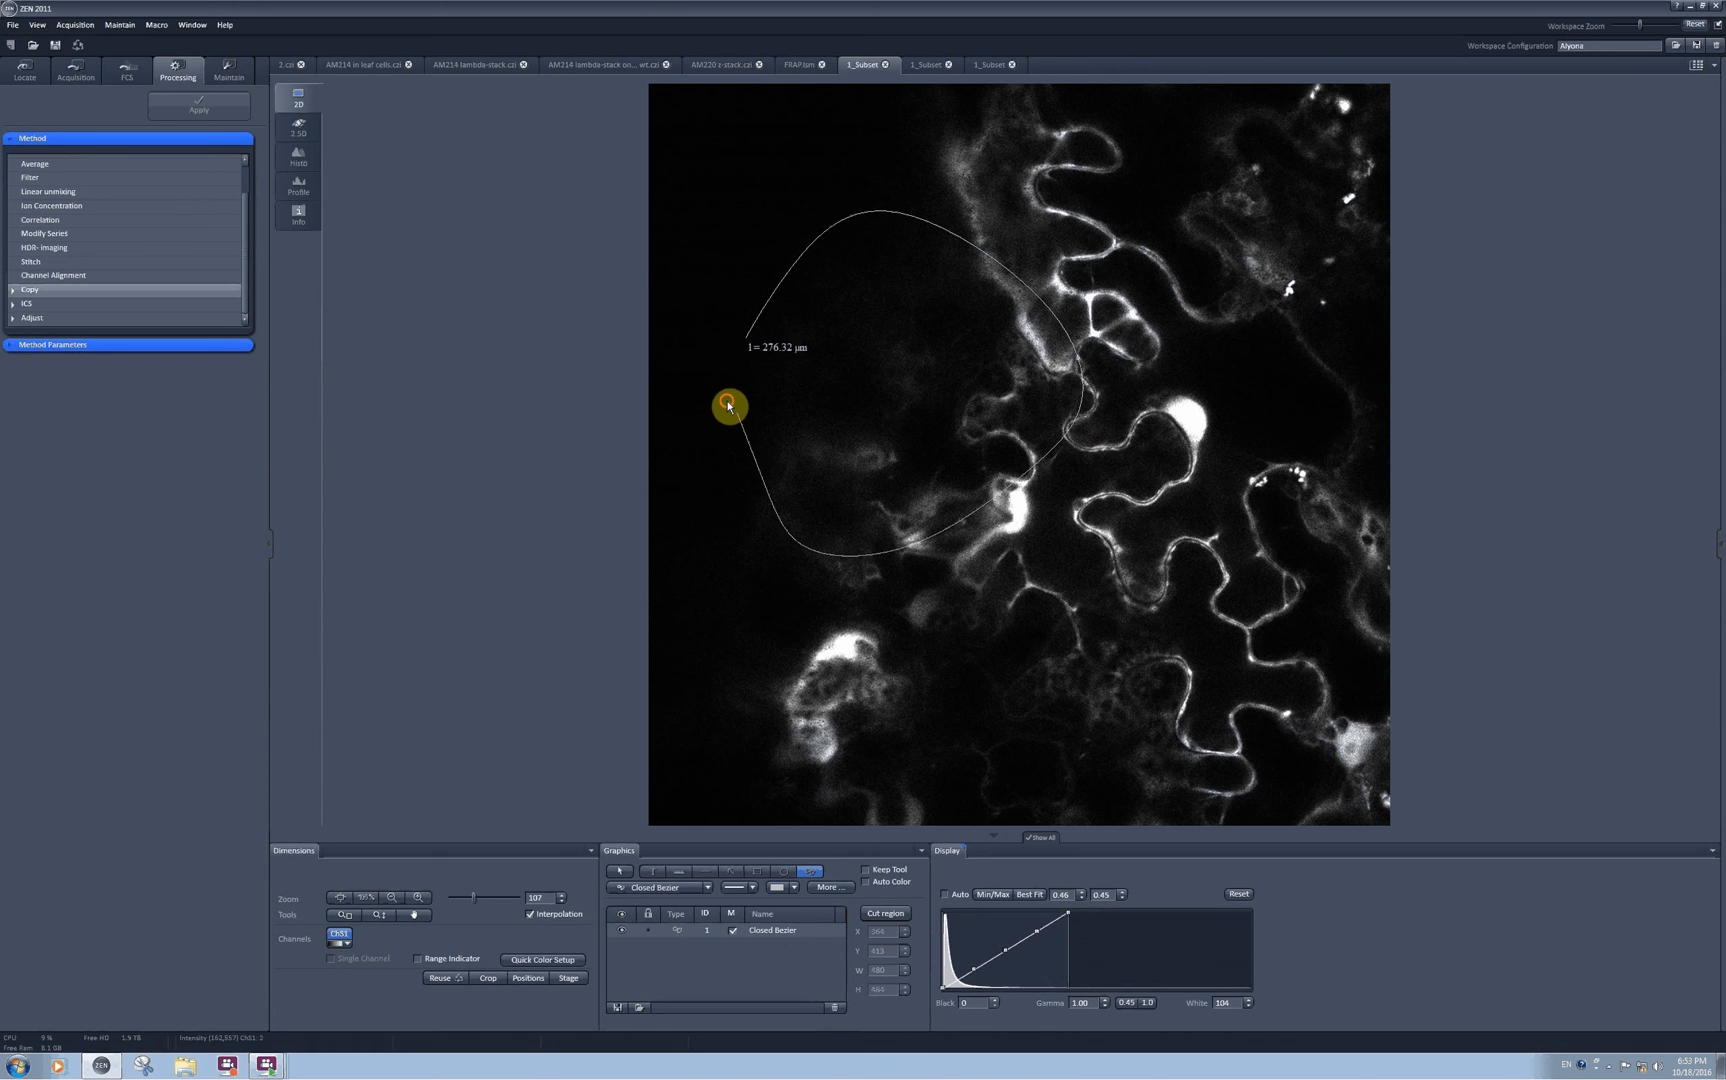
drag(730, 406, 746, 344)
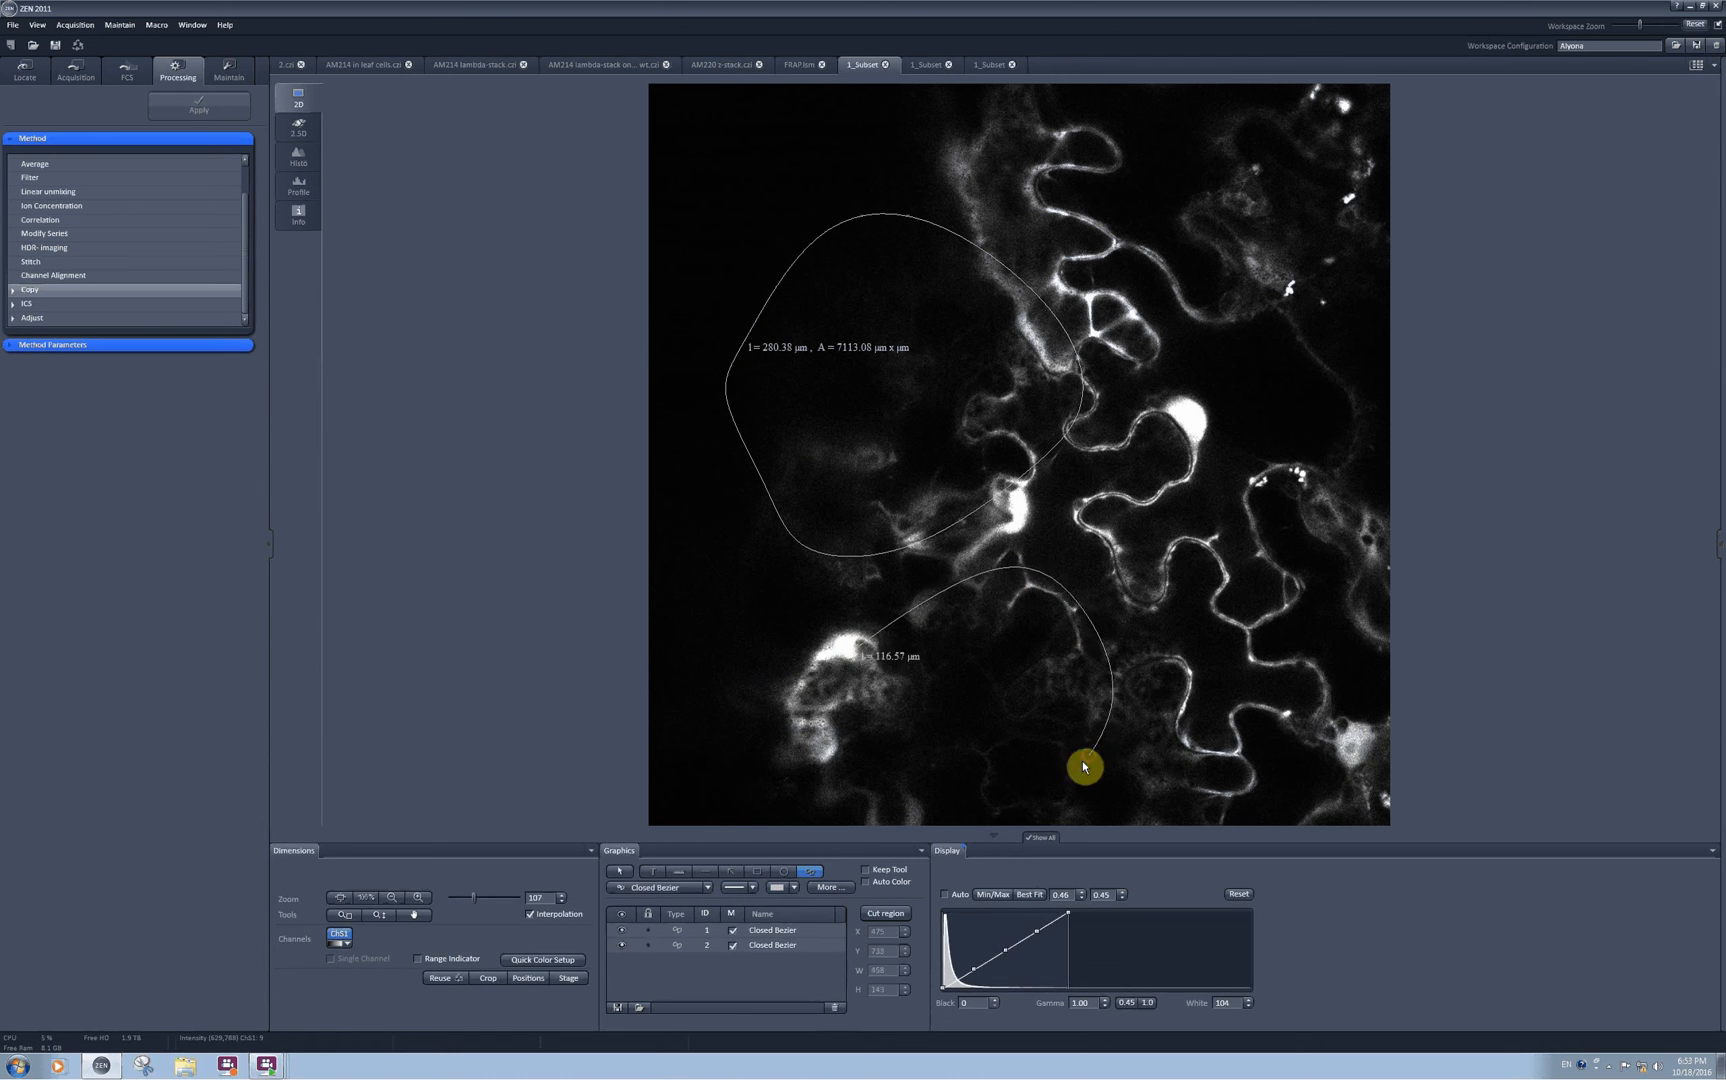
drag(1084, 768, 718, 580)
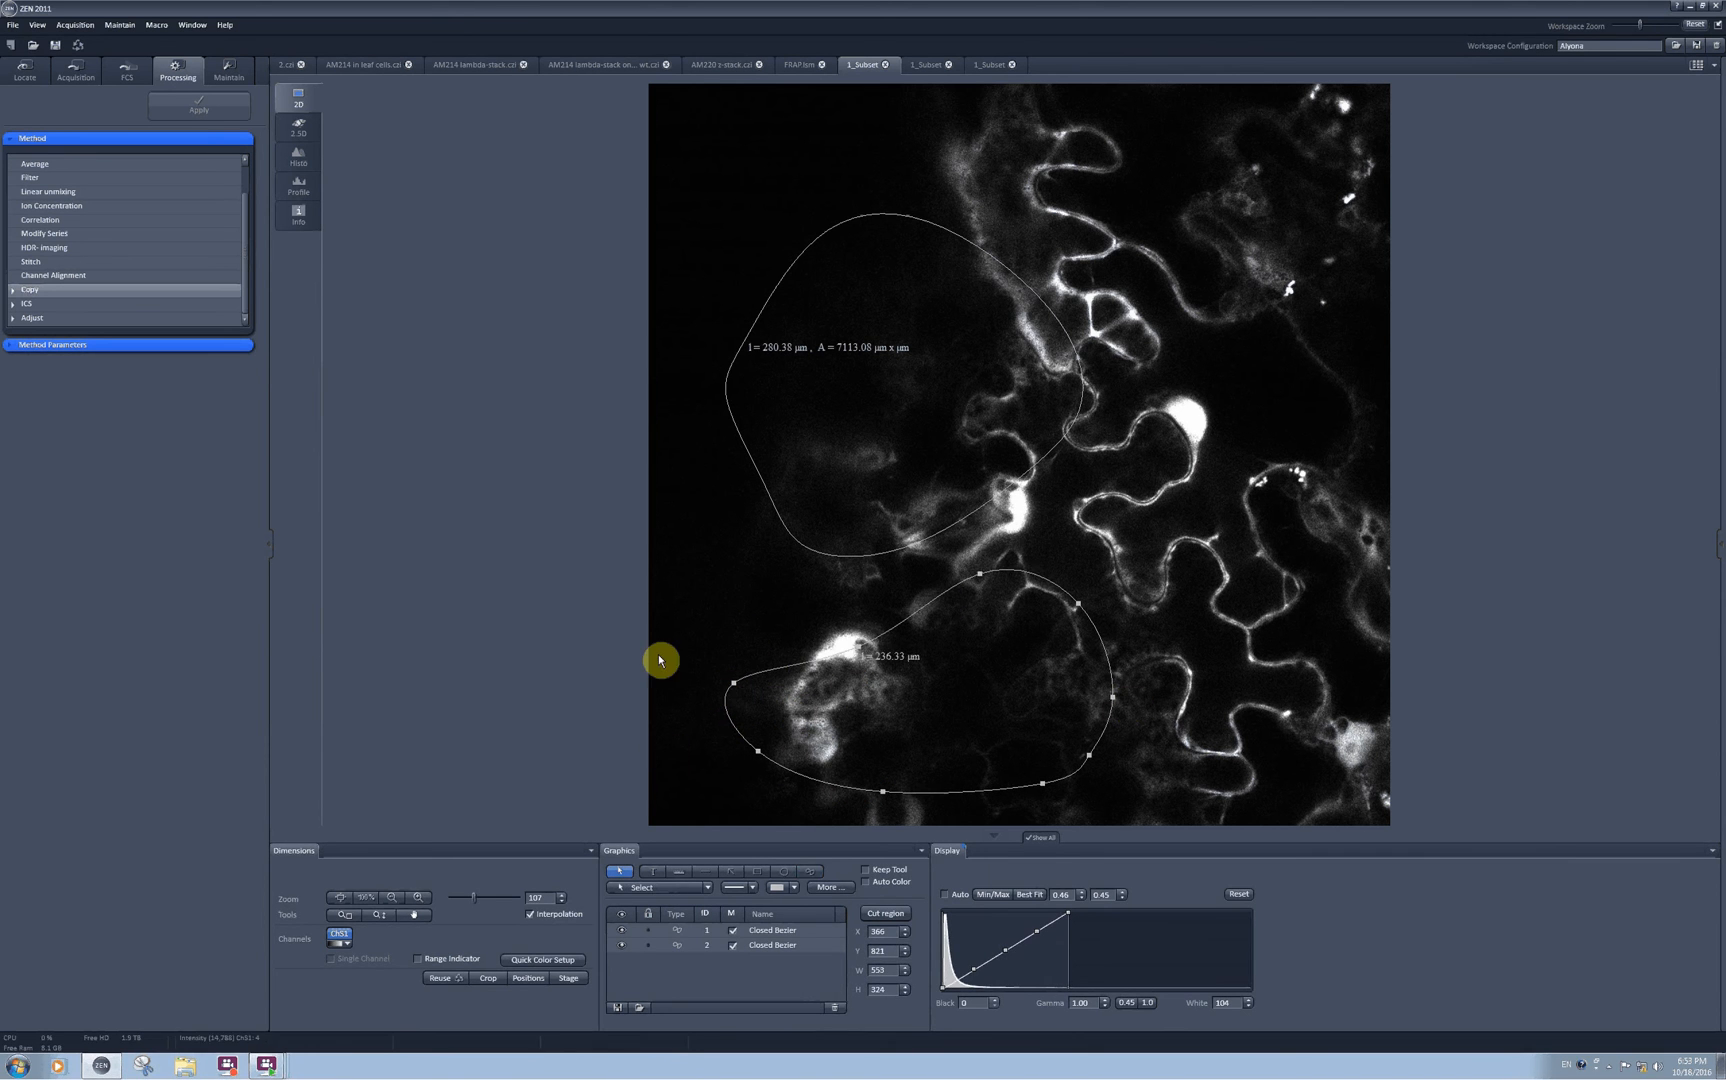
mouse_move(826, 970)
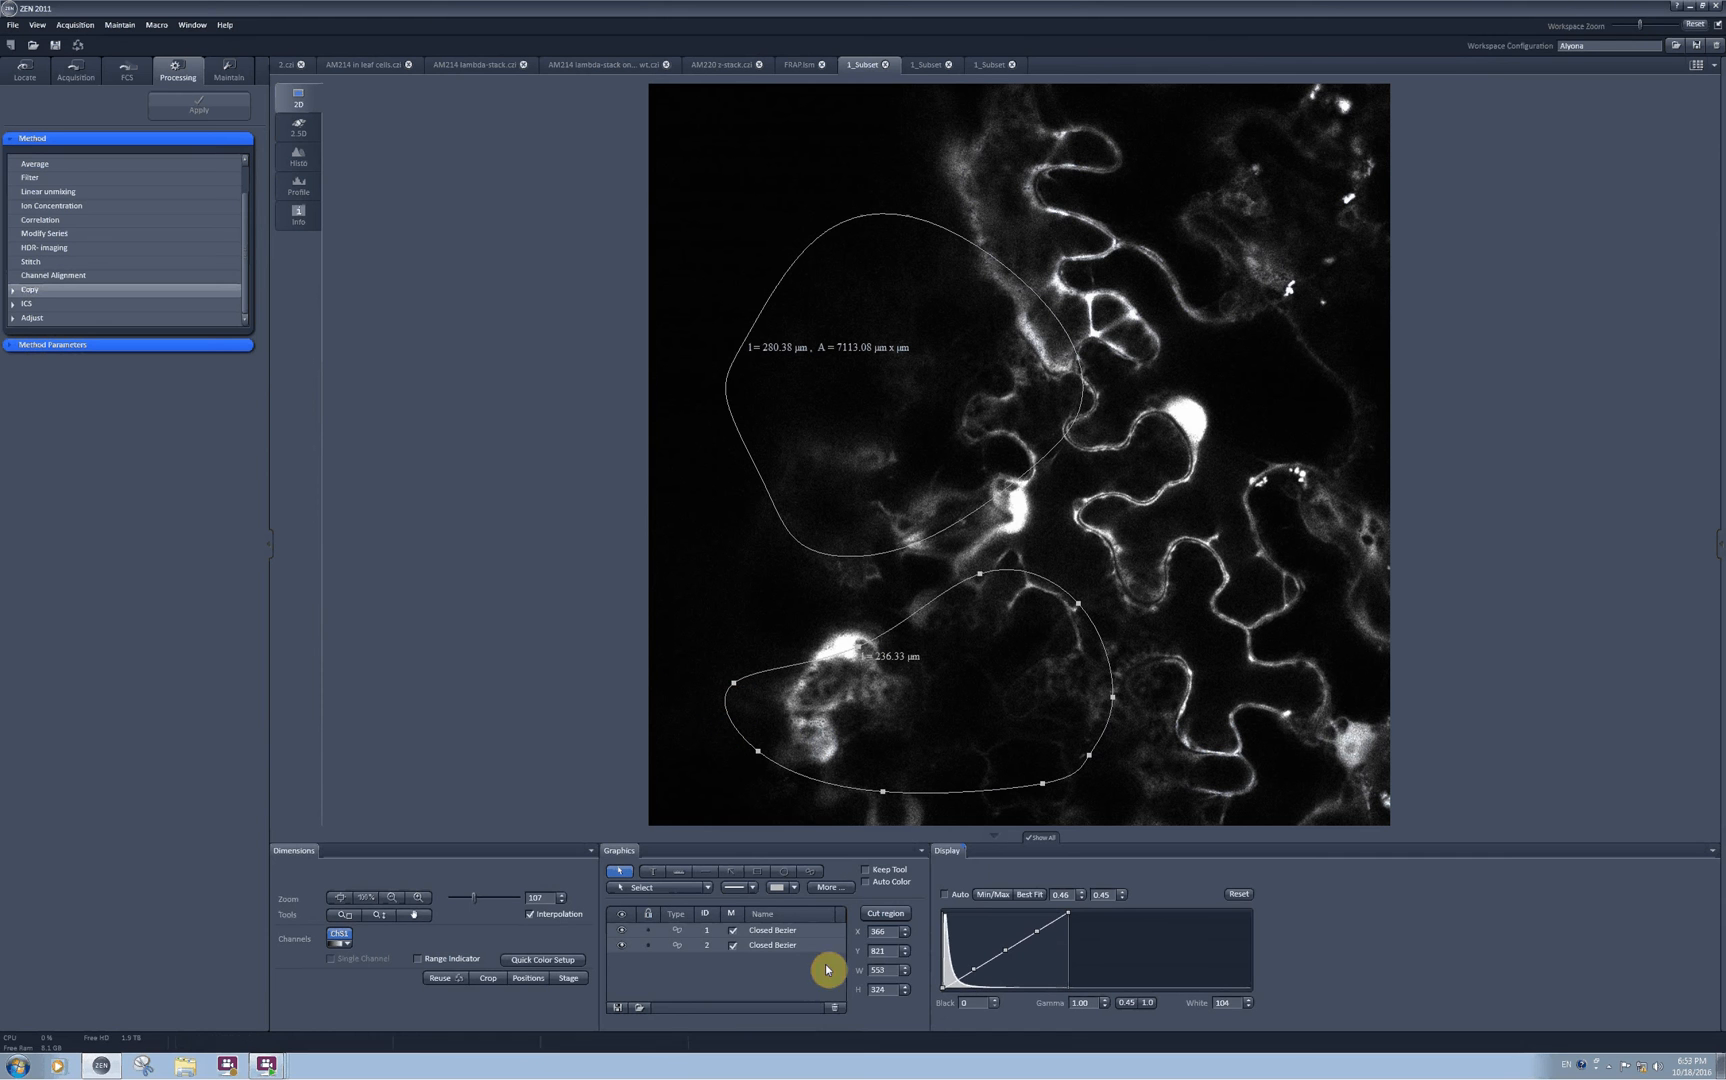
mouse_move(828, 992)
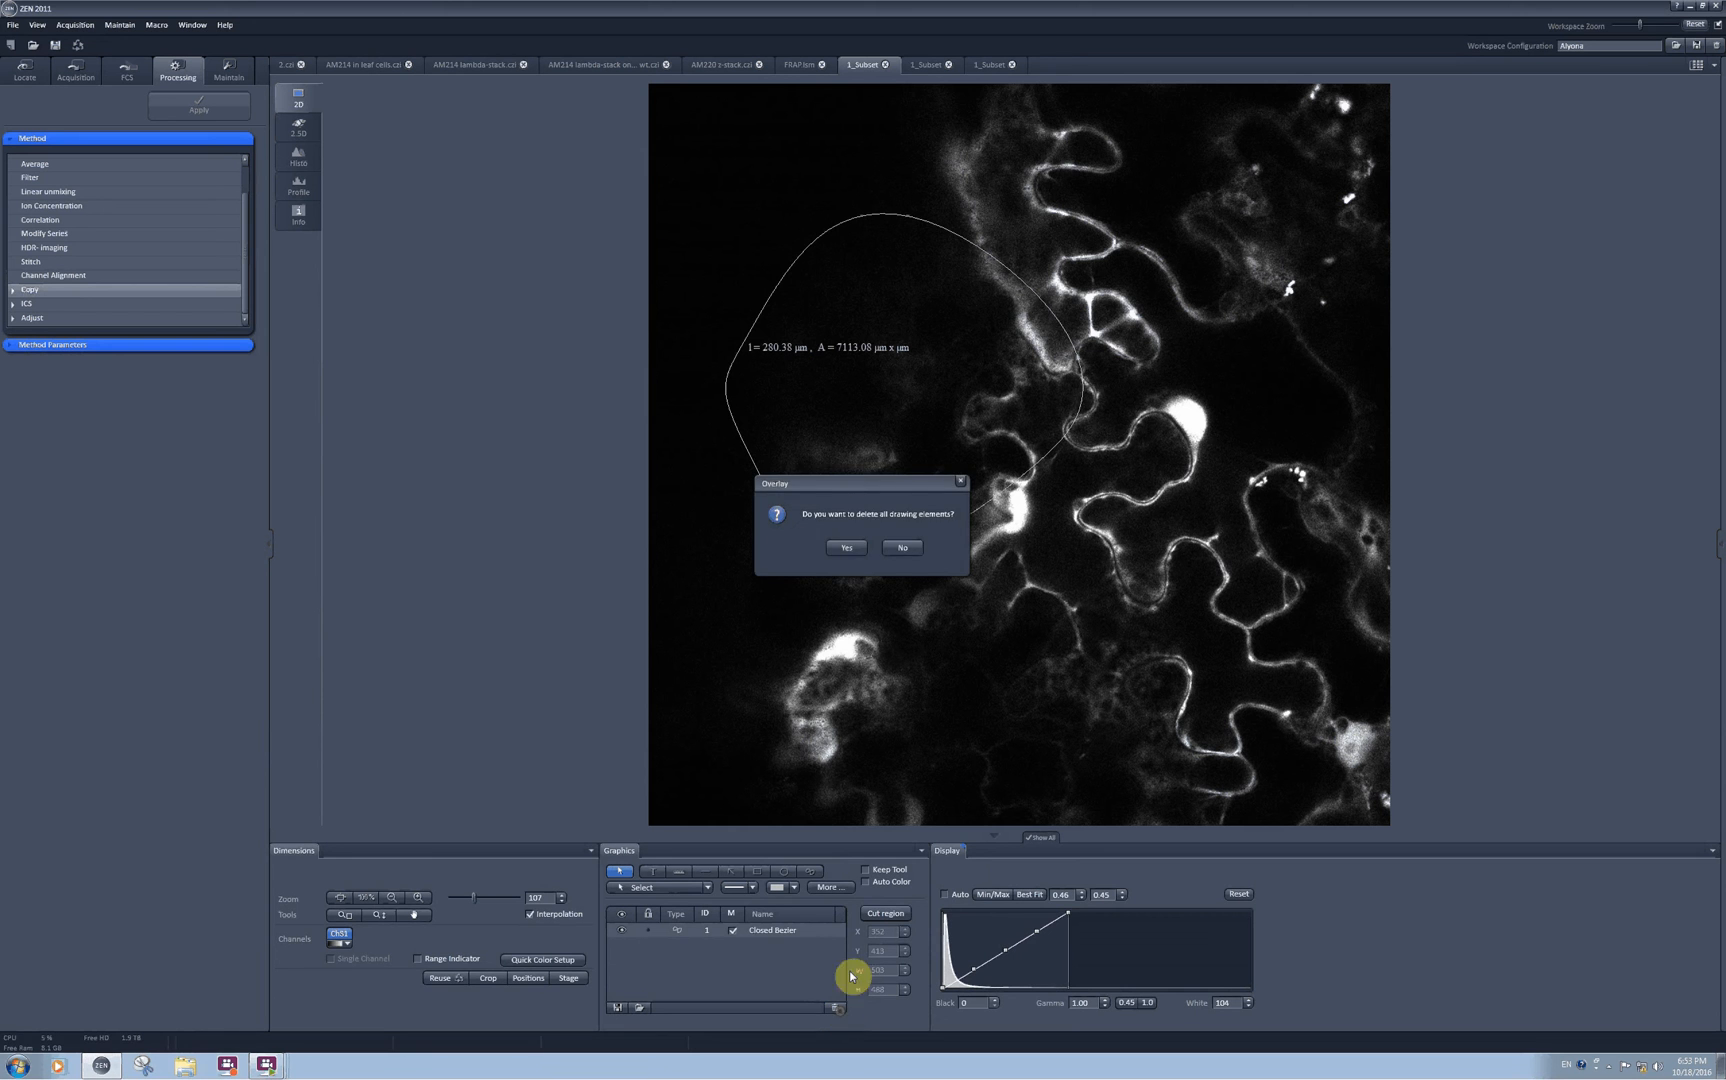
click(844, 548)
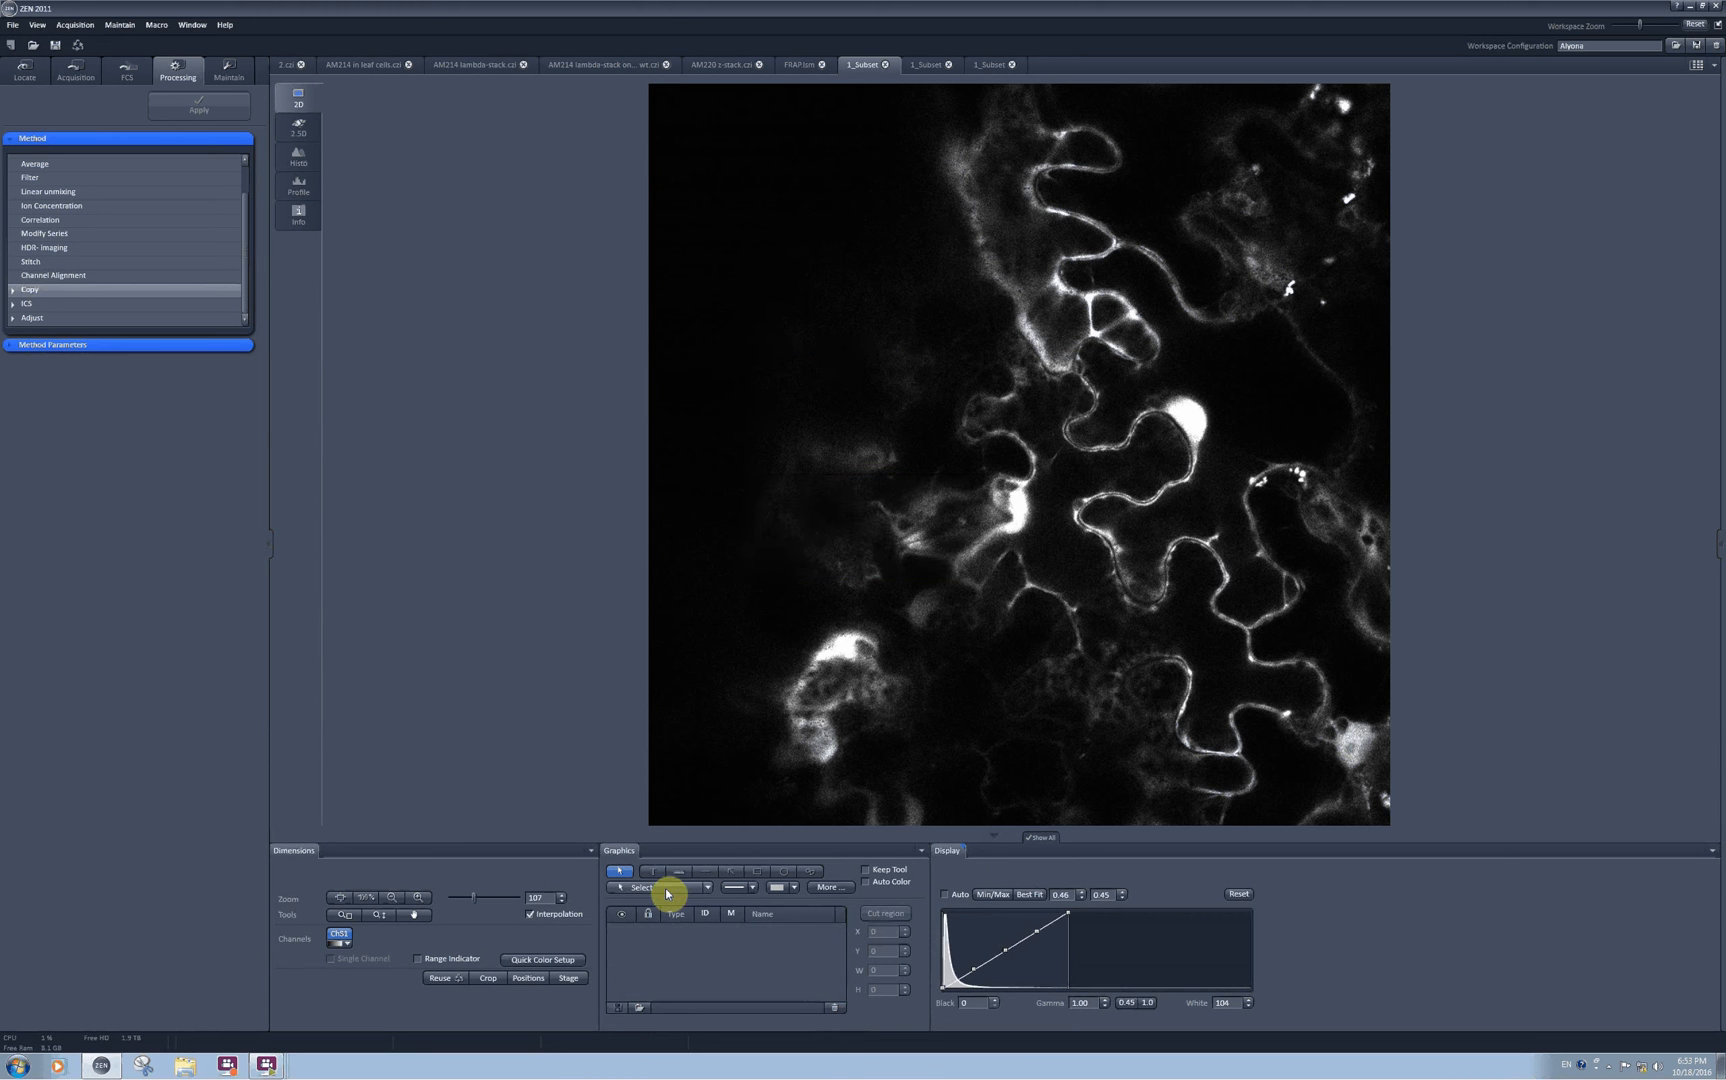
click(708, 888)
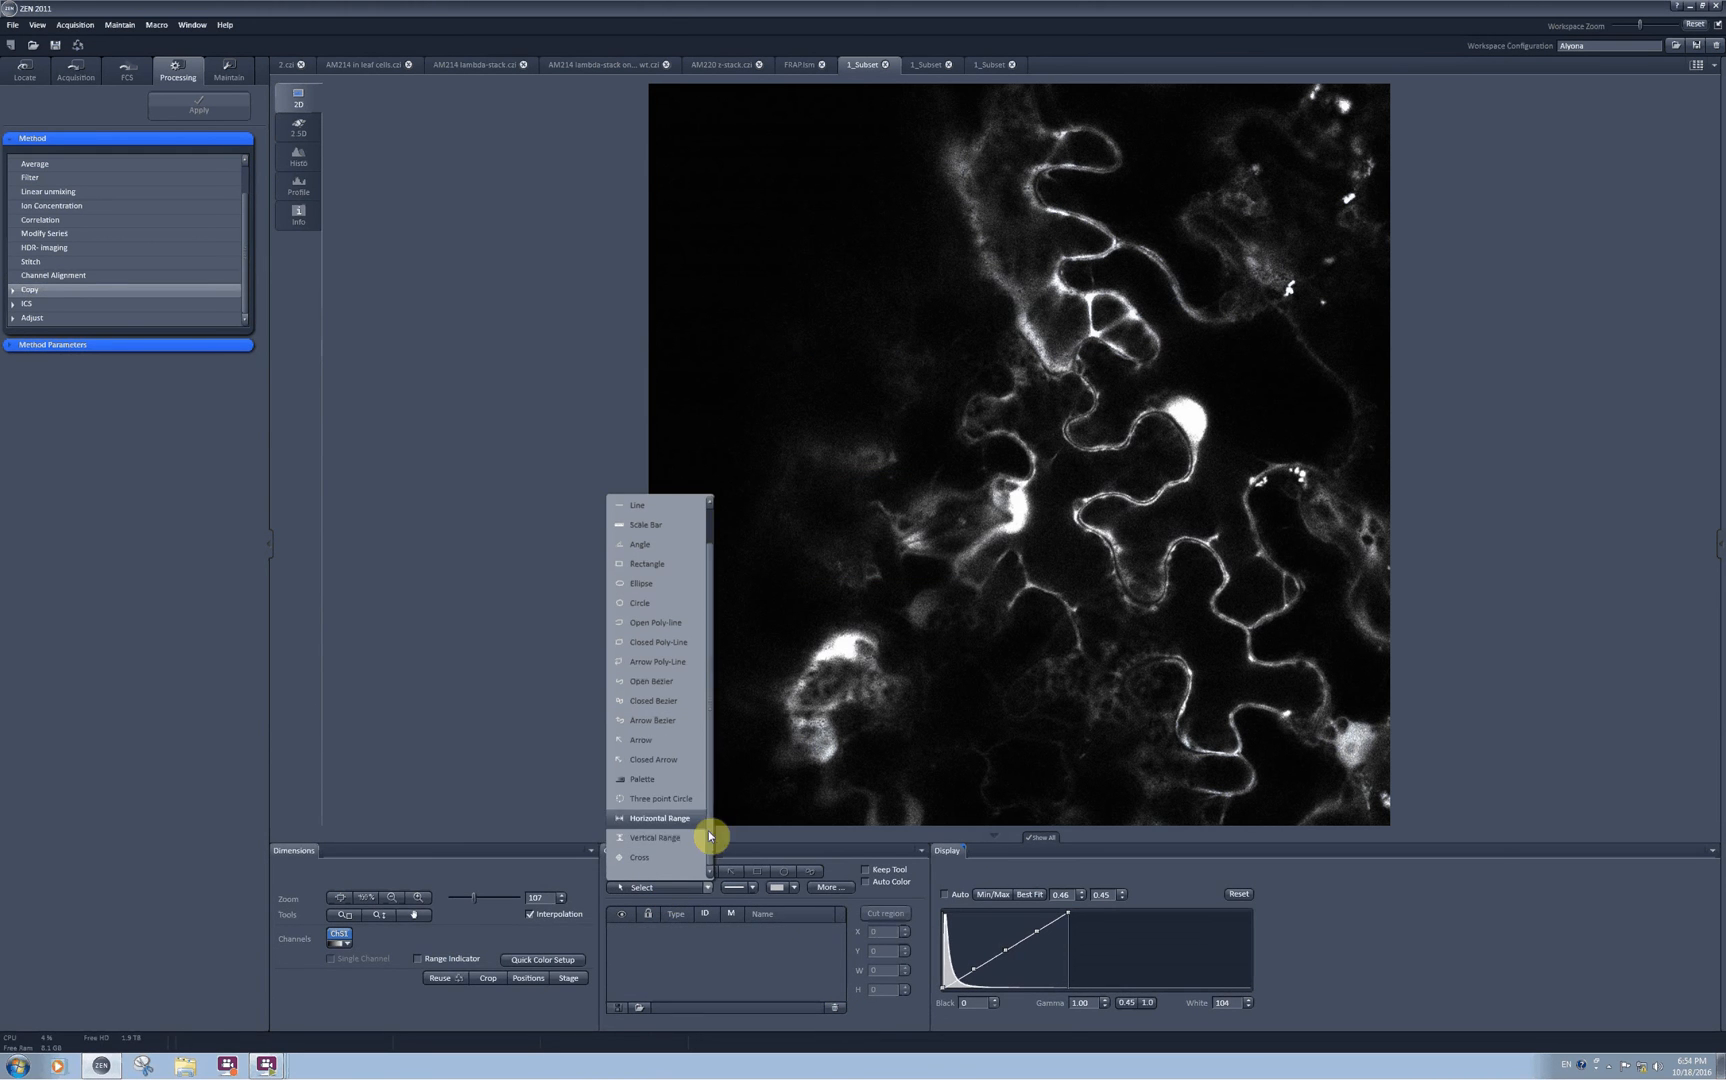
mouse_move(704, 862)
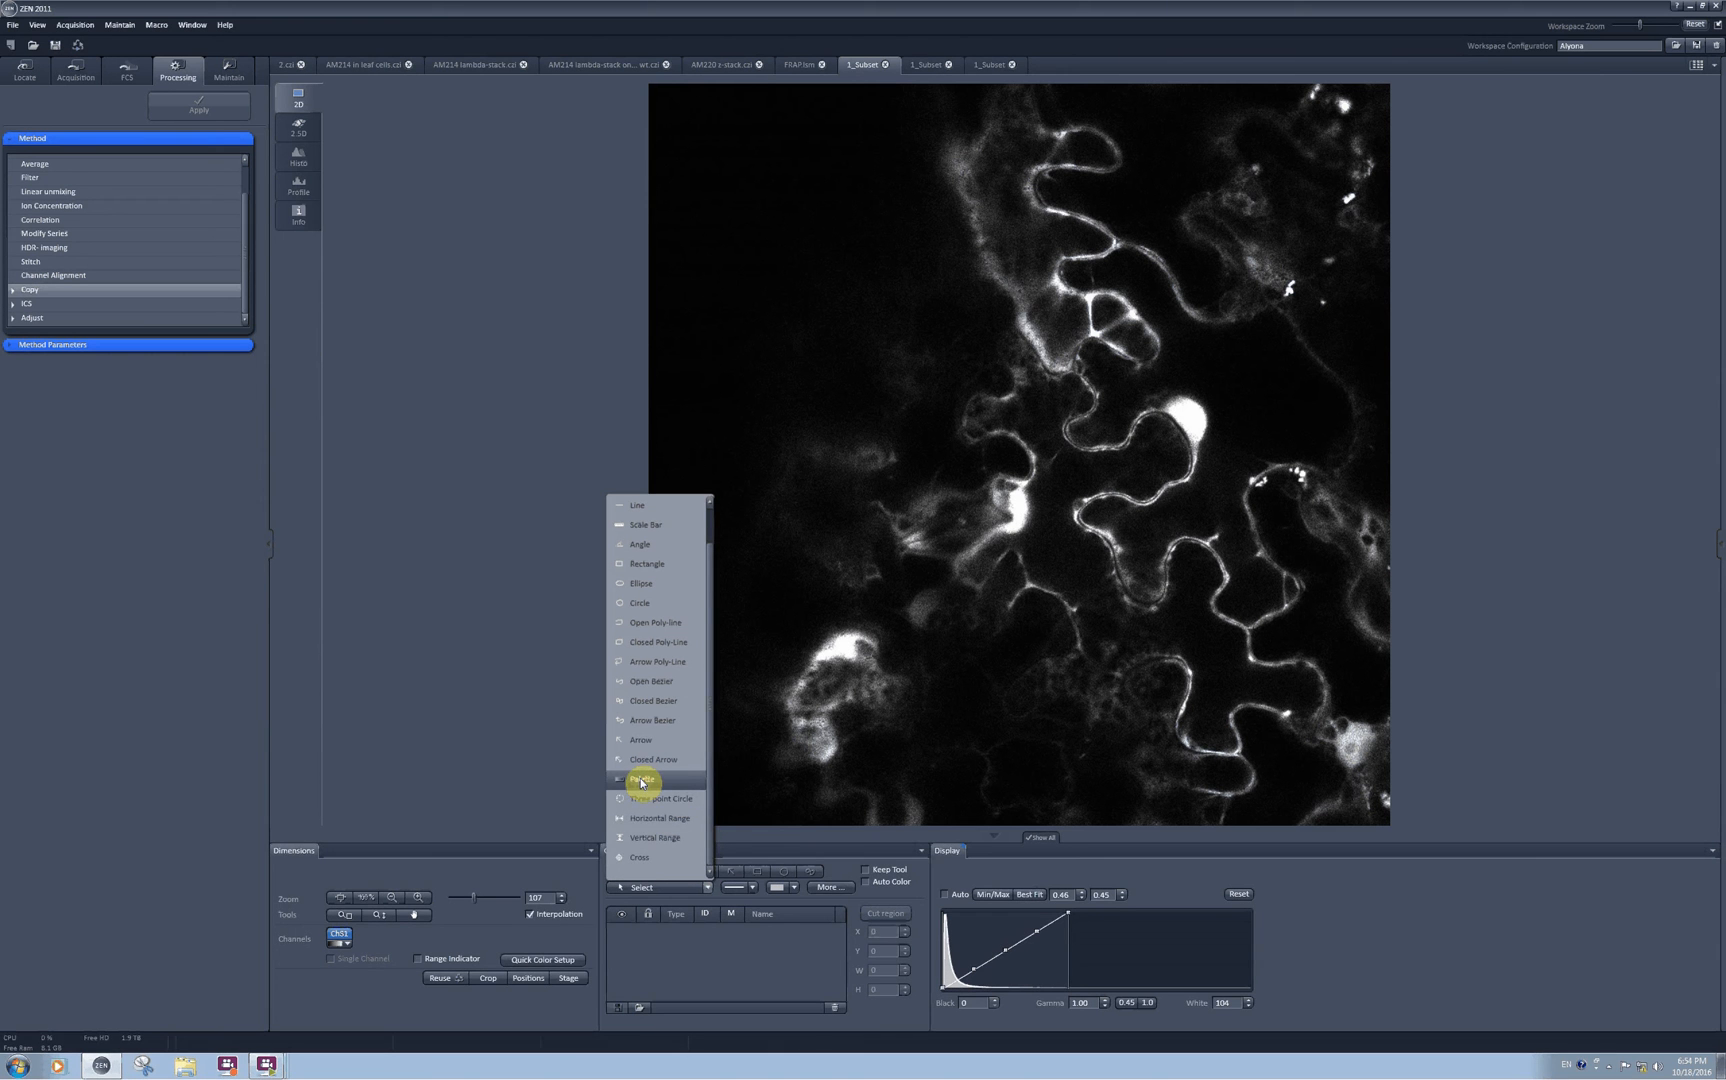
Step: Insert a grey-level palette scale bar labelled 0 to 250 across the lower image
click(642, 780)
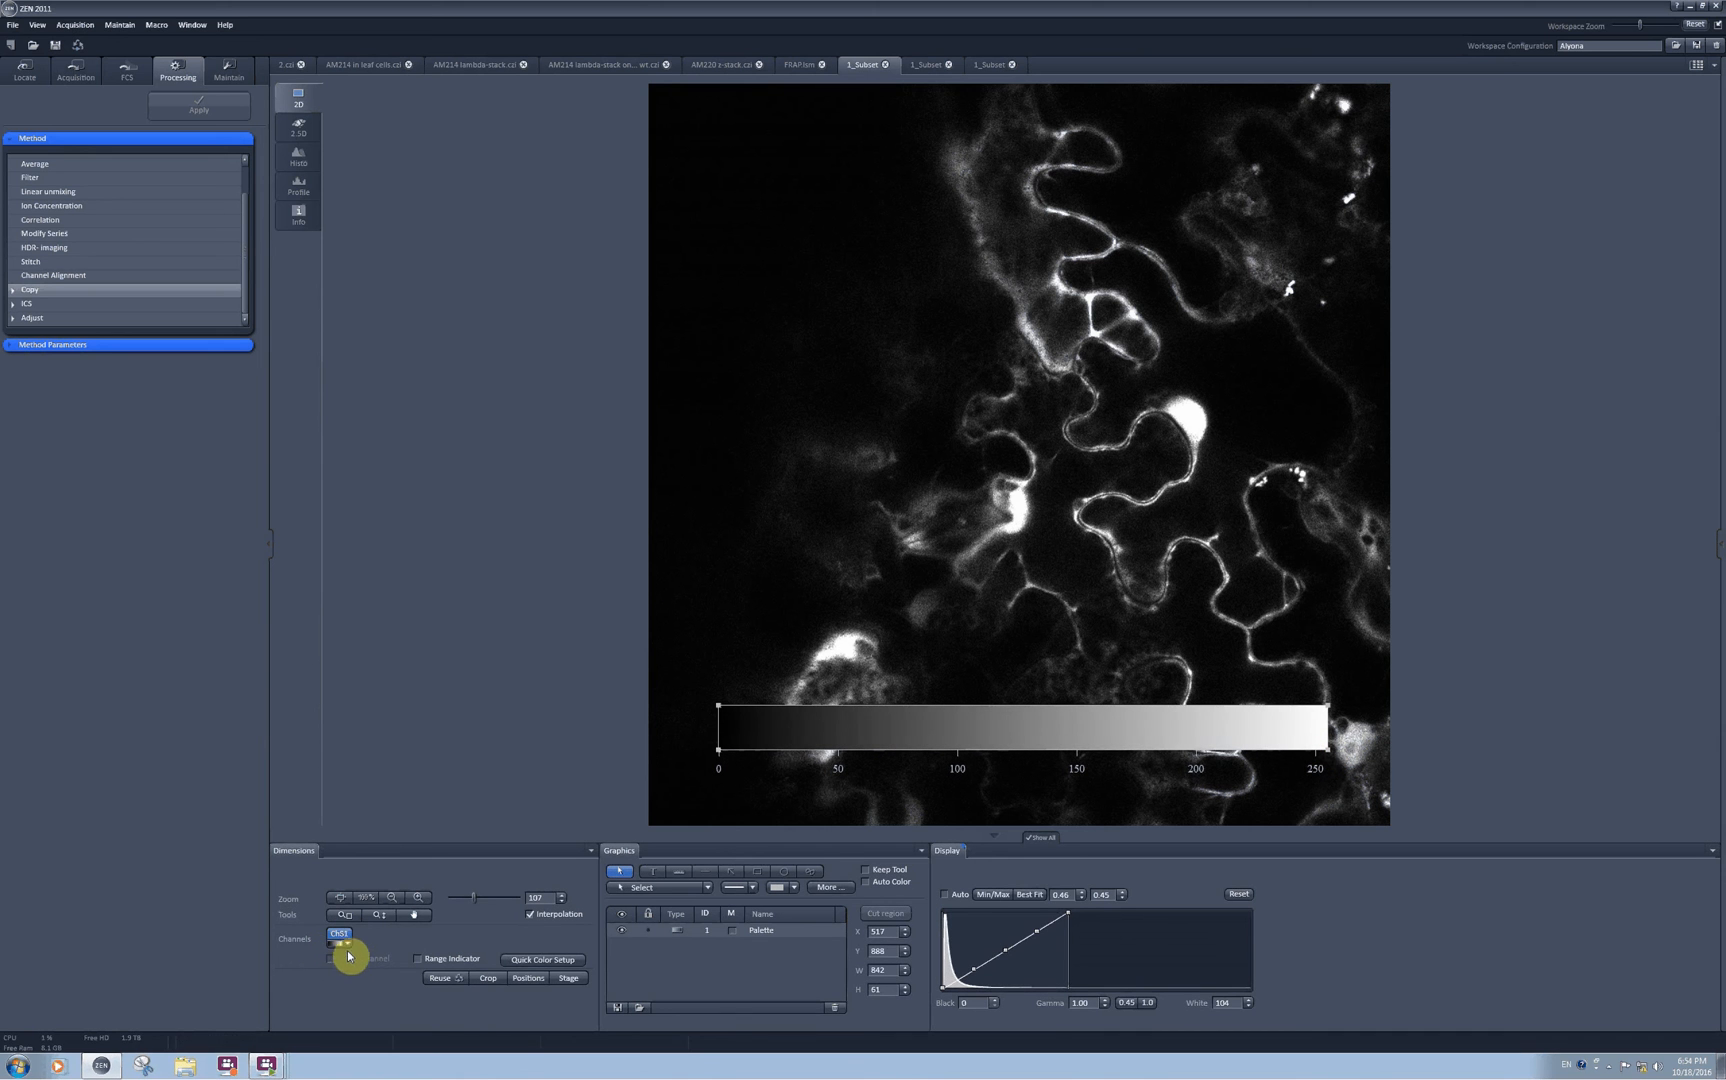
mouse_move(346, 948)
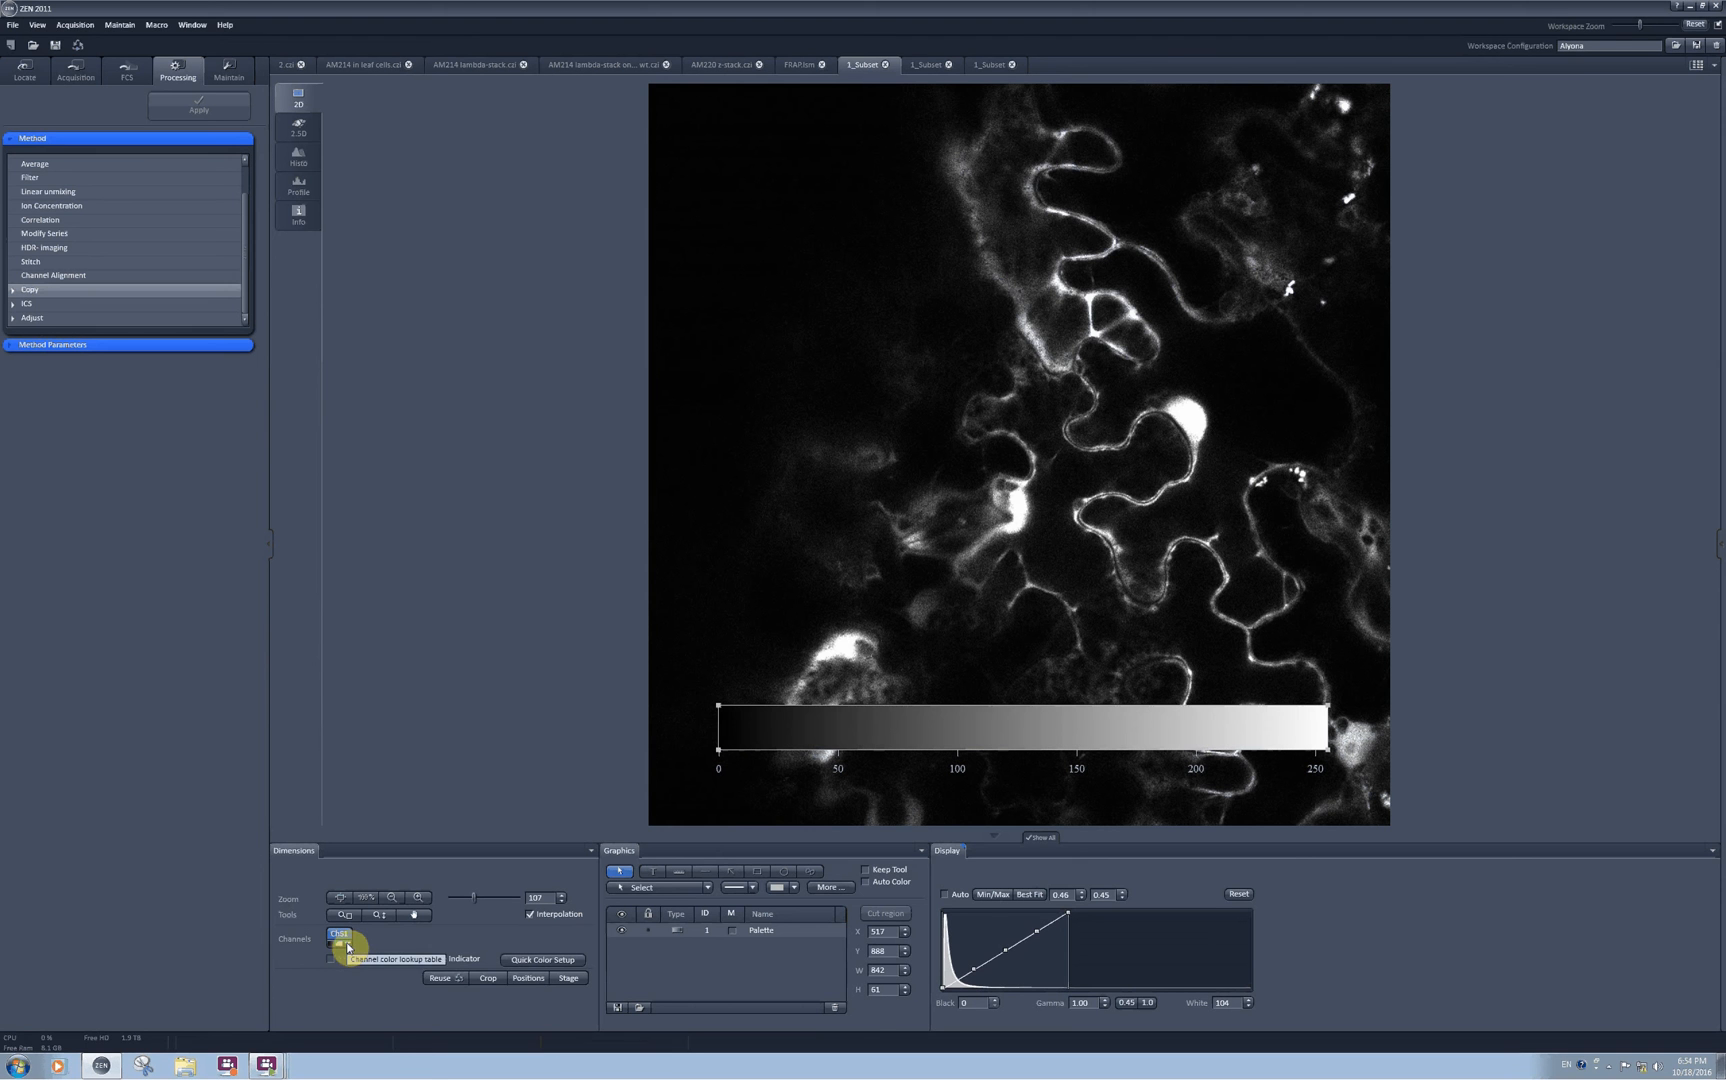
Step: Colour the channel green, then apply the Rainbow LUT and select the palette bar
click(340, 944)
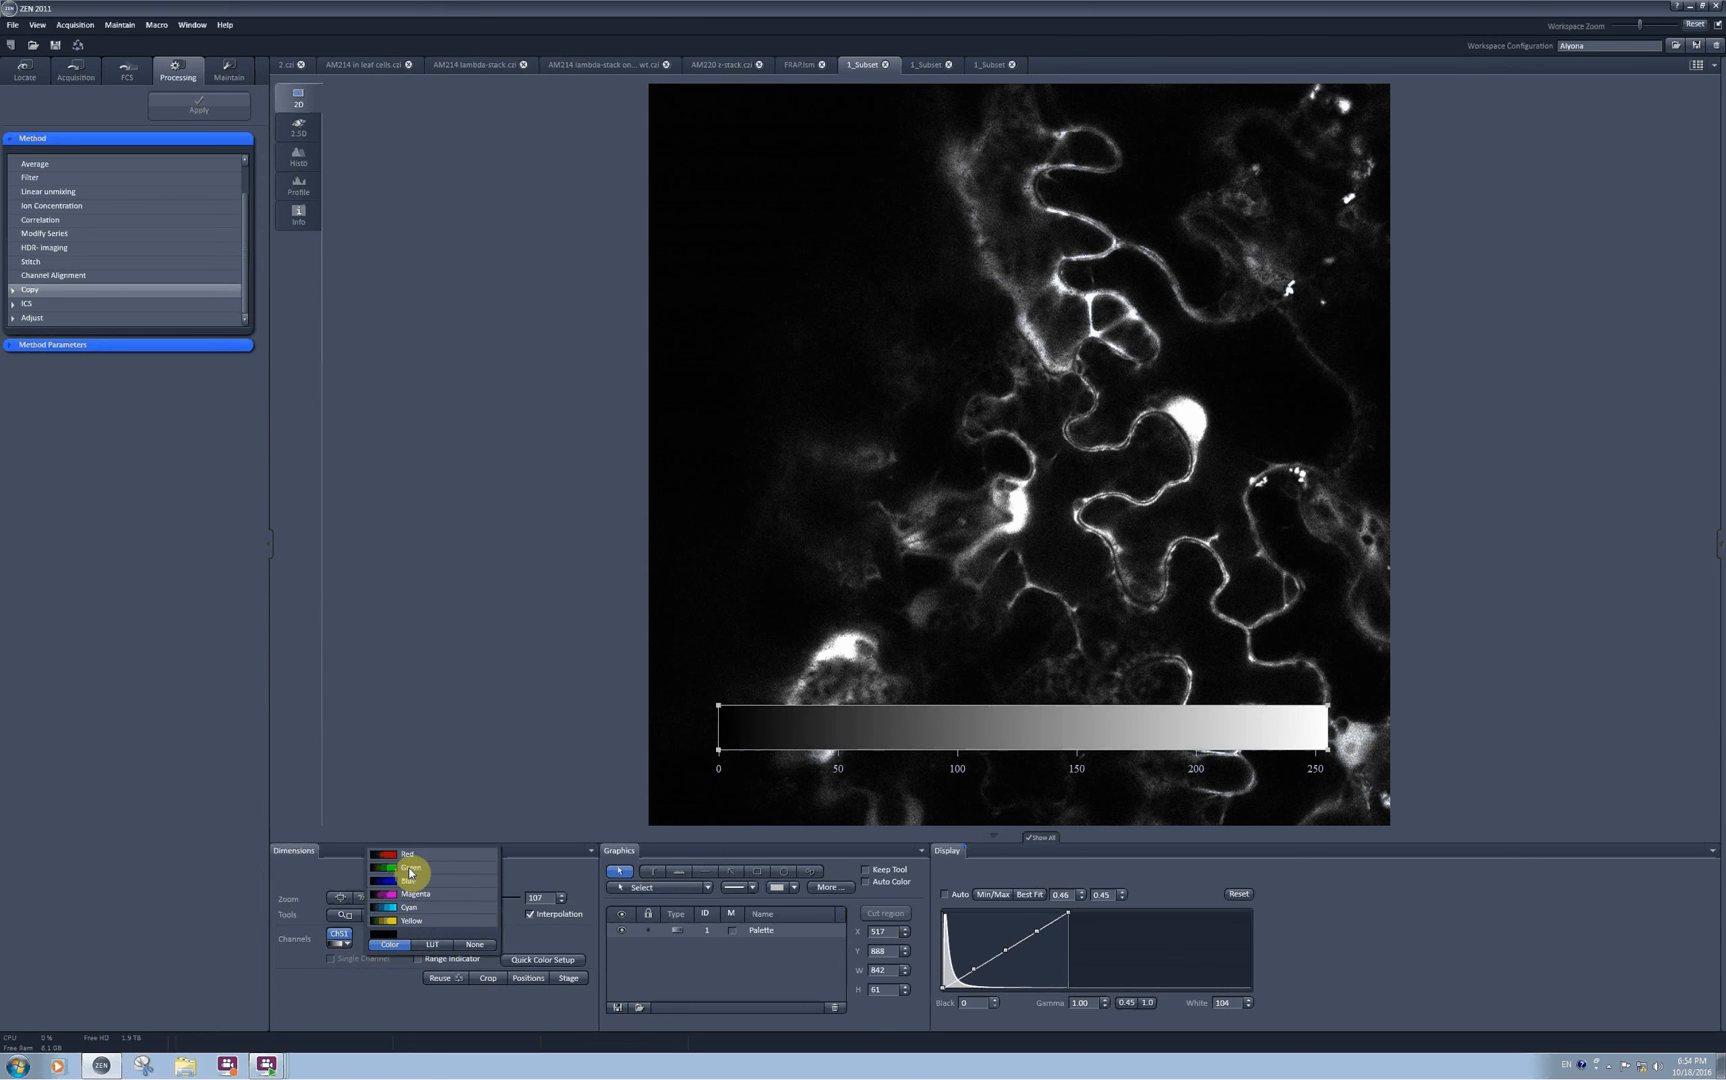
click(410, 868)
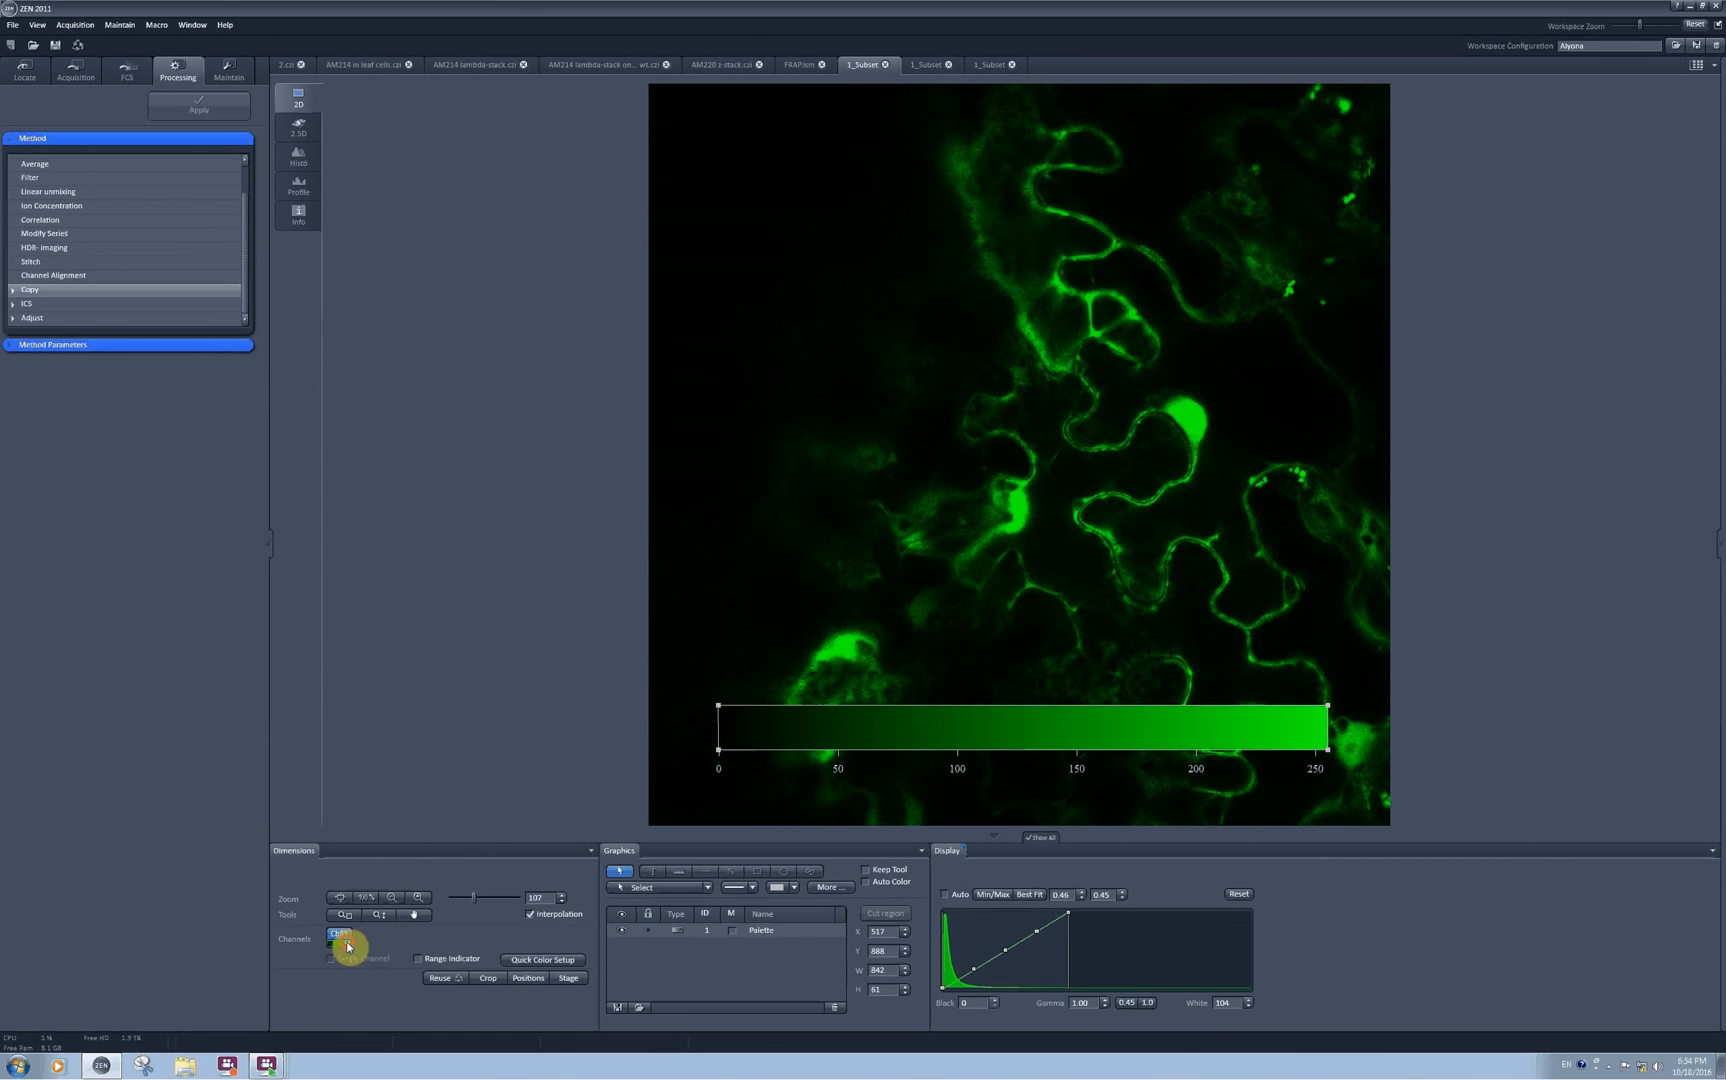
click(388, 944)
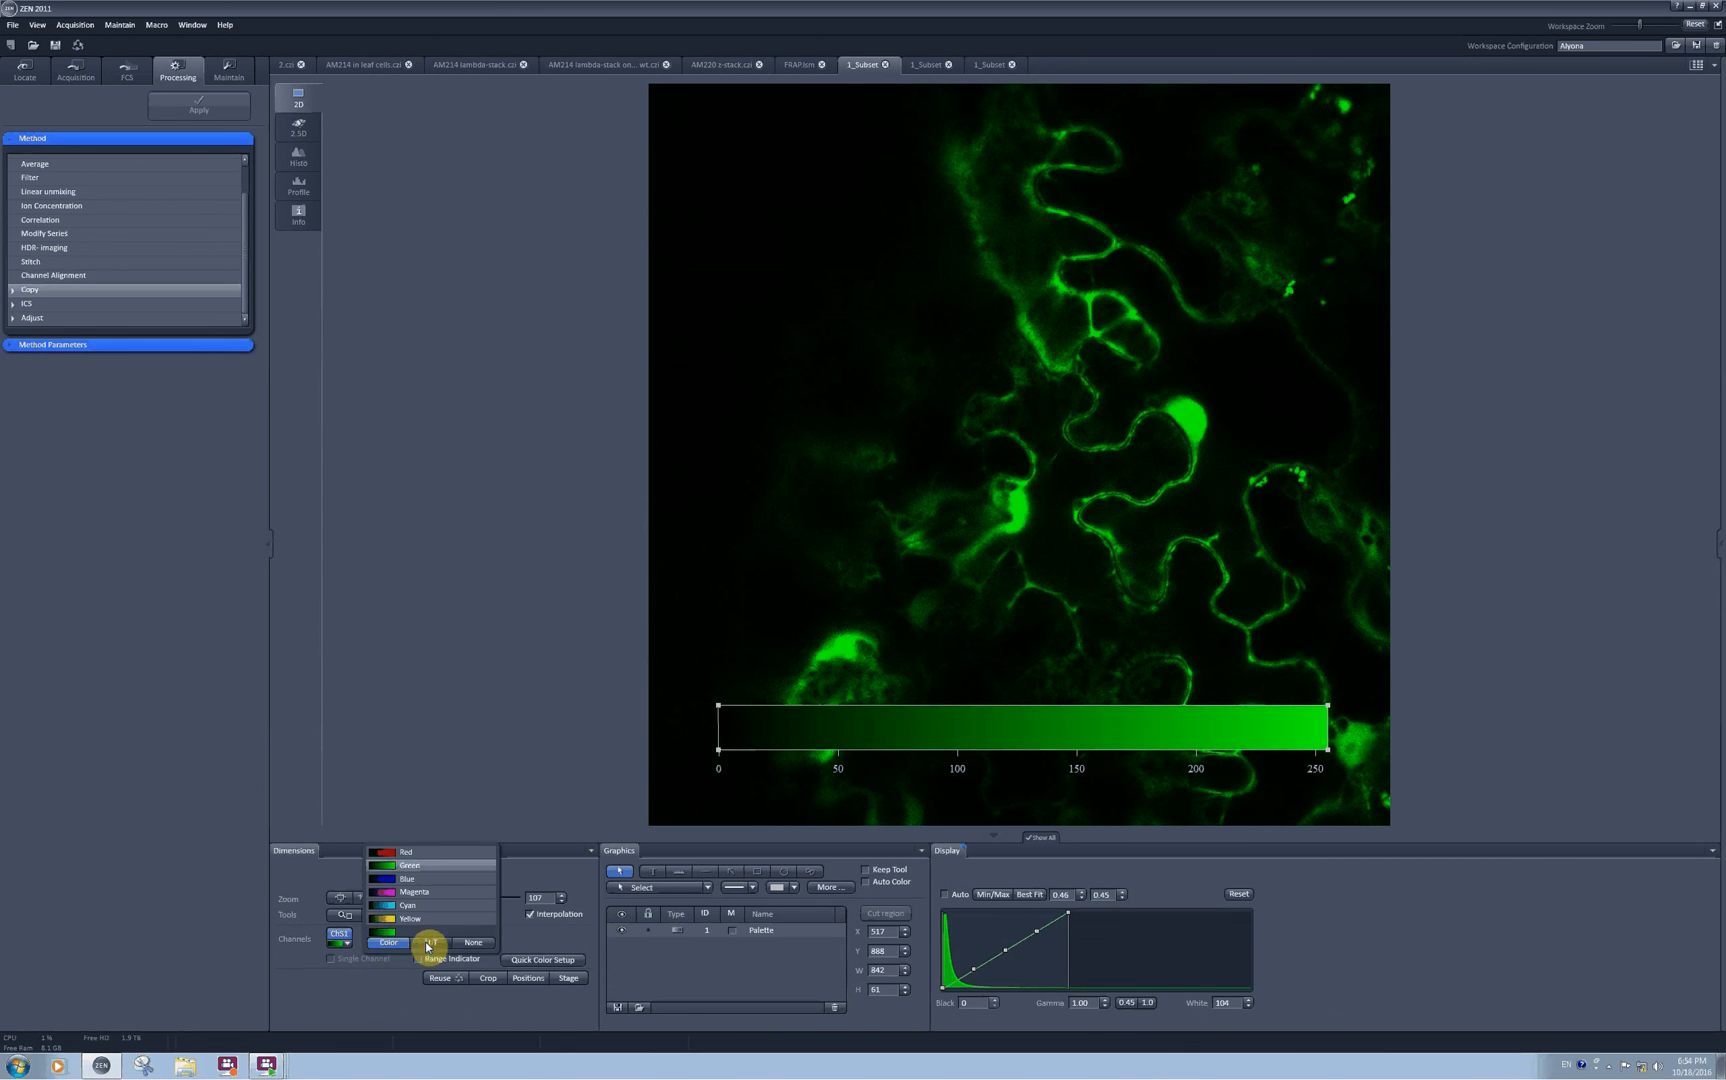
click(432, 944)
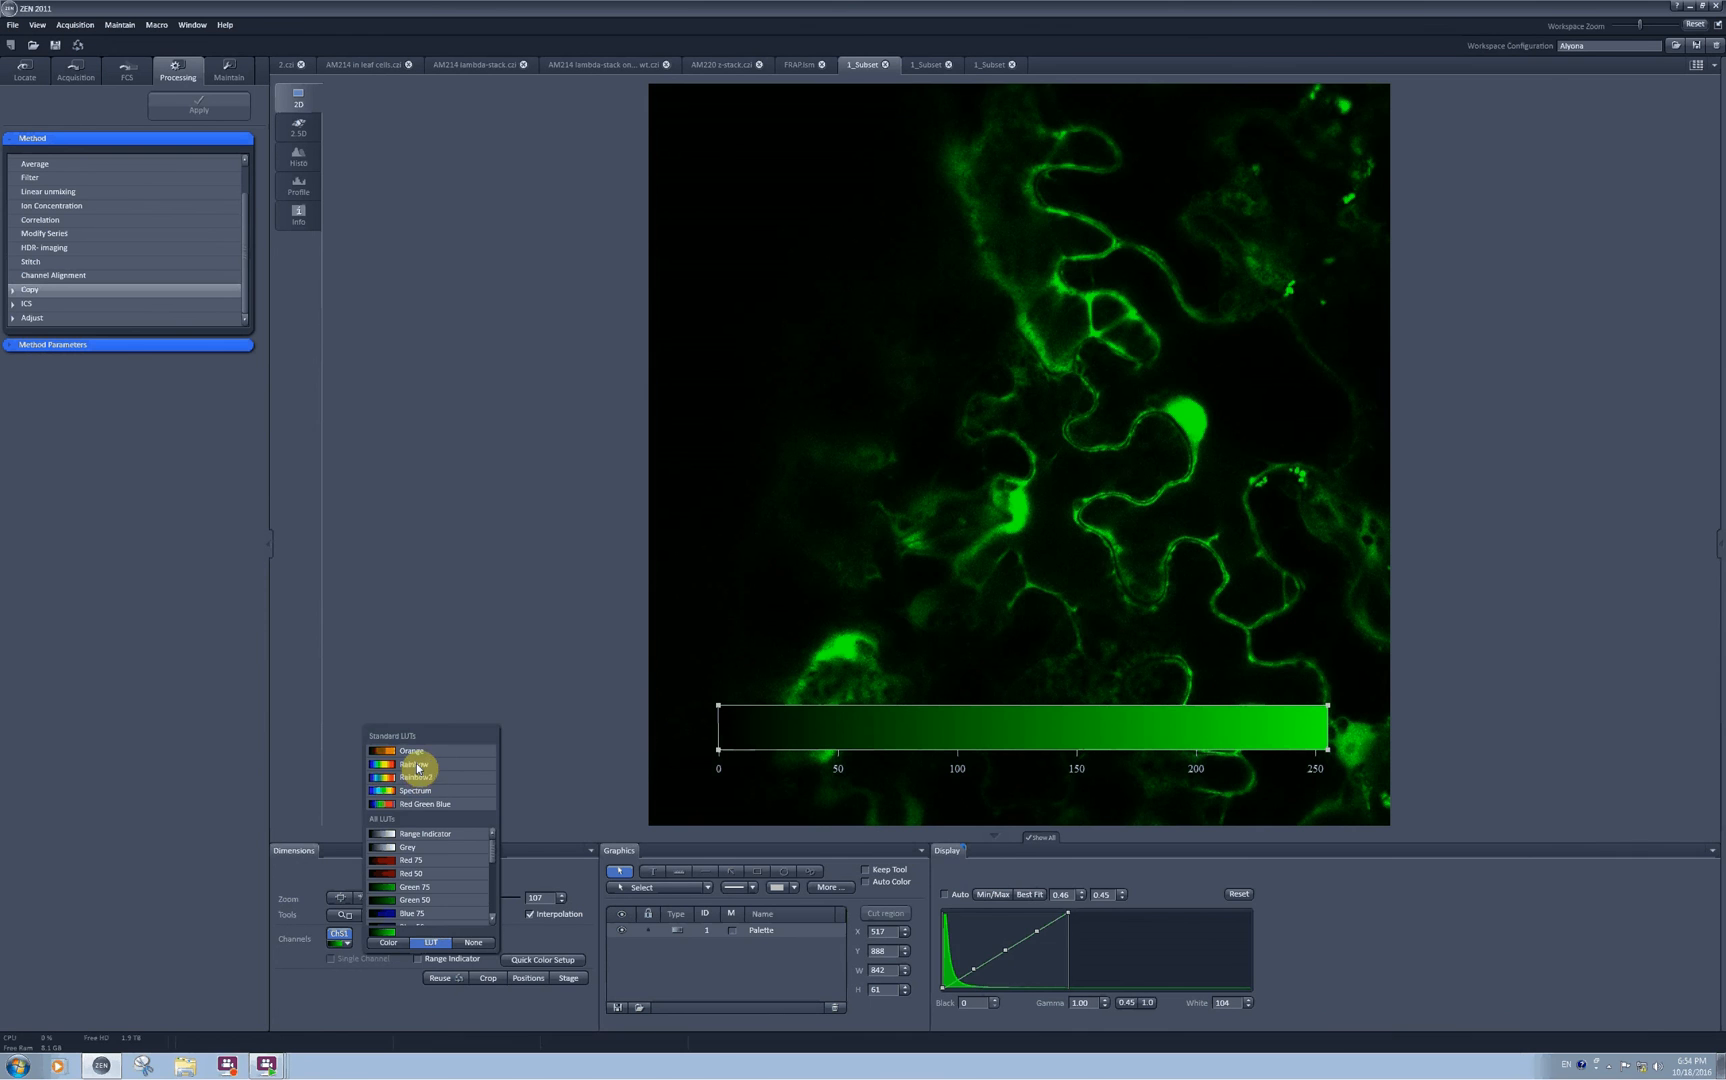
click(416, 764)
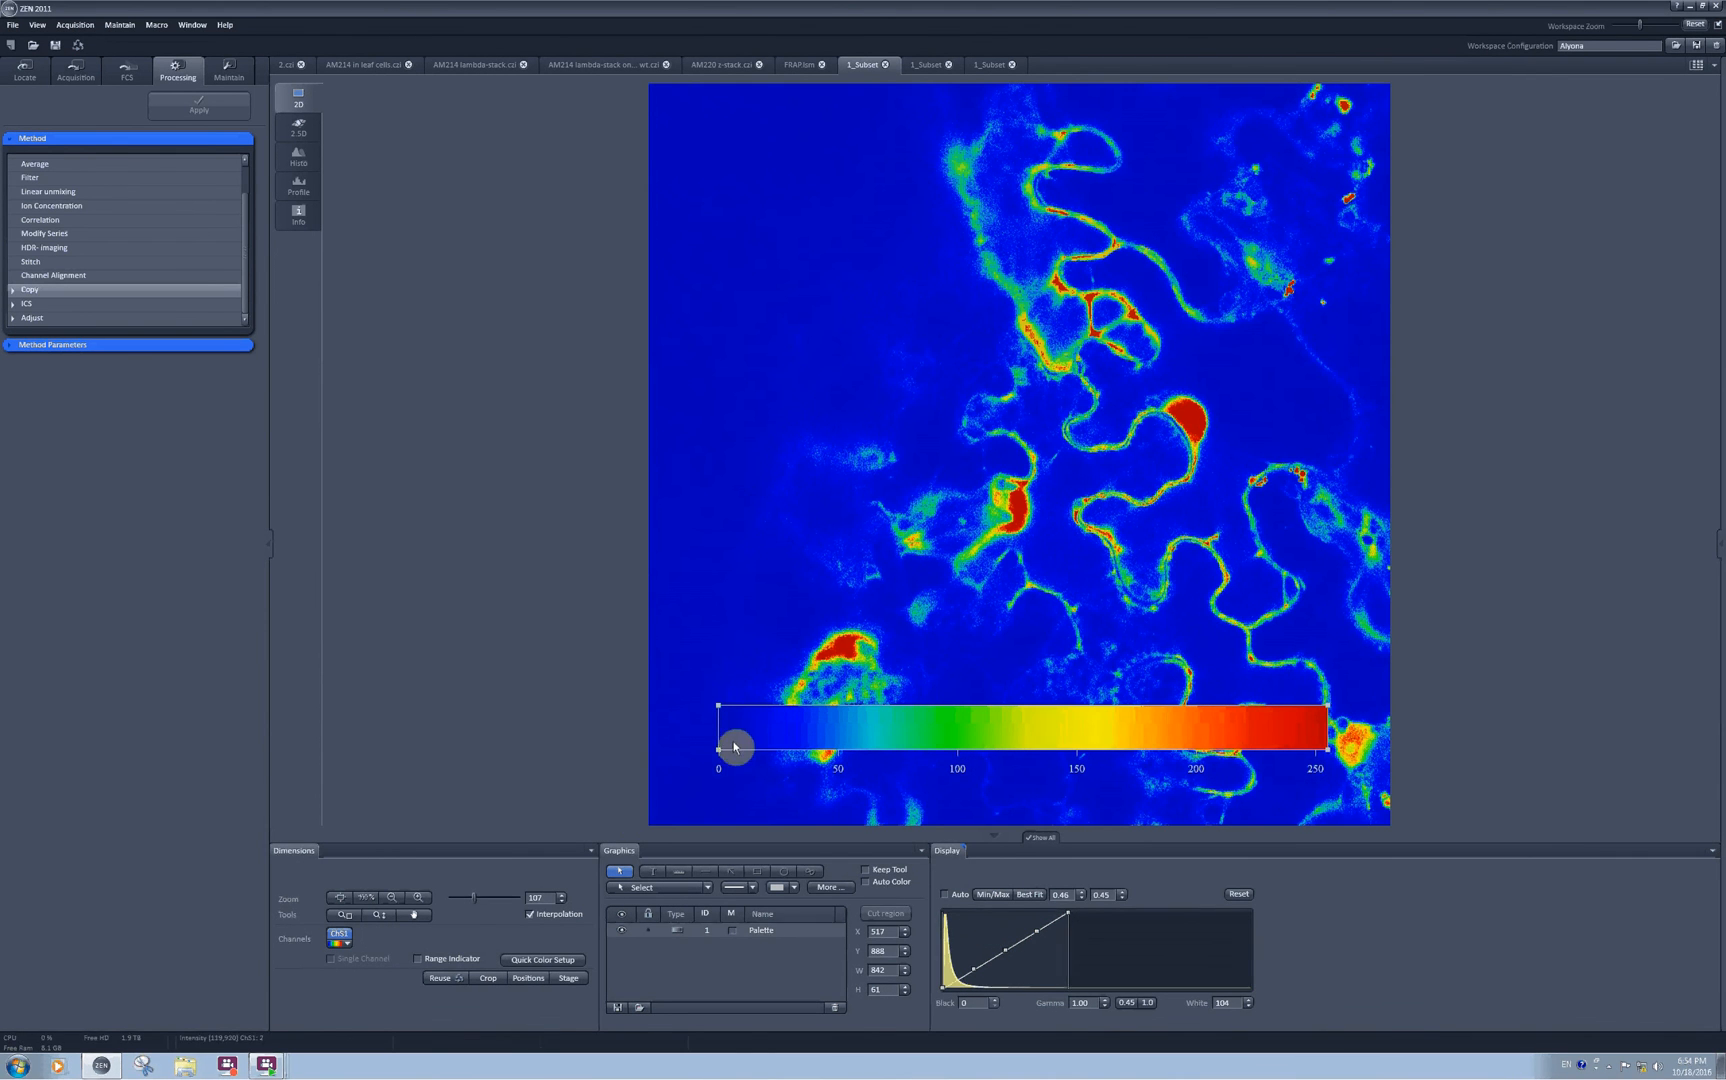
drag(734, 746, 724, 706)
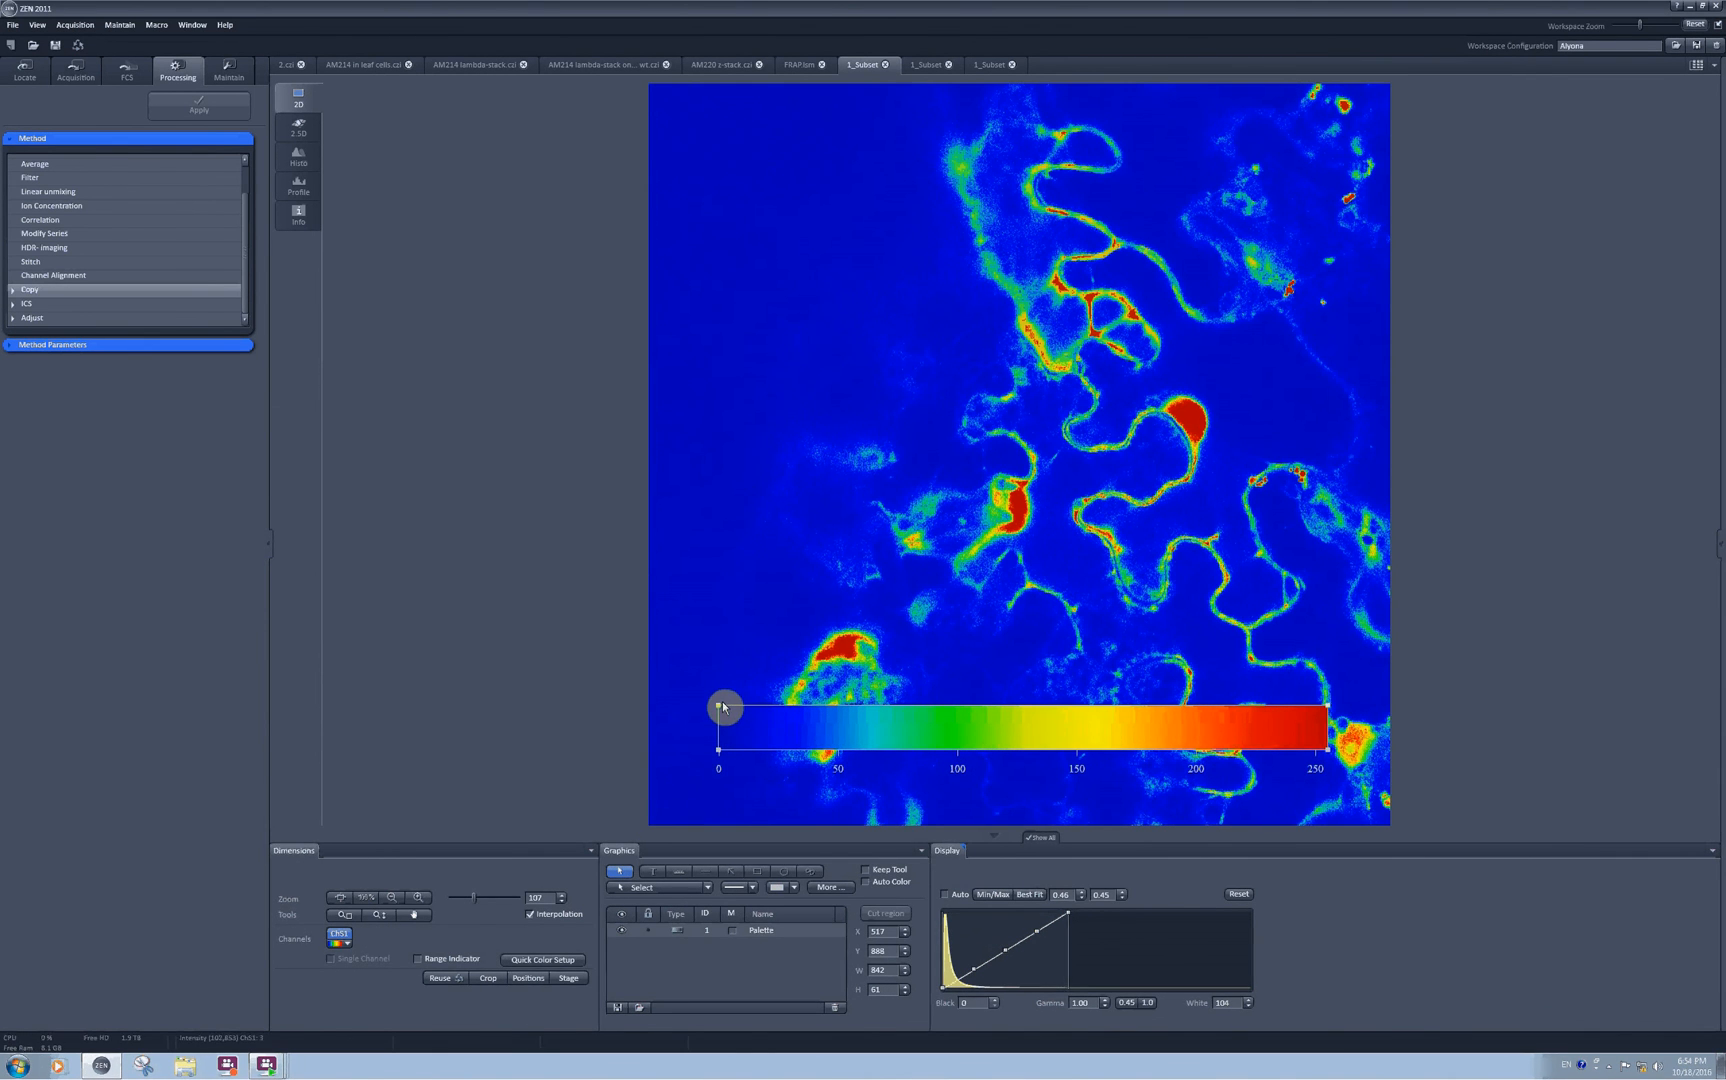
drag(724, 706, 746, 726)
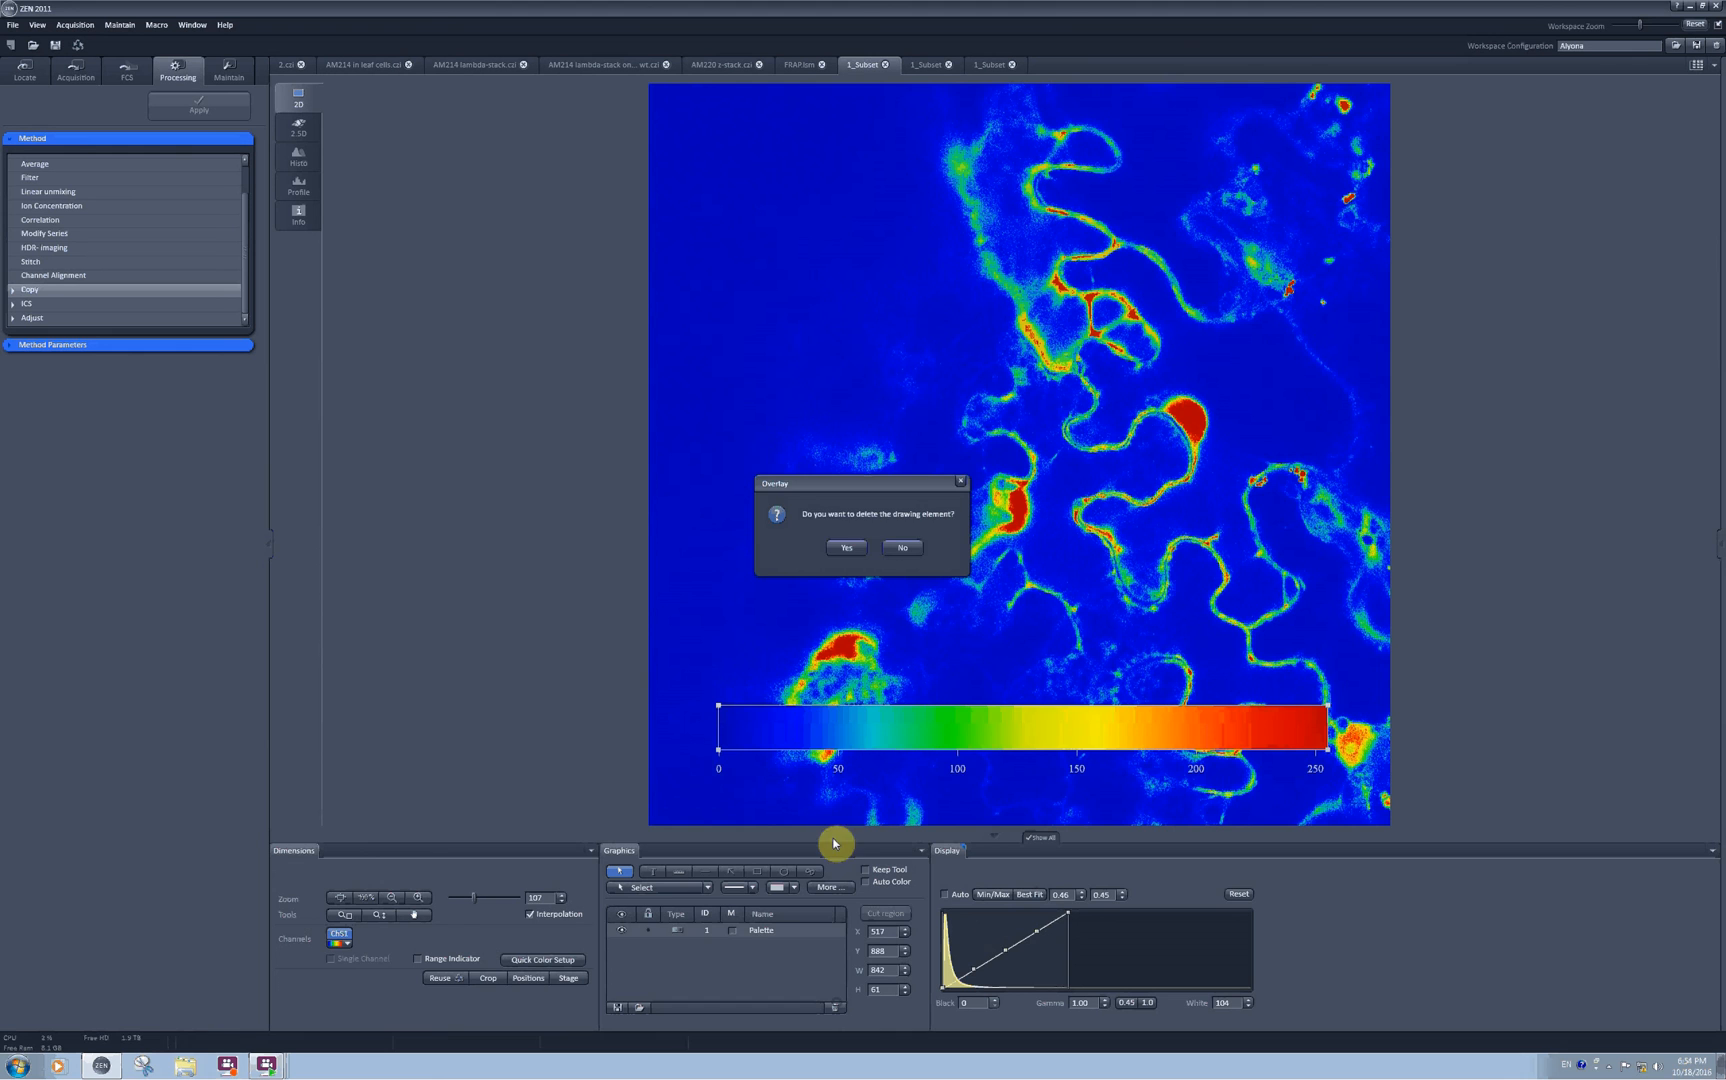
Step: Delete the palette bar and draw two measured lines across the cells
click(844, 548)
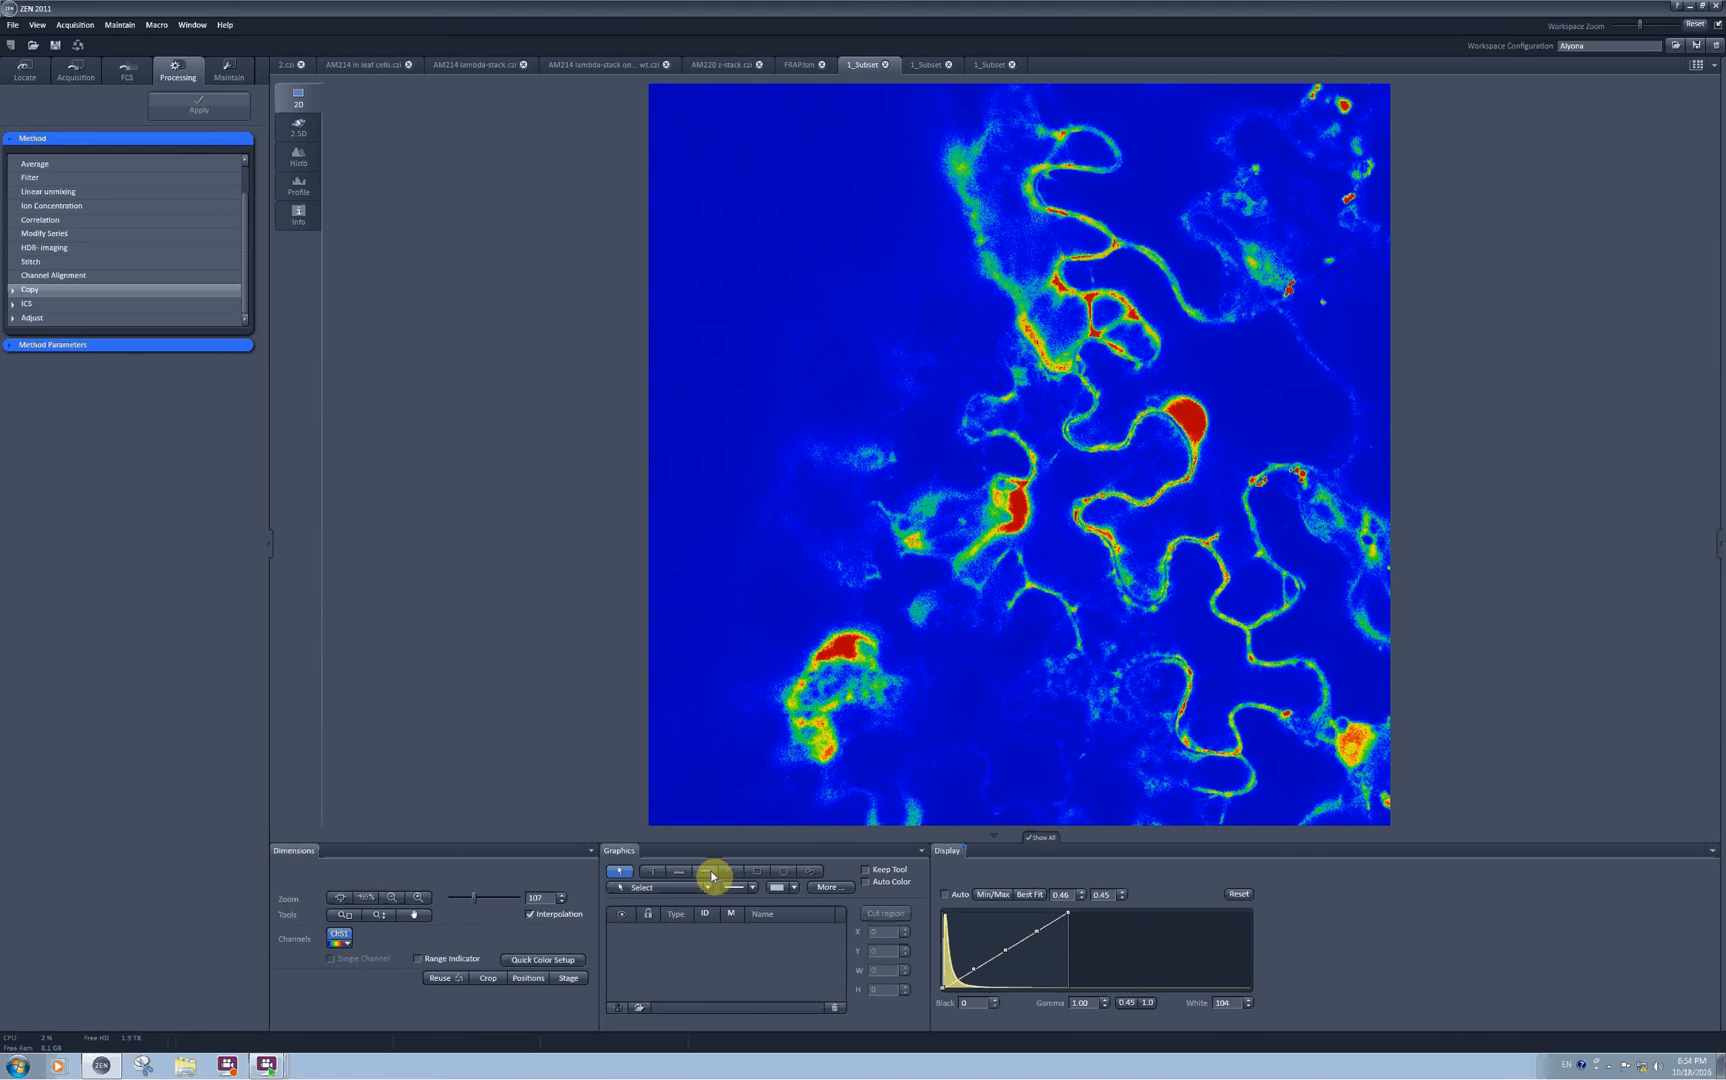
mouse_move(706, 880)
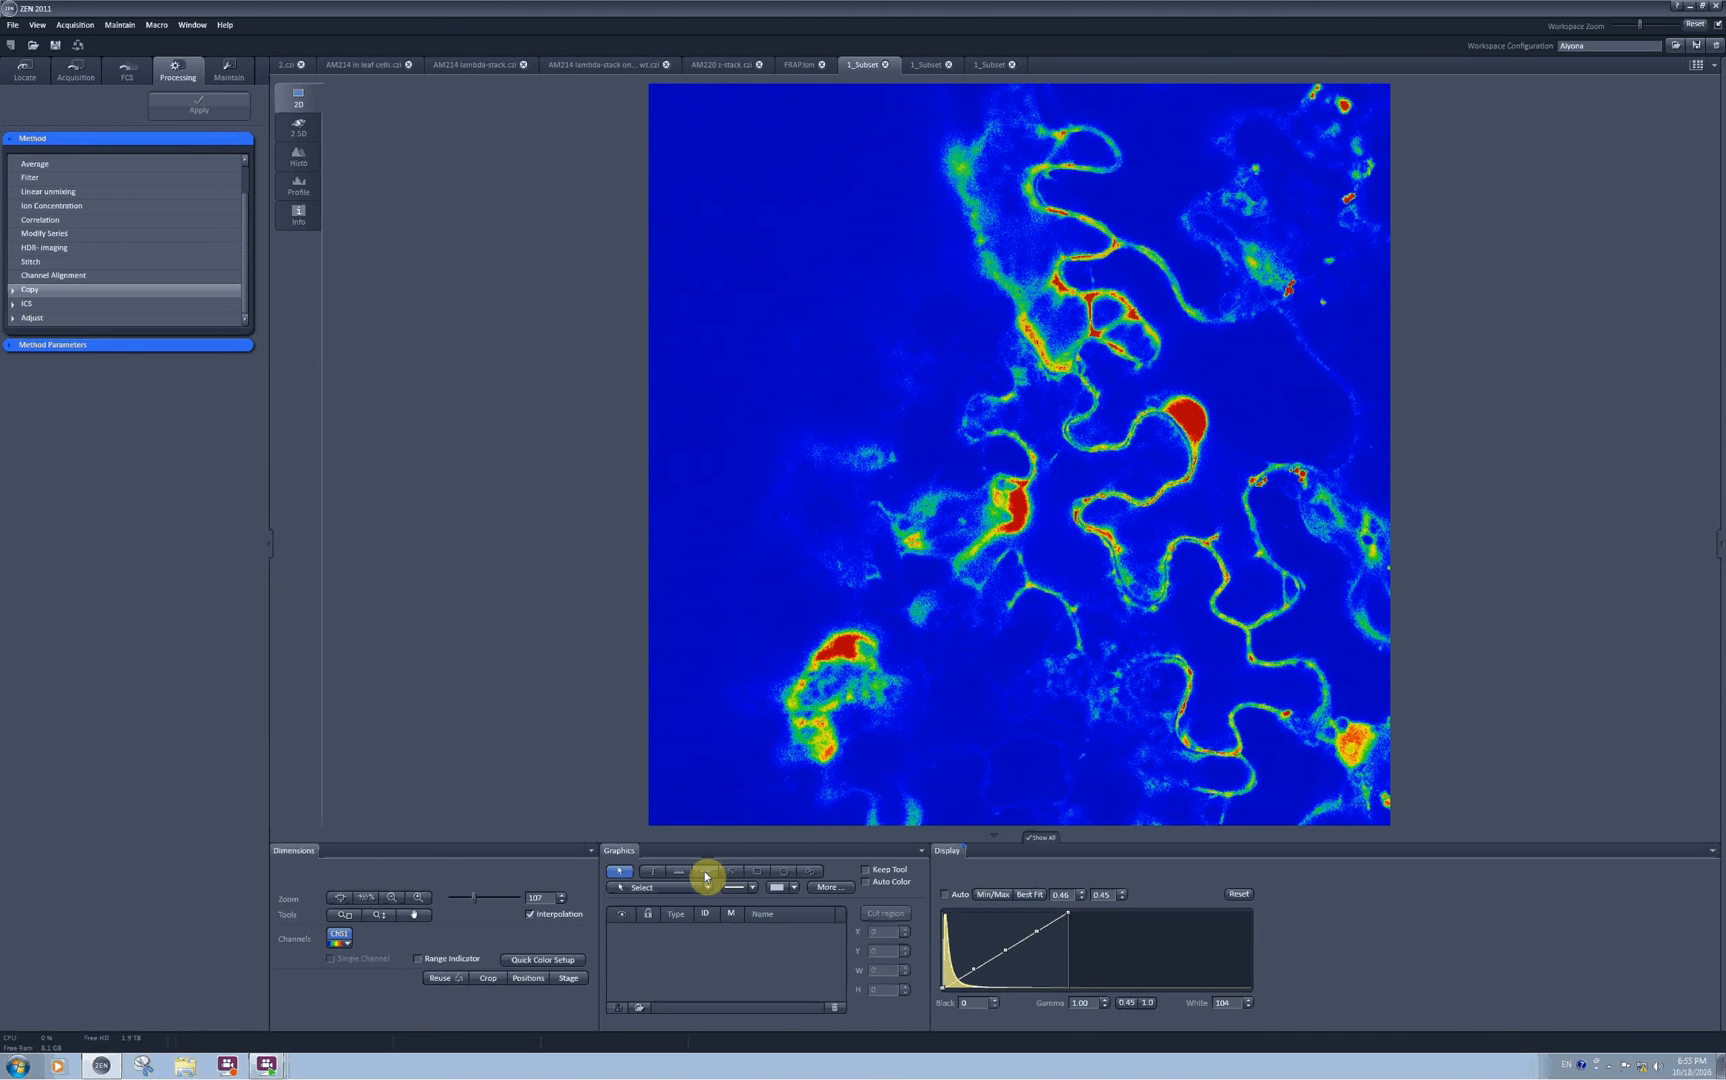
click(704, 872)
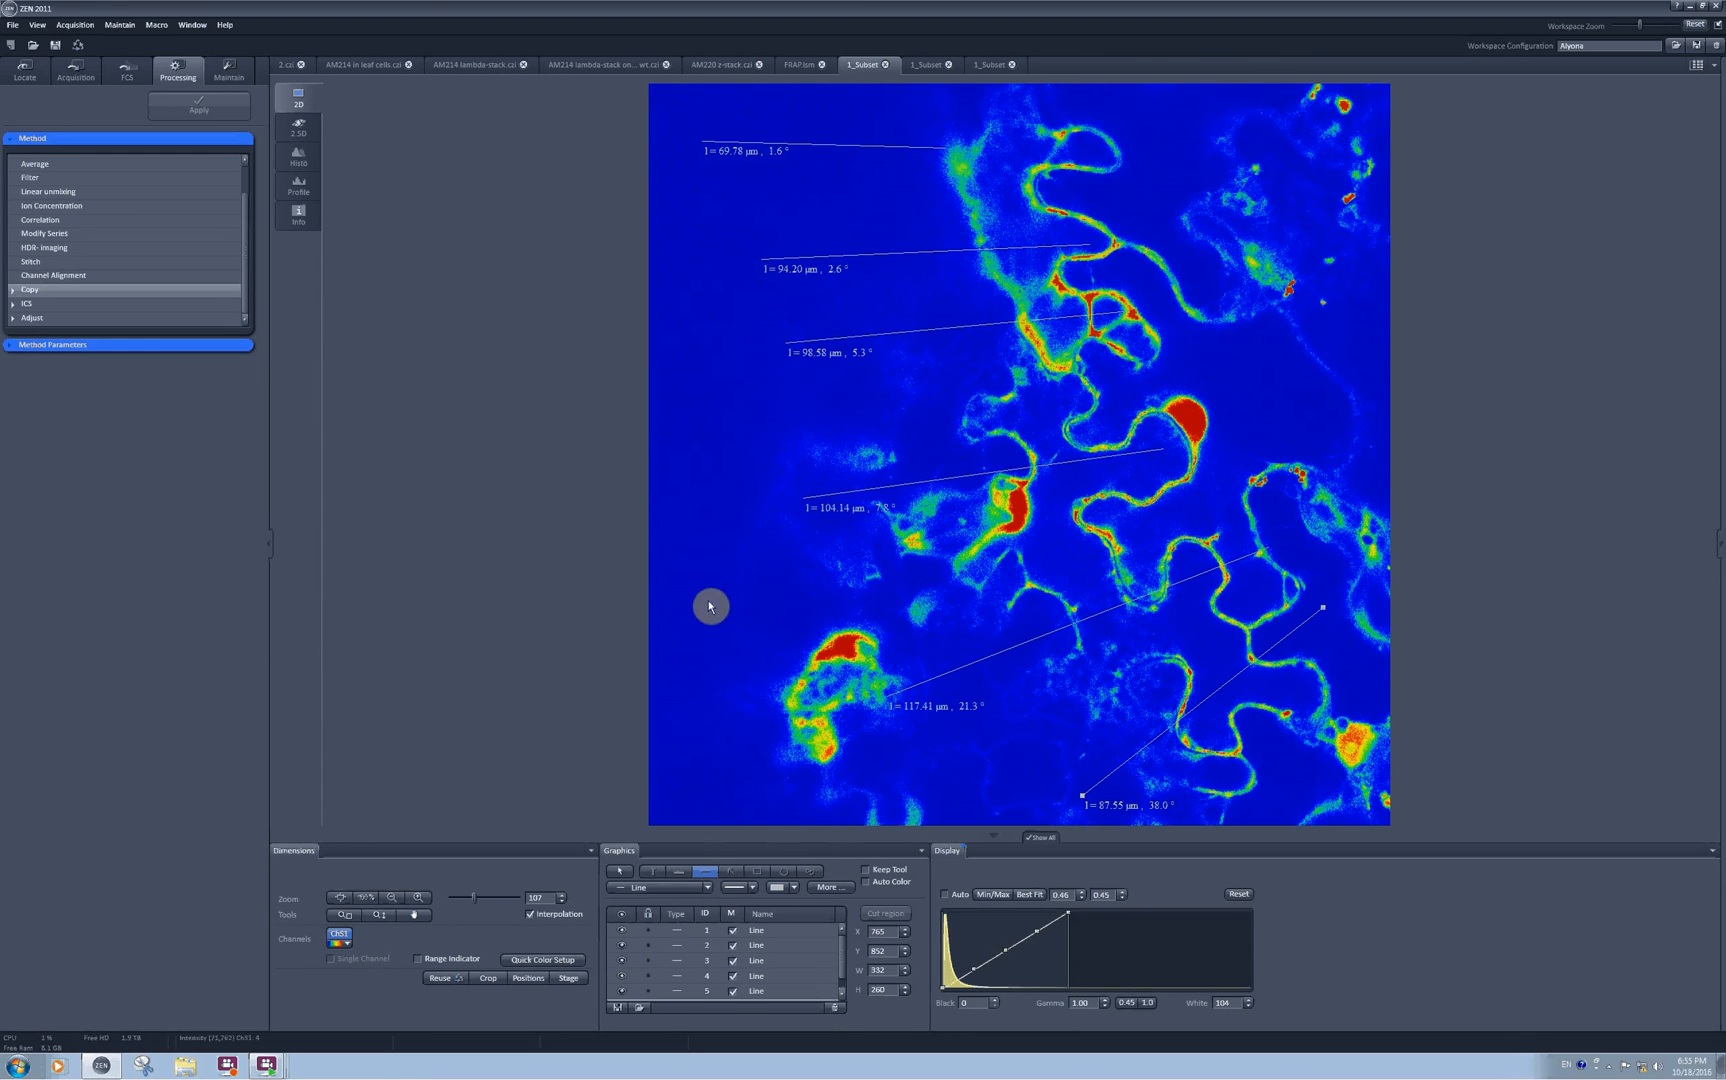
drag(694, 656, 930, 584)
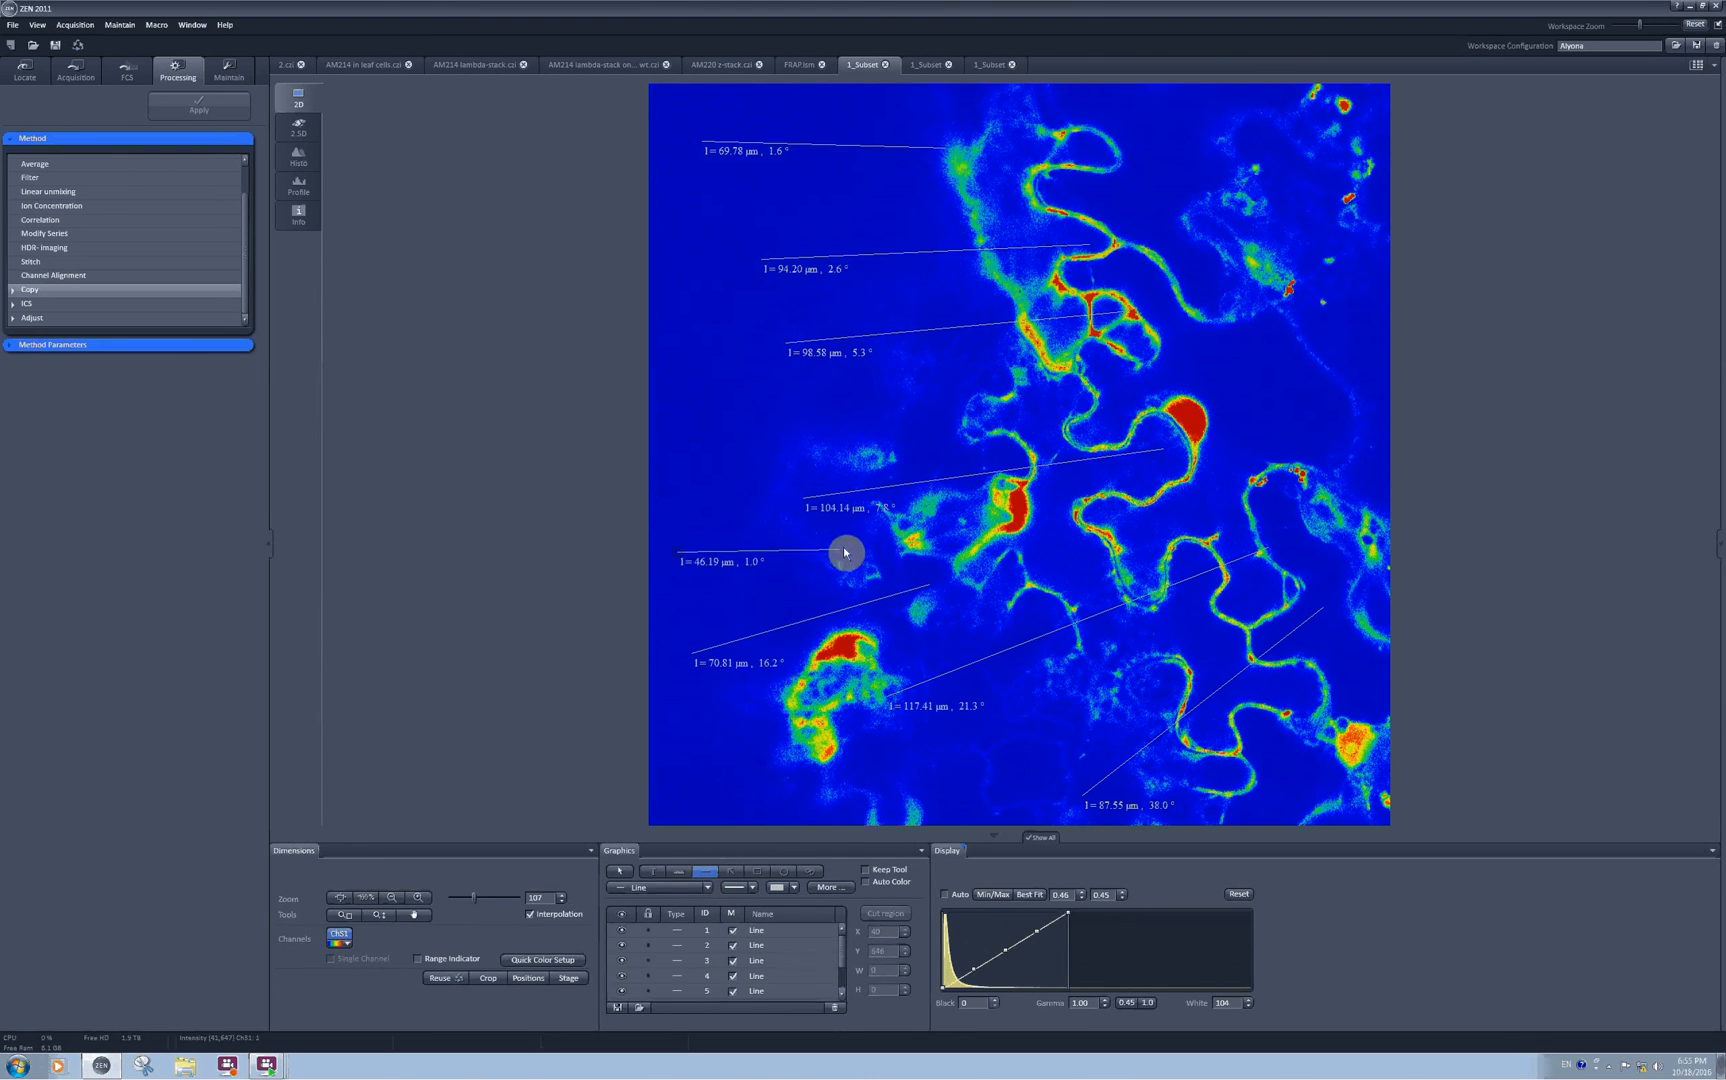
drag(846, 552, 878, 428)
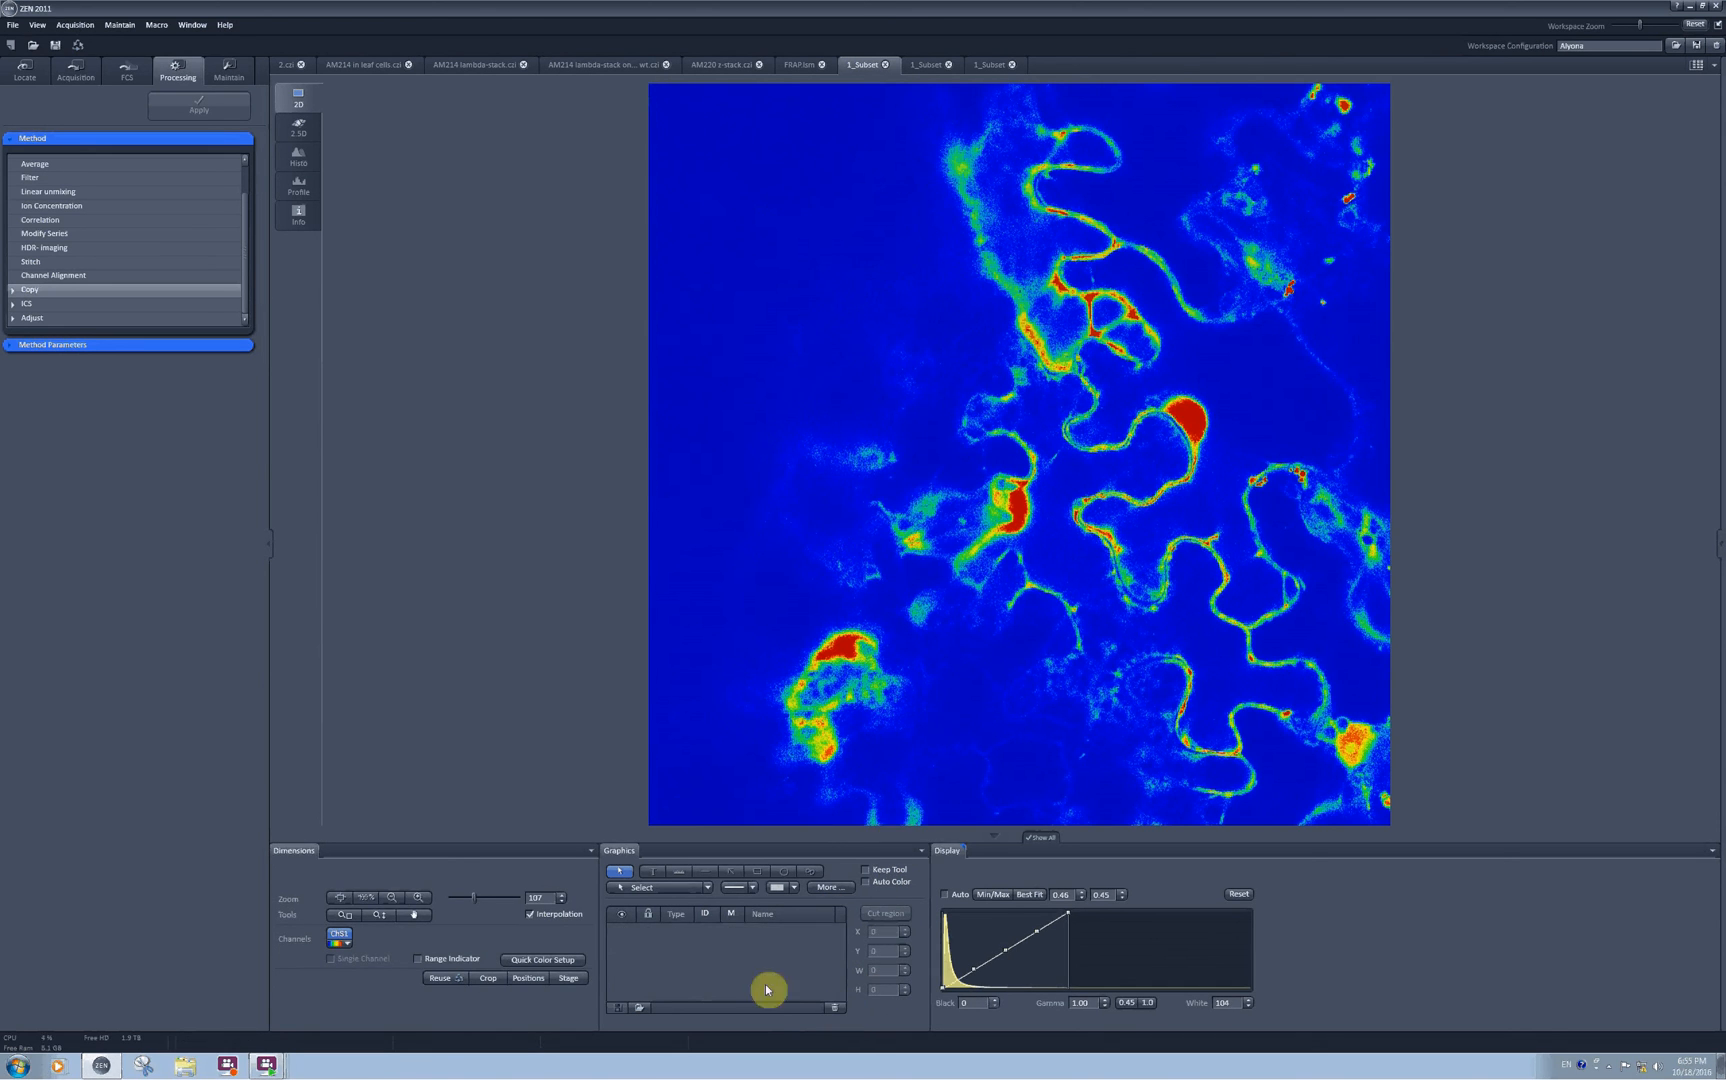
Step: Draw and enlarge a rectangle region above the cells for cutting into a new image
drag(780, 292, 878, 398)
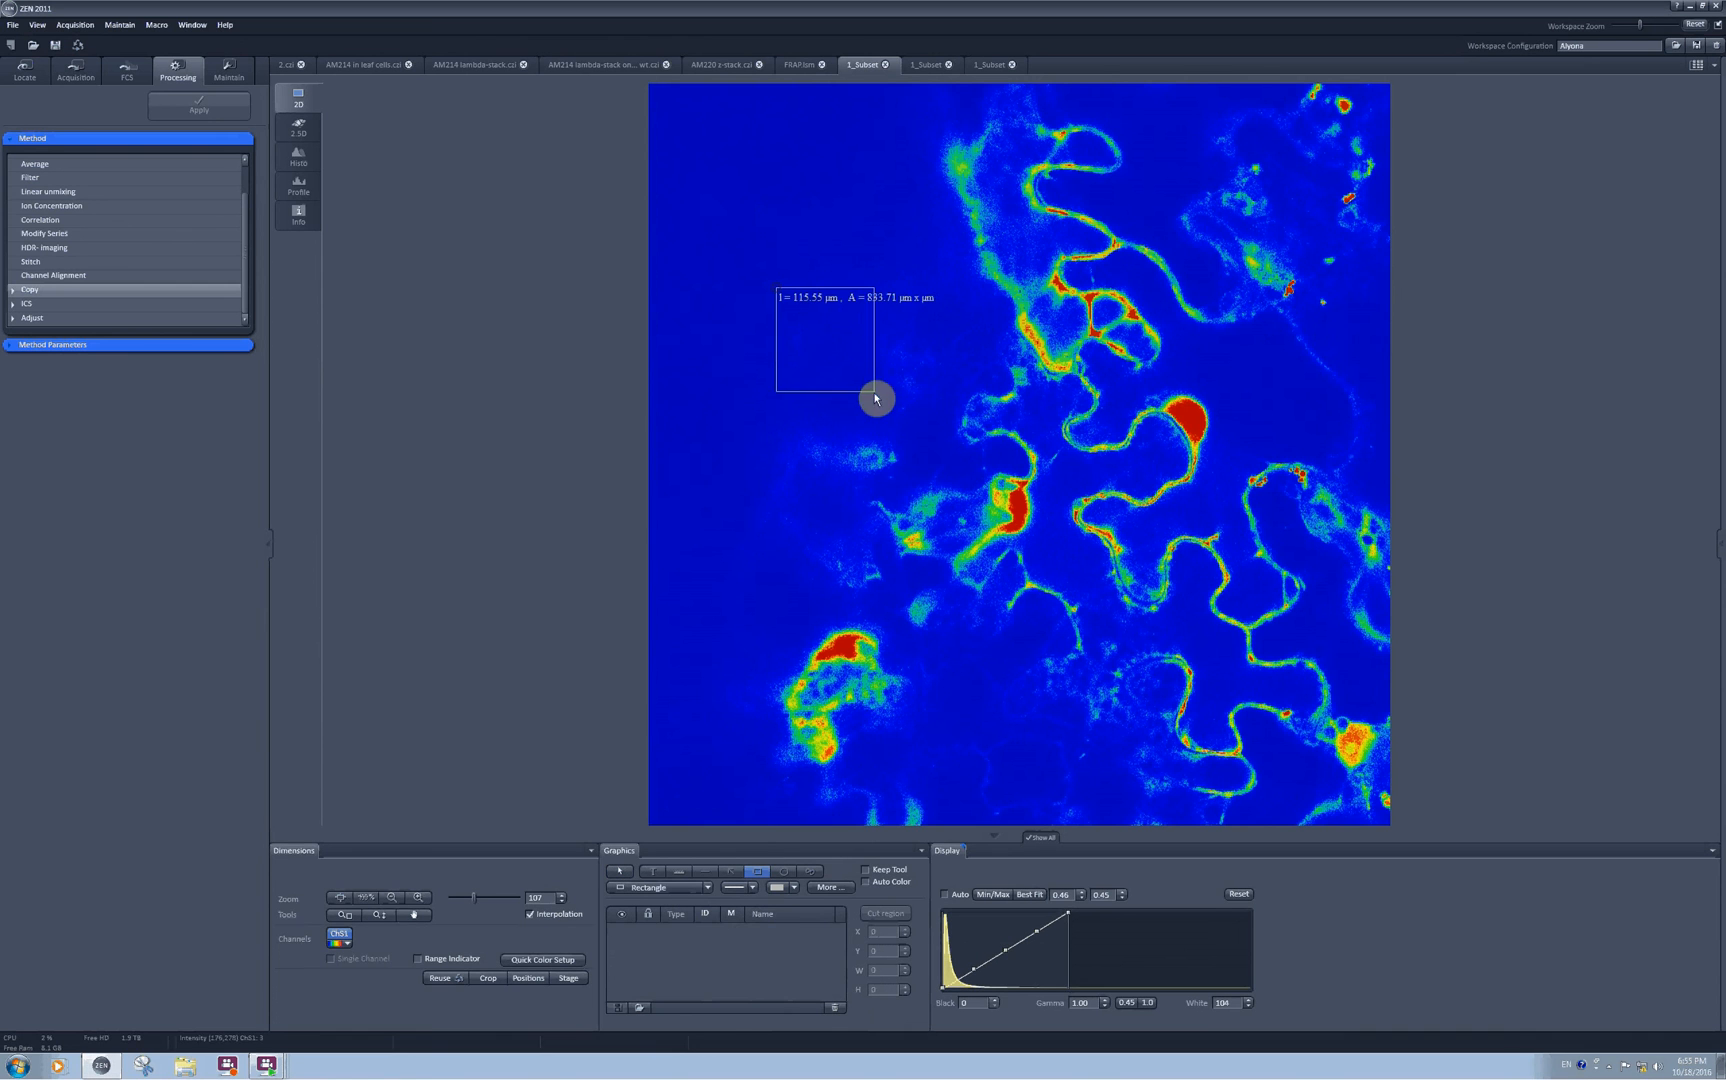
drag(878, 398, 928, 422)
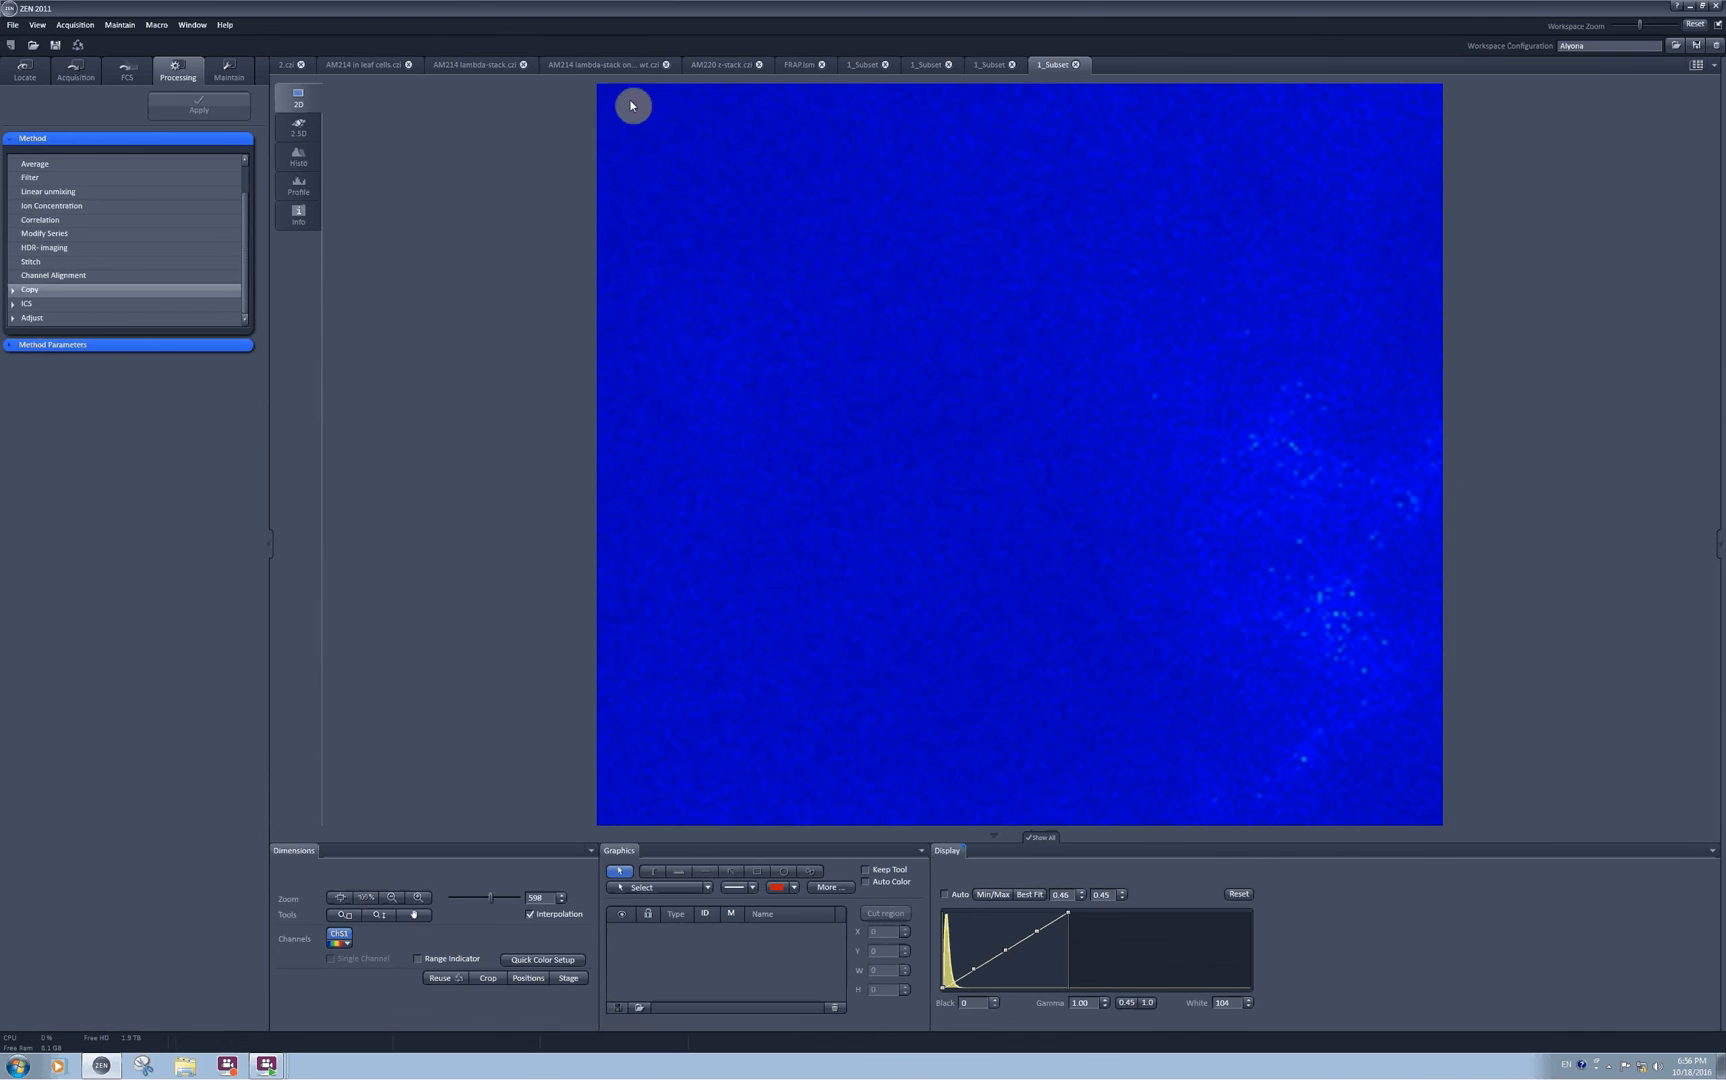
mouse_move(1056, 112)
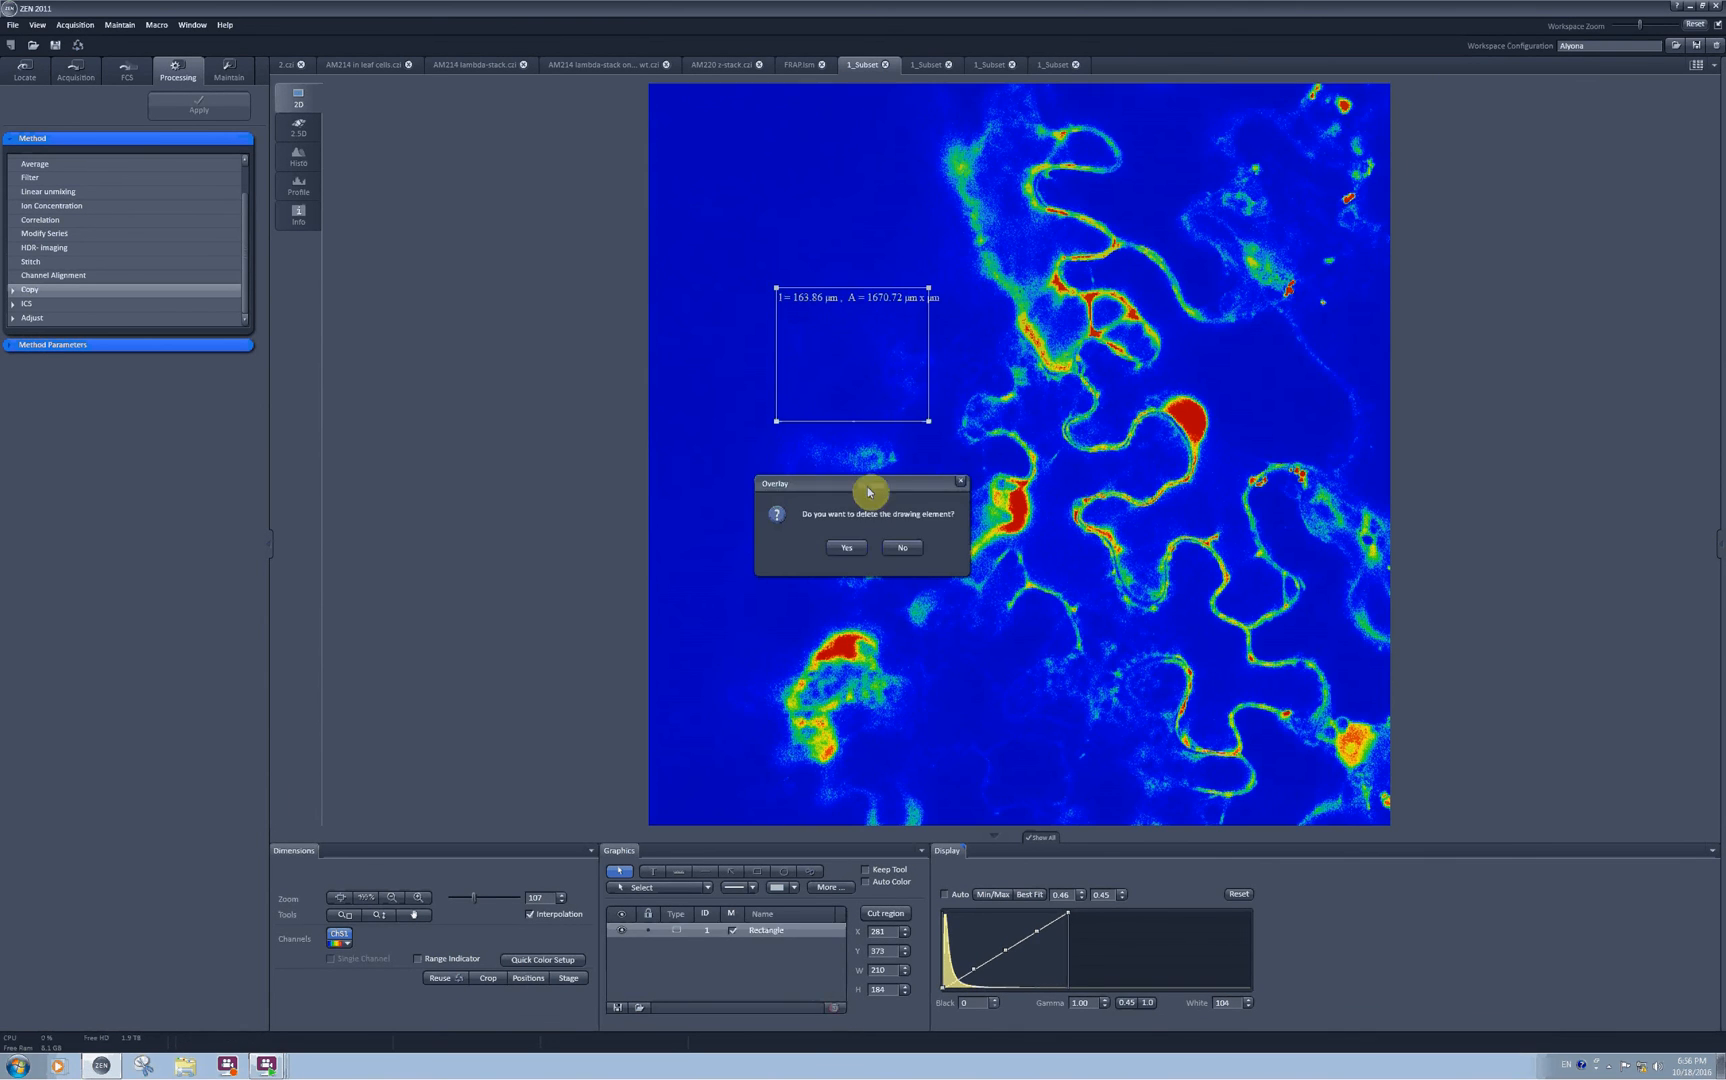
Step: Delete the rectangle, draw a circle region and move it onto a bright cell
click(844, 548)
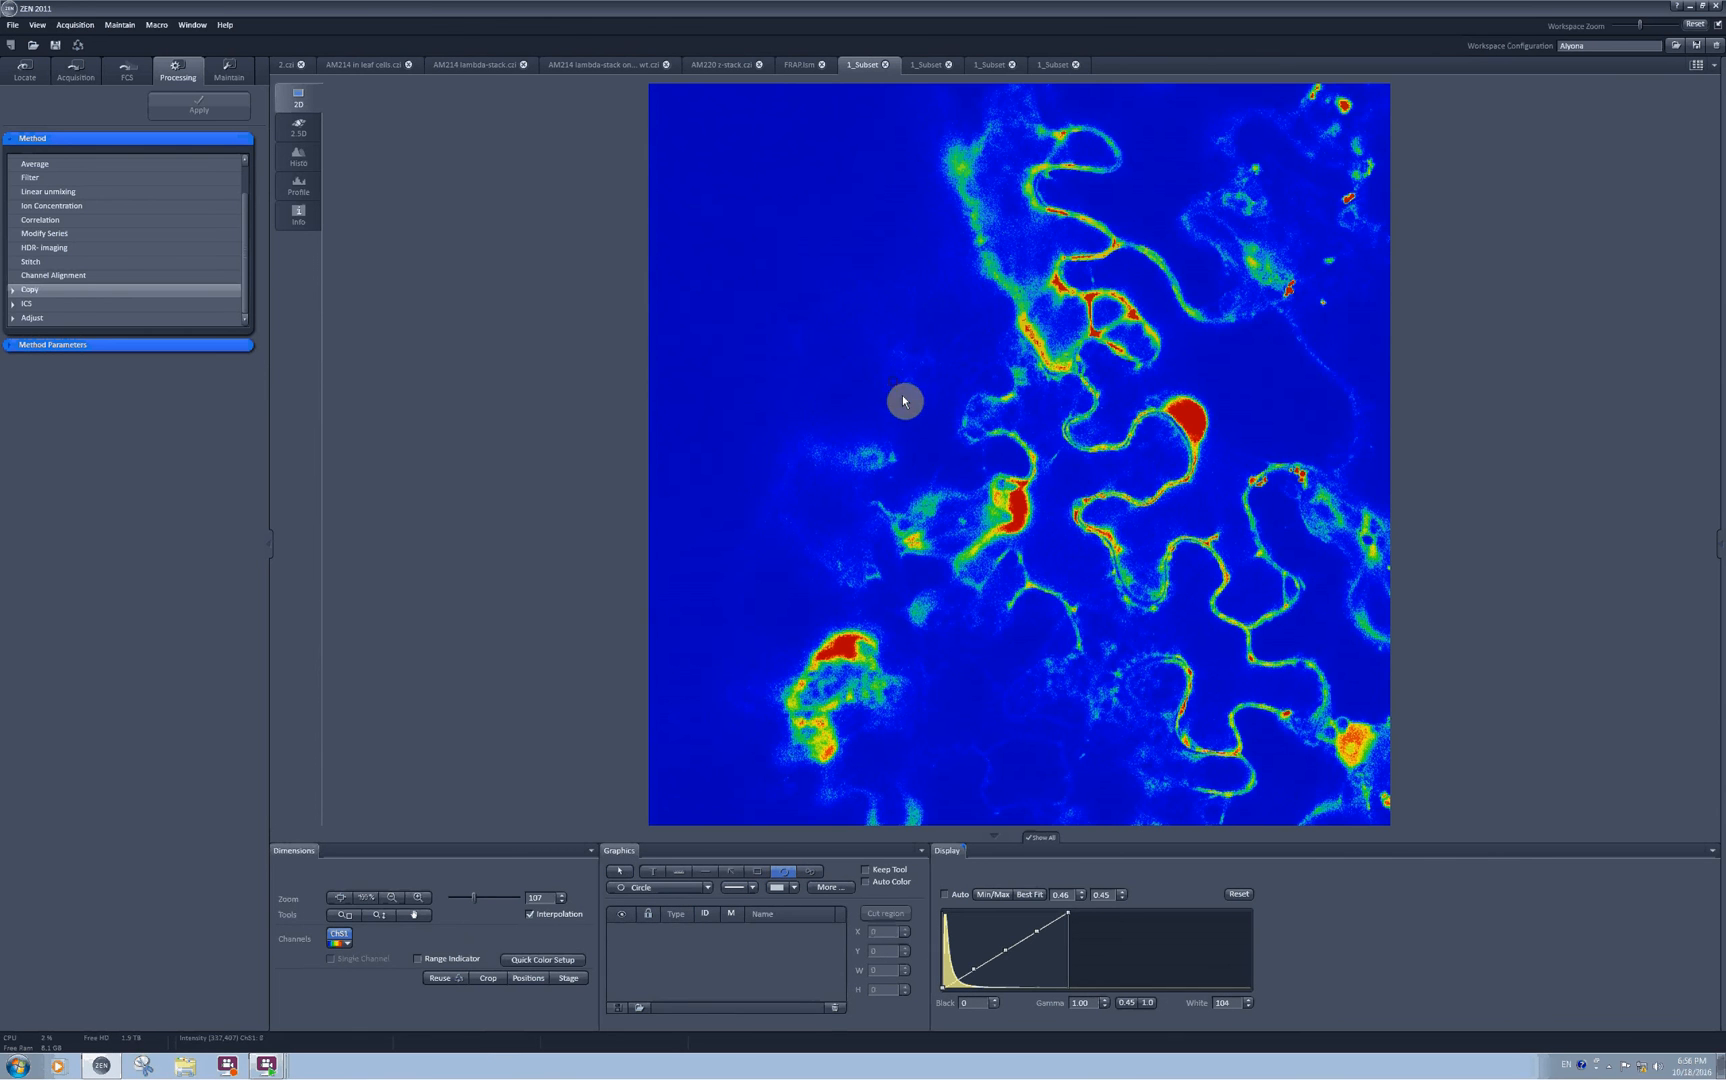
drag(904, 400, 958, 400)
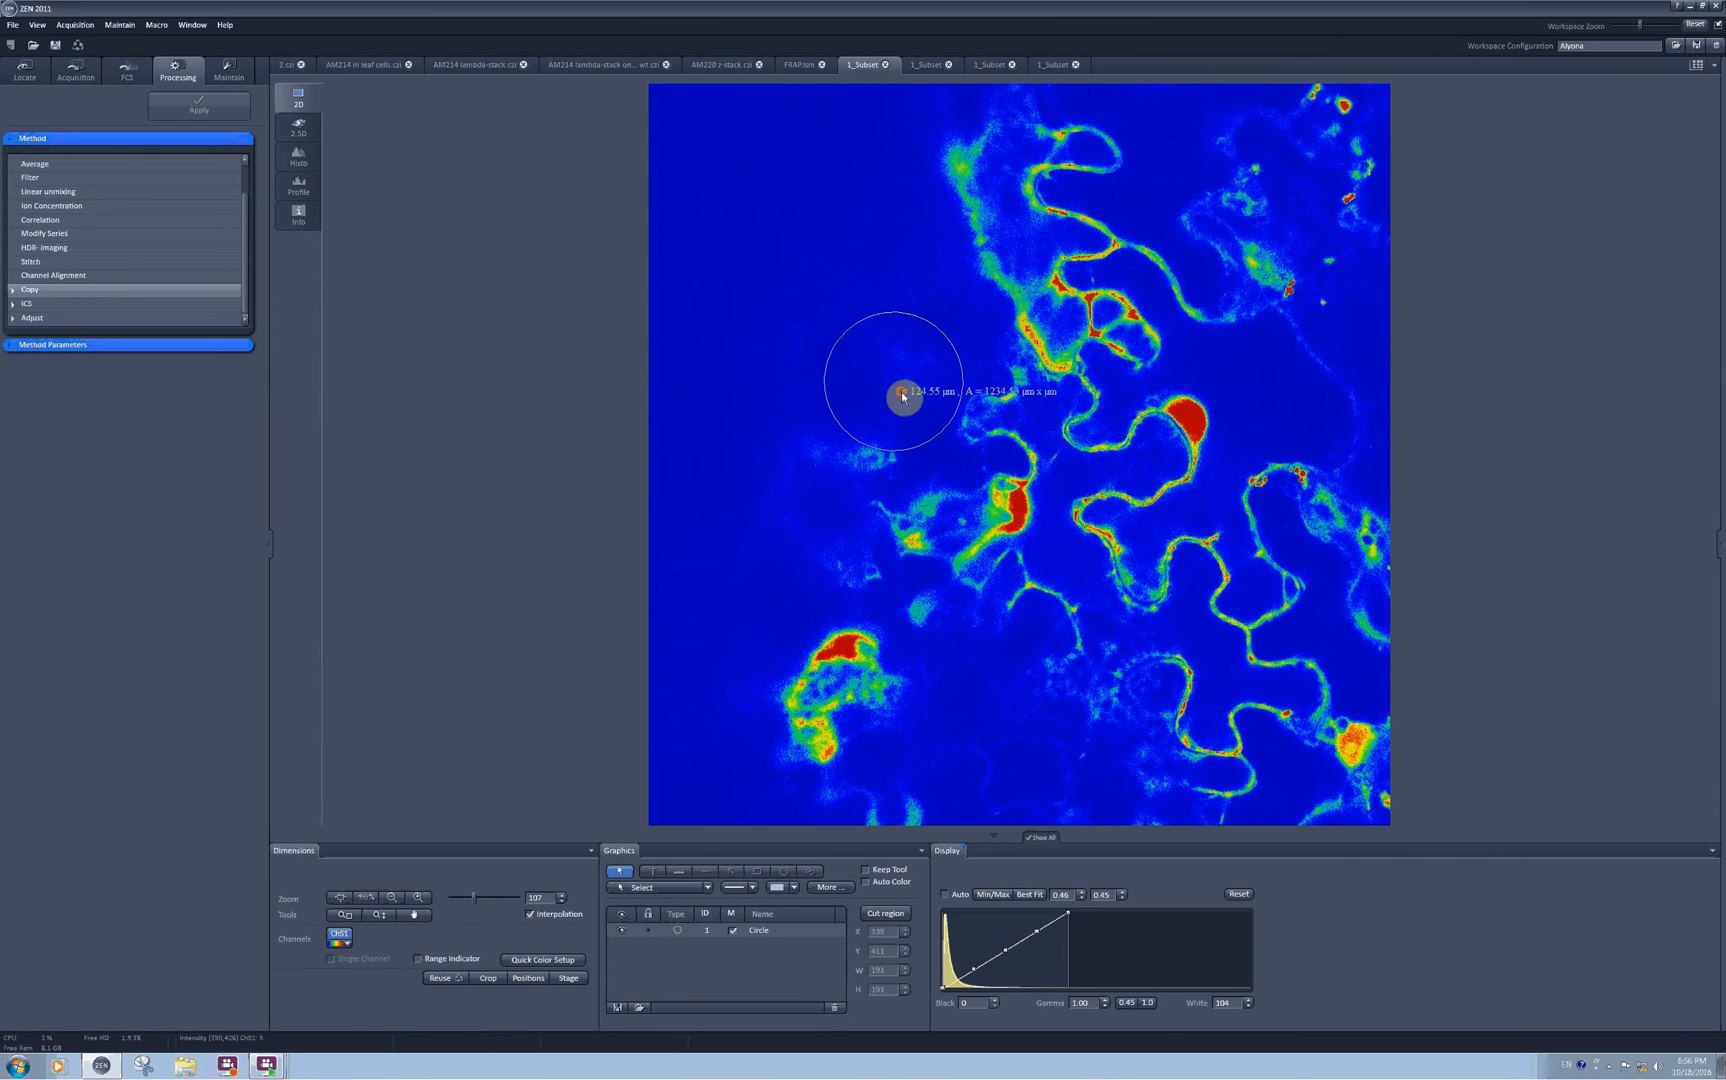
drag(902, 396, 1030, 564)
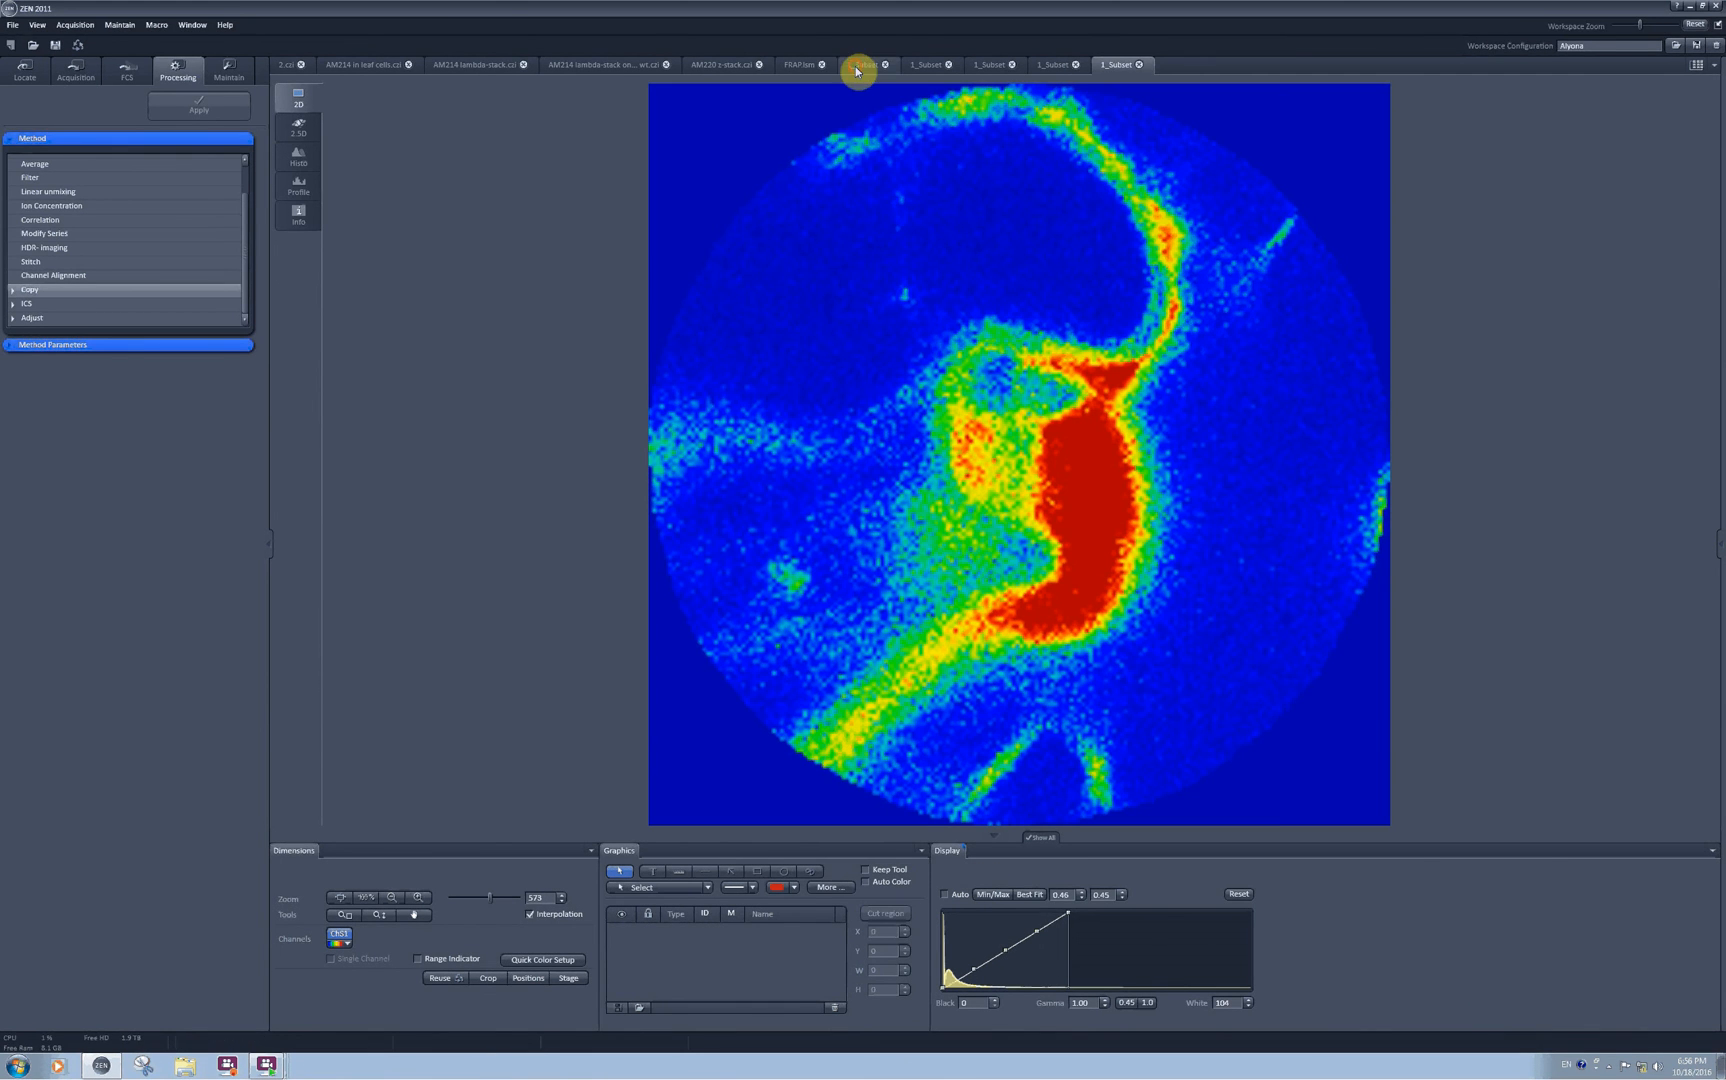
Step: Return to the original rainbow image and reposition the circle region lower right
click(864, 64)
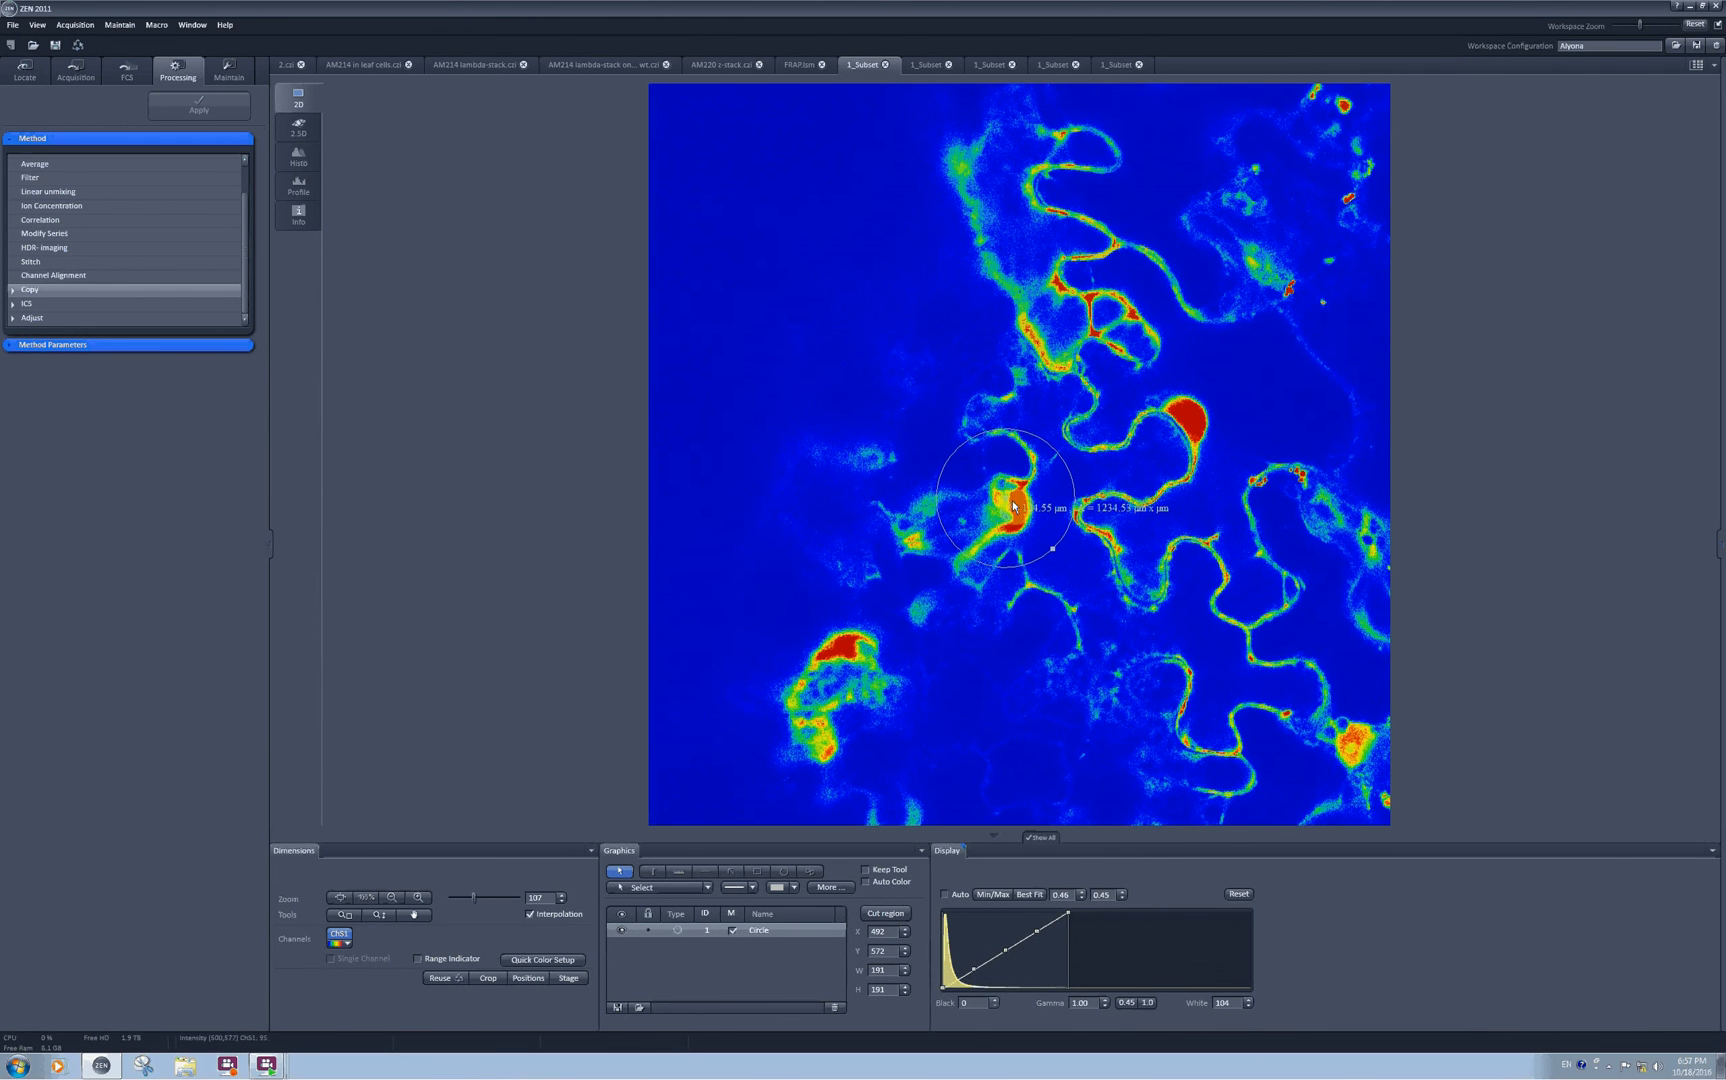
click(906, 928)
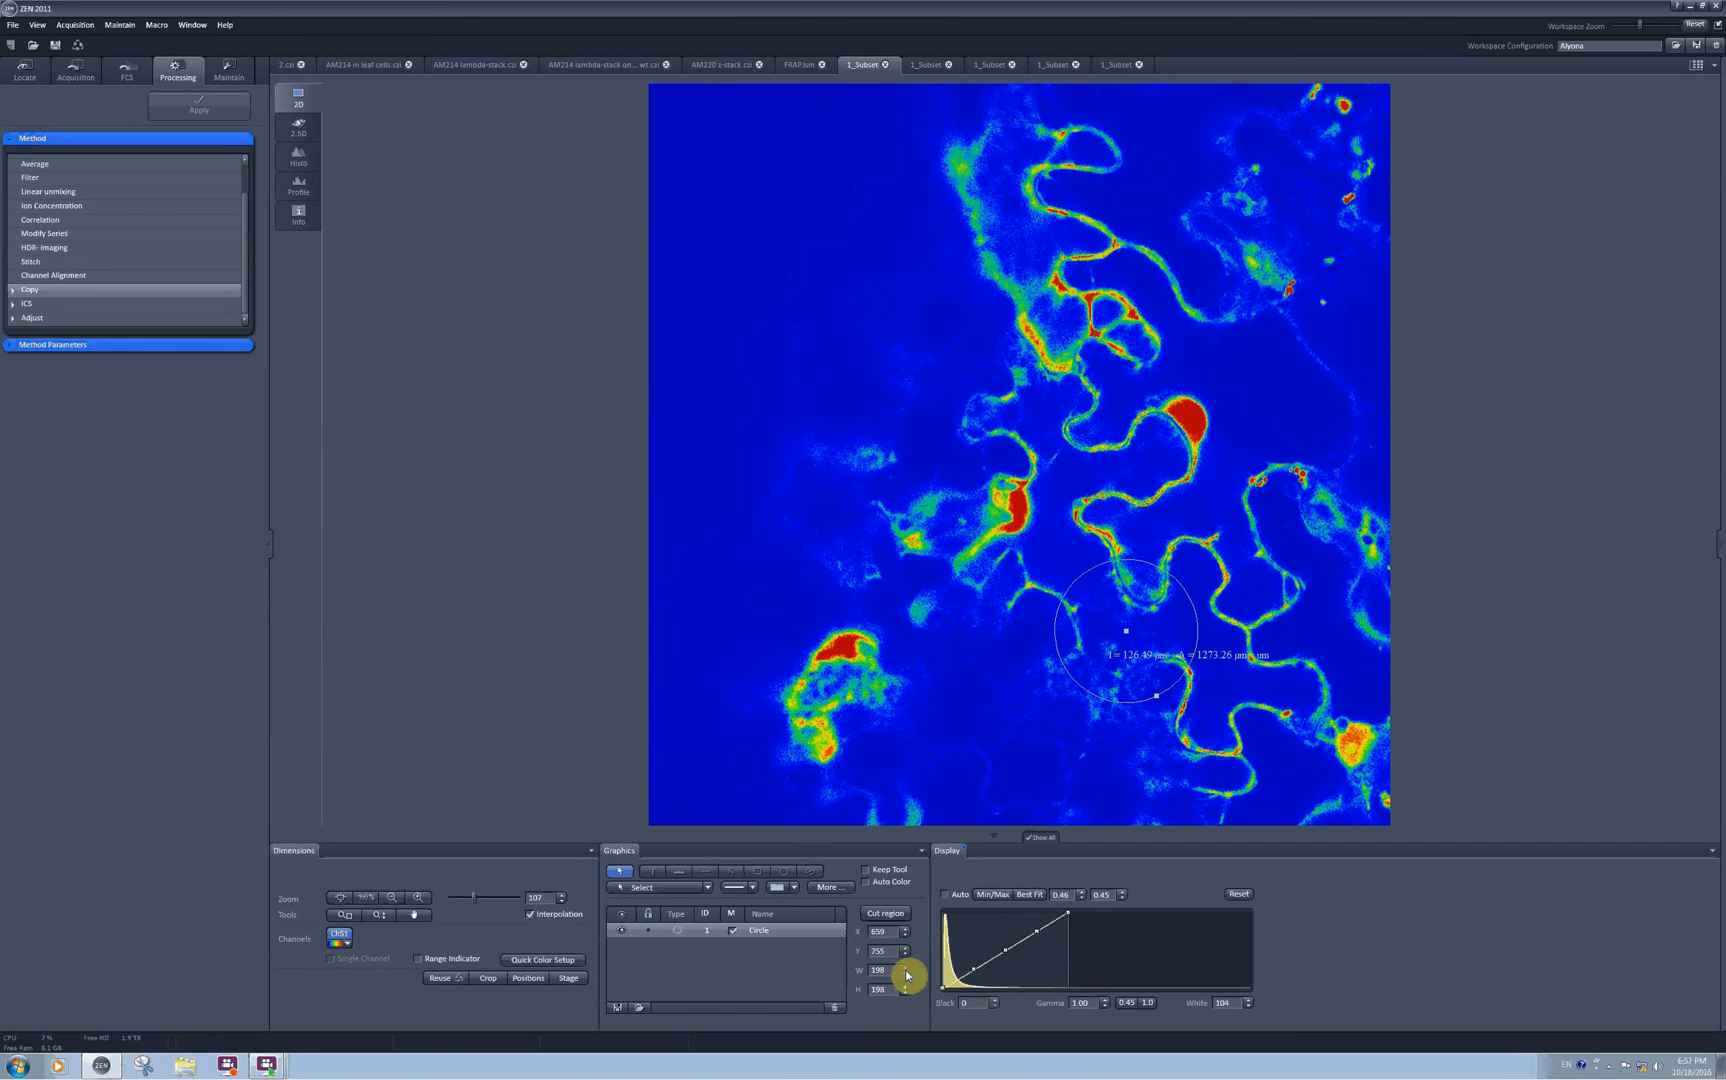
Step: Drag the circle region's handle outward until it spans the lower-right cluster of cells
click(904, 966)
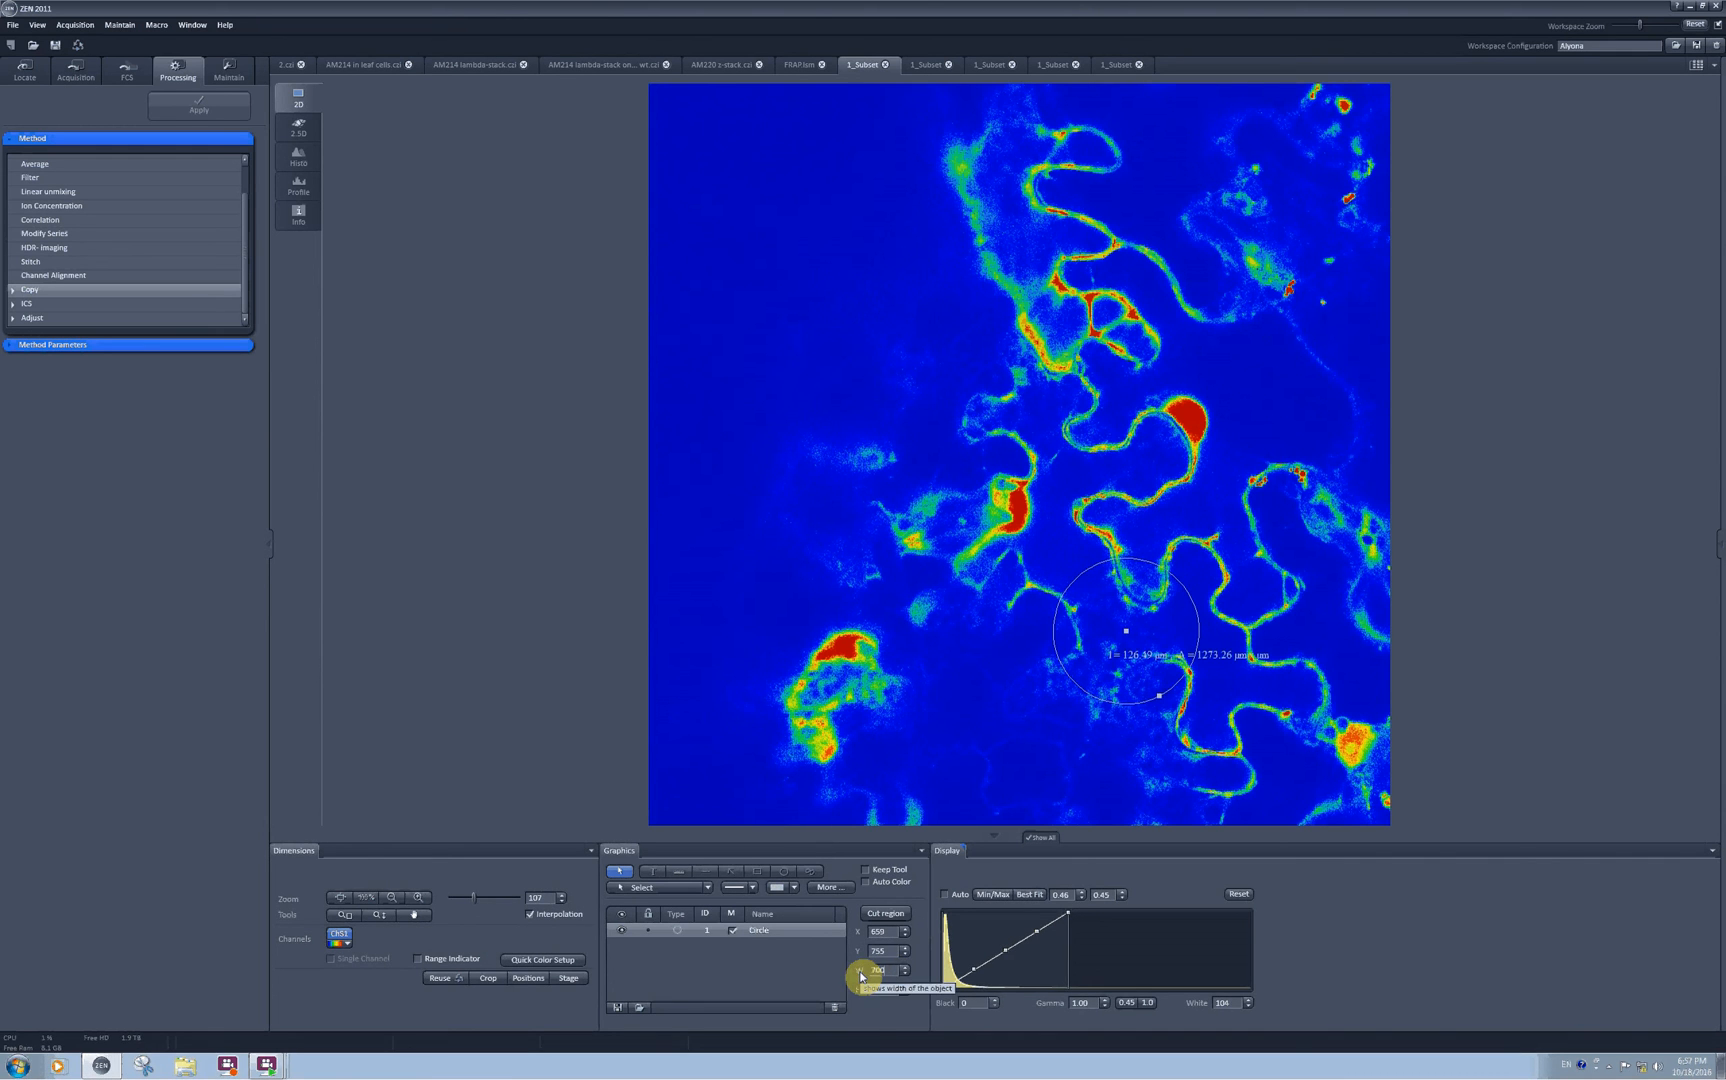
drag(1128, 664, 1242, 700)
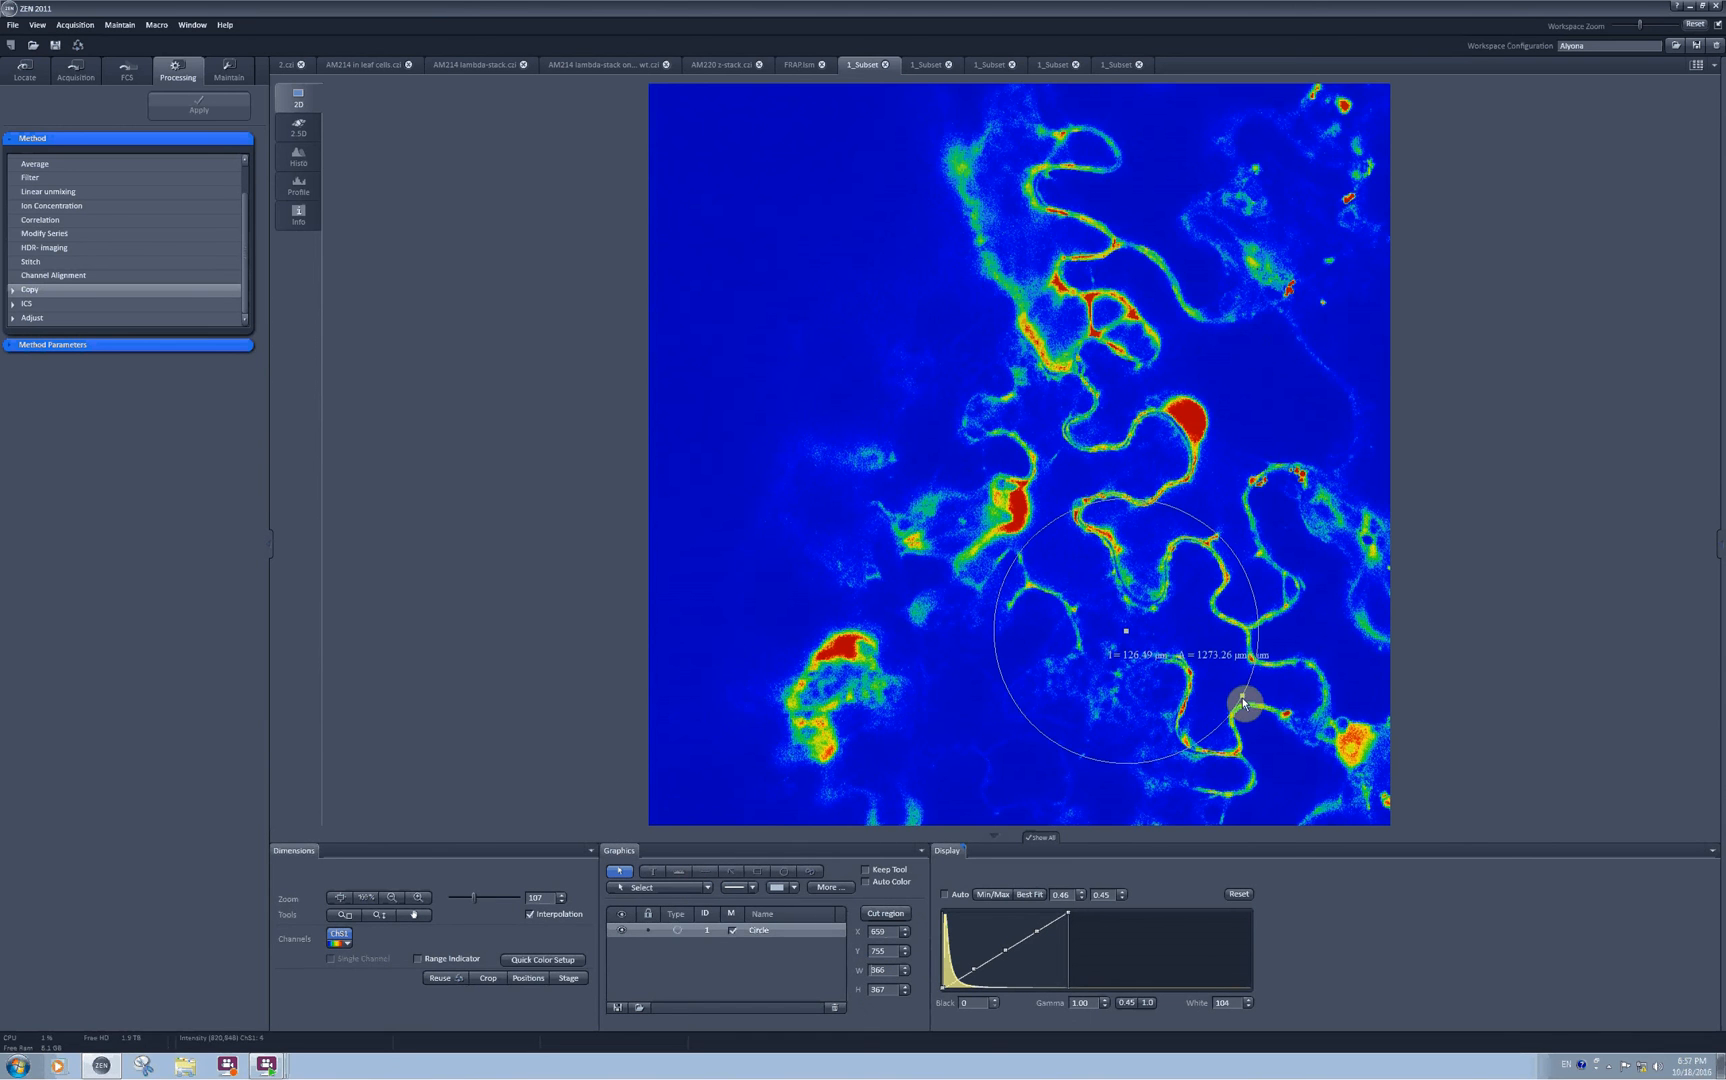
drag(1244, 704, 1288, 724)
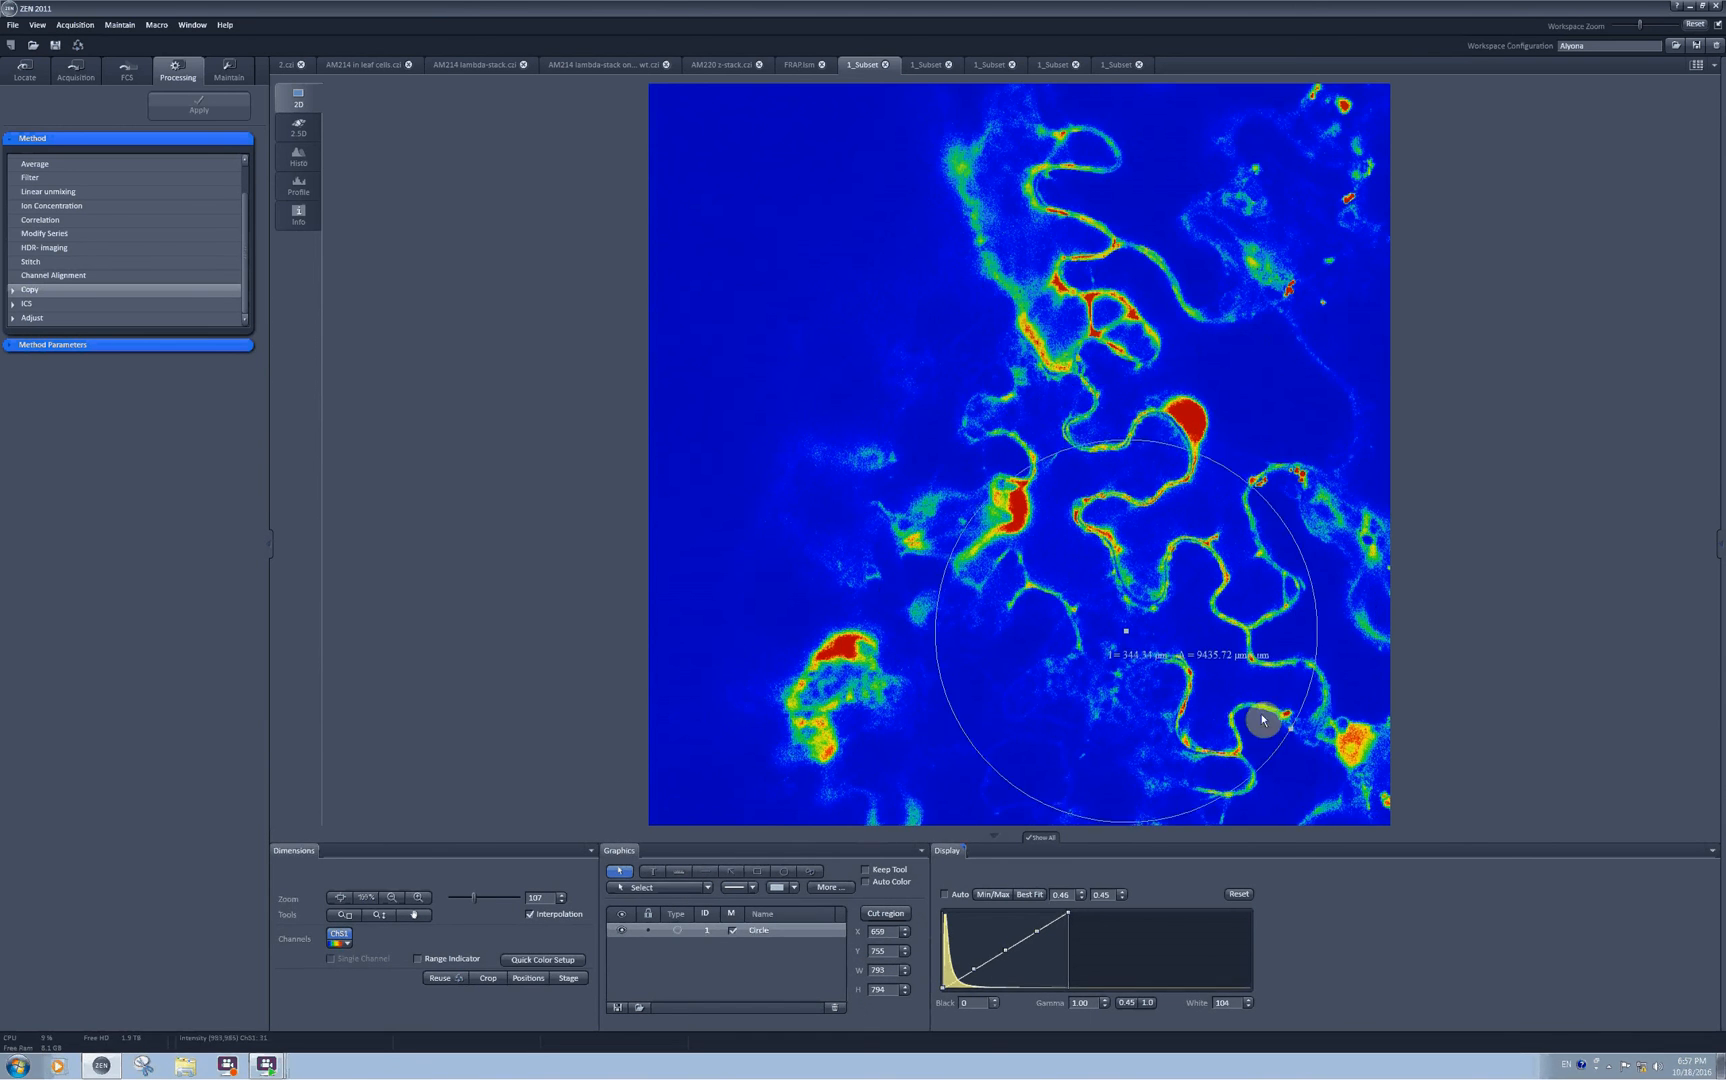